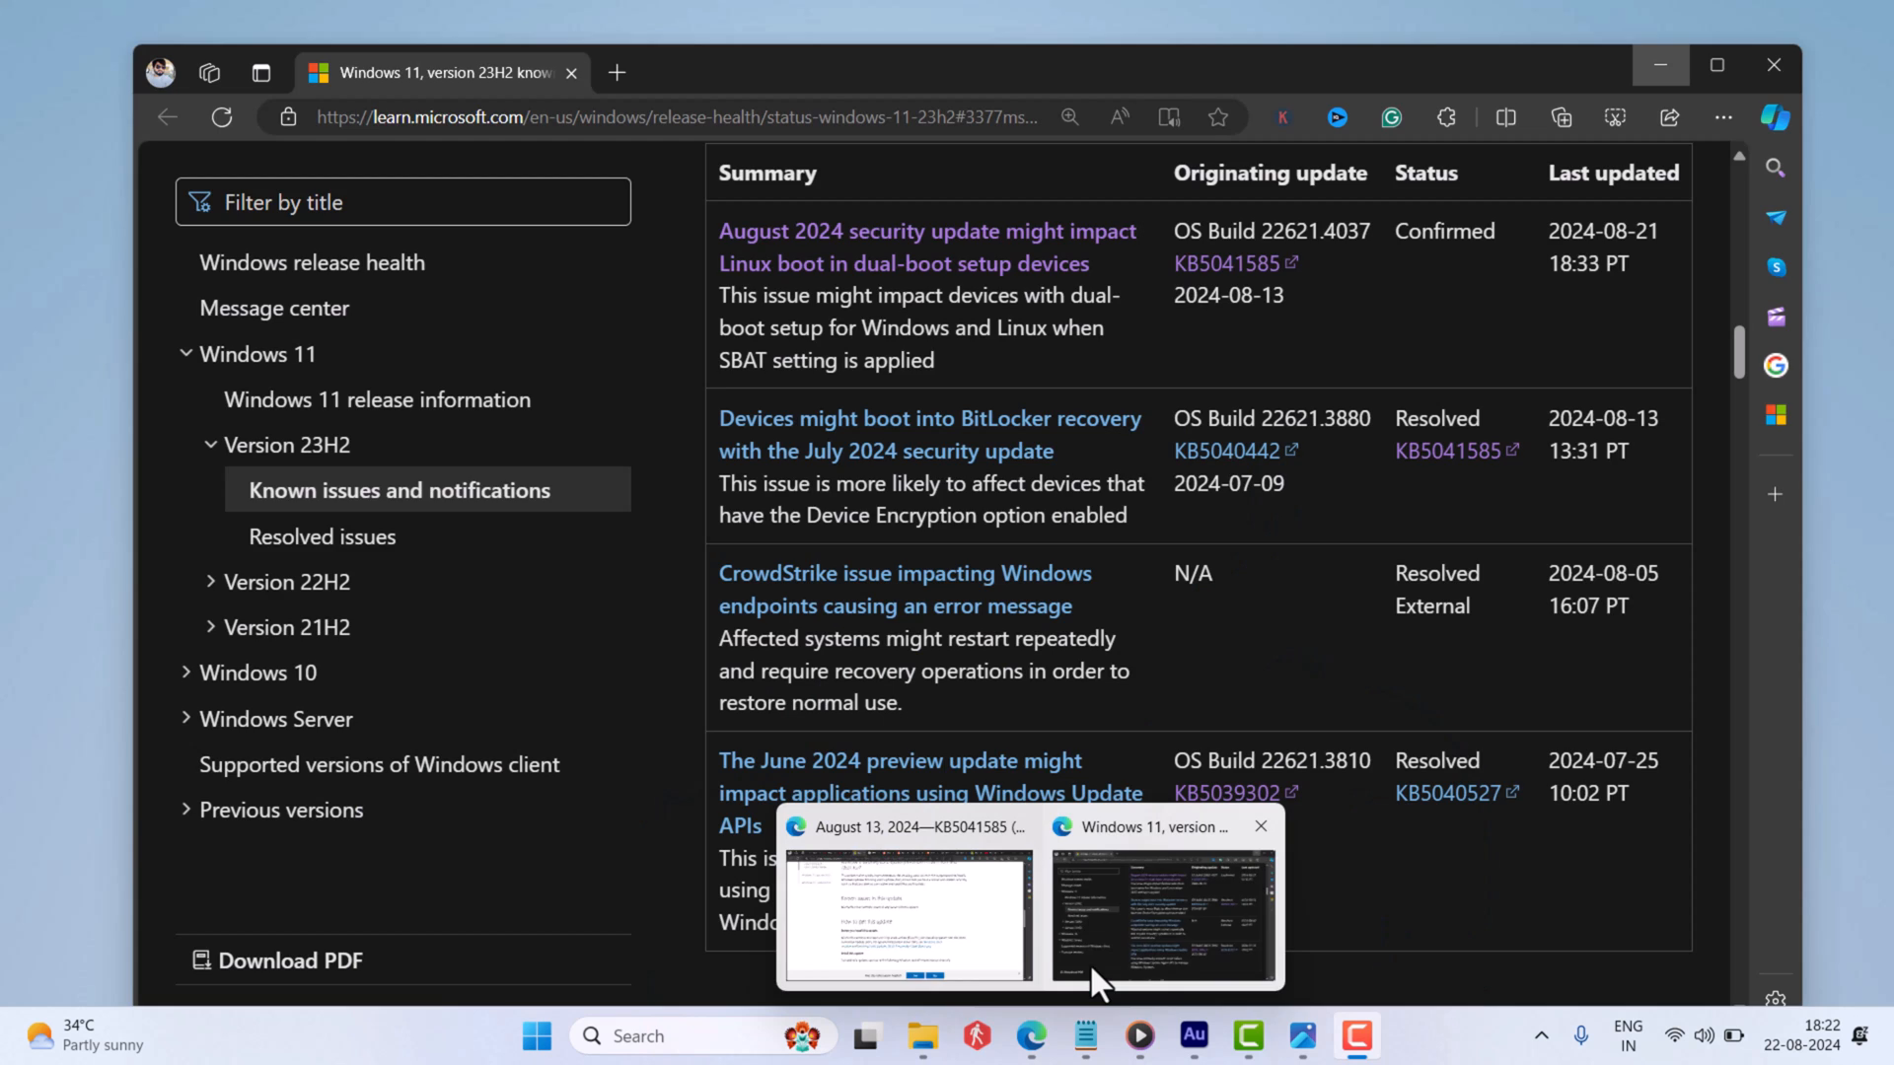
pyautogui.moveTo(717, 260)
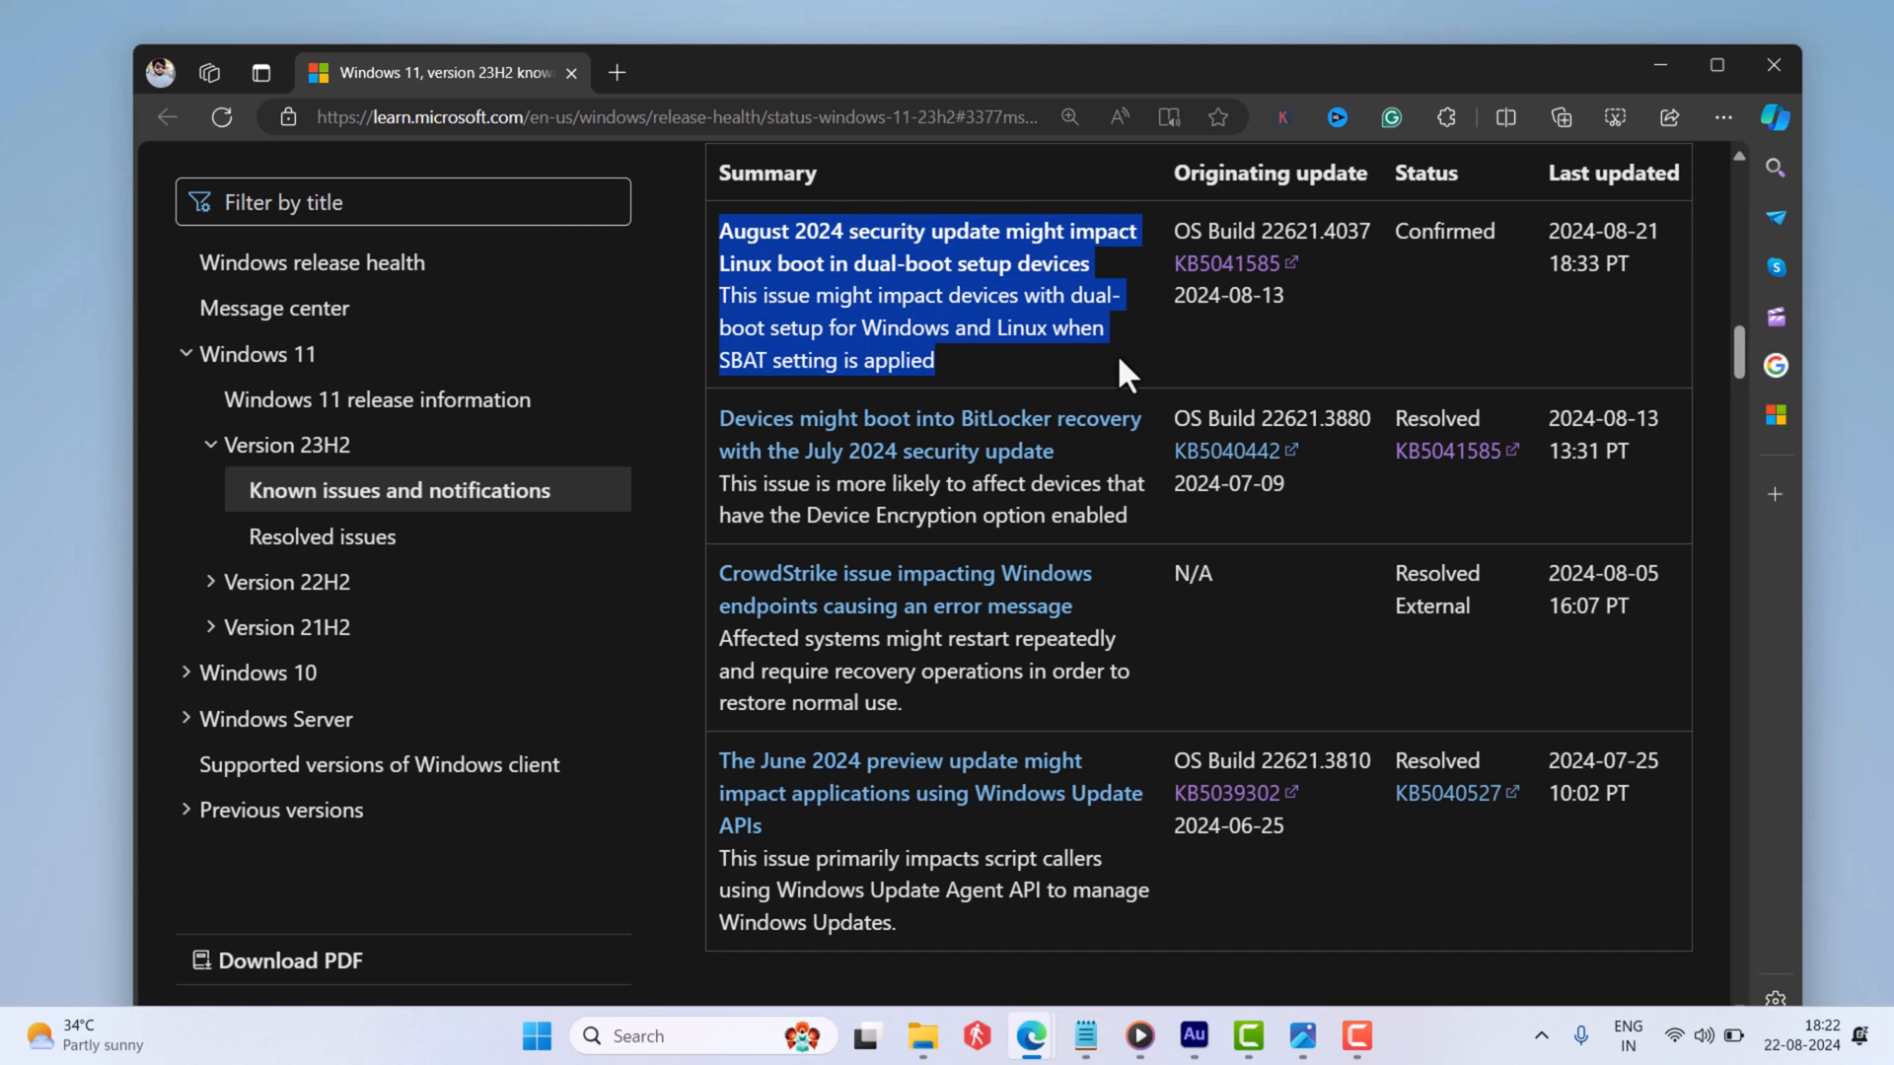
pyautogui.moveTo(1364, 367)
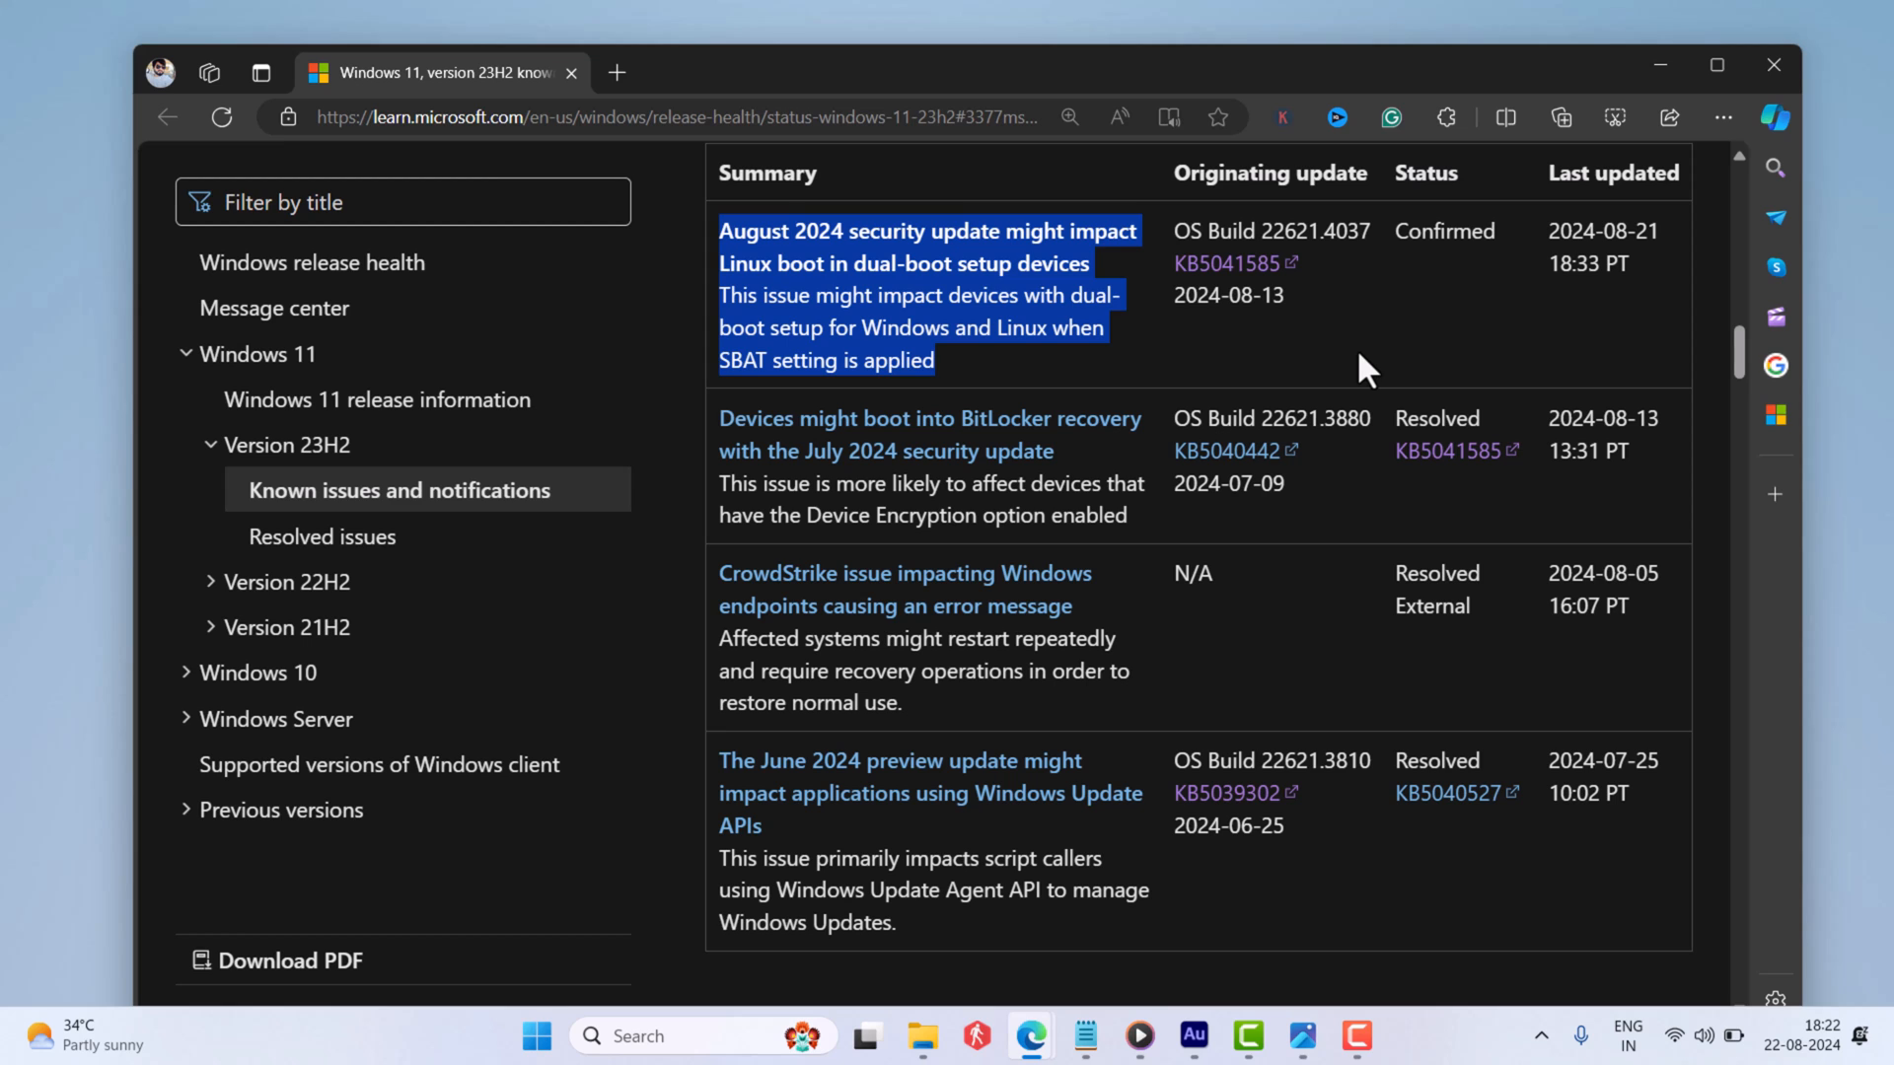
# Minimize the Edge window showing the Windows 11 23H2 known issues page.
pyautogui.click(1718, 65)
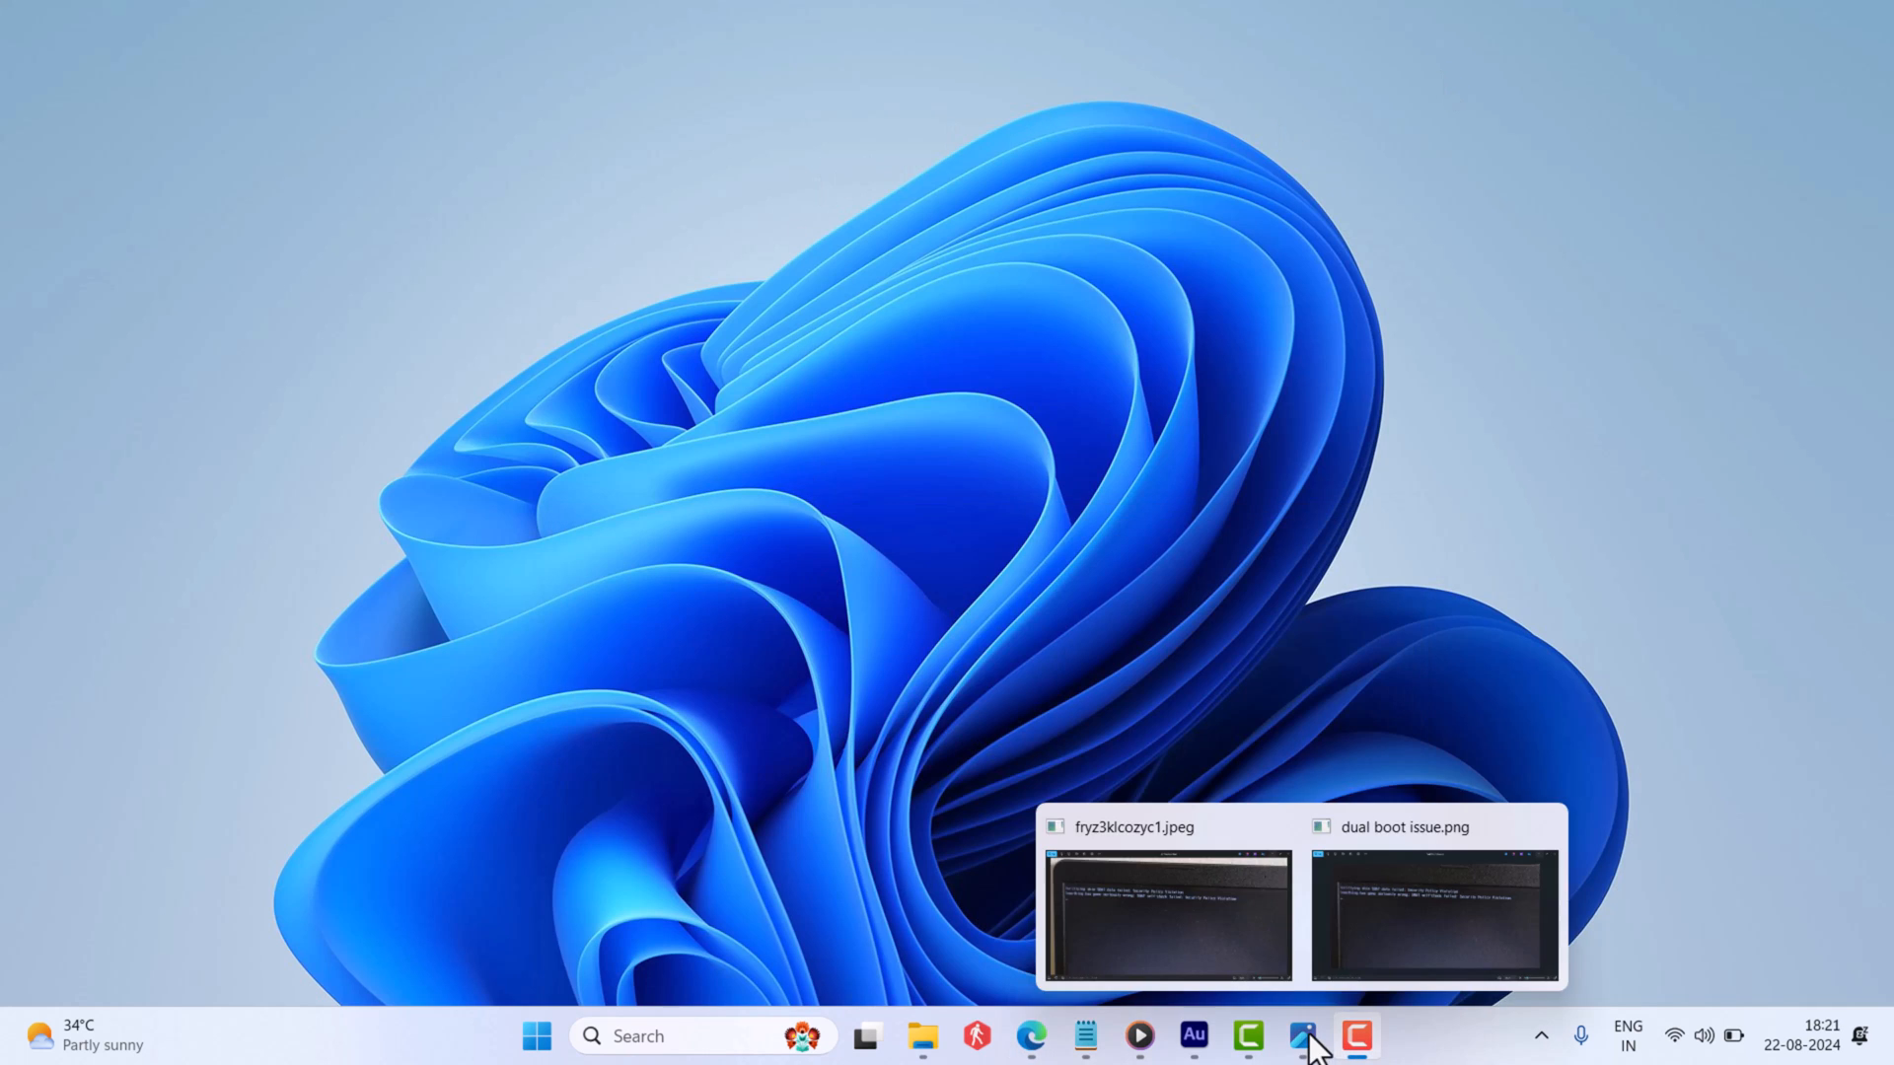
pyautogui.click(1427, 922)
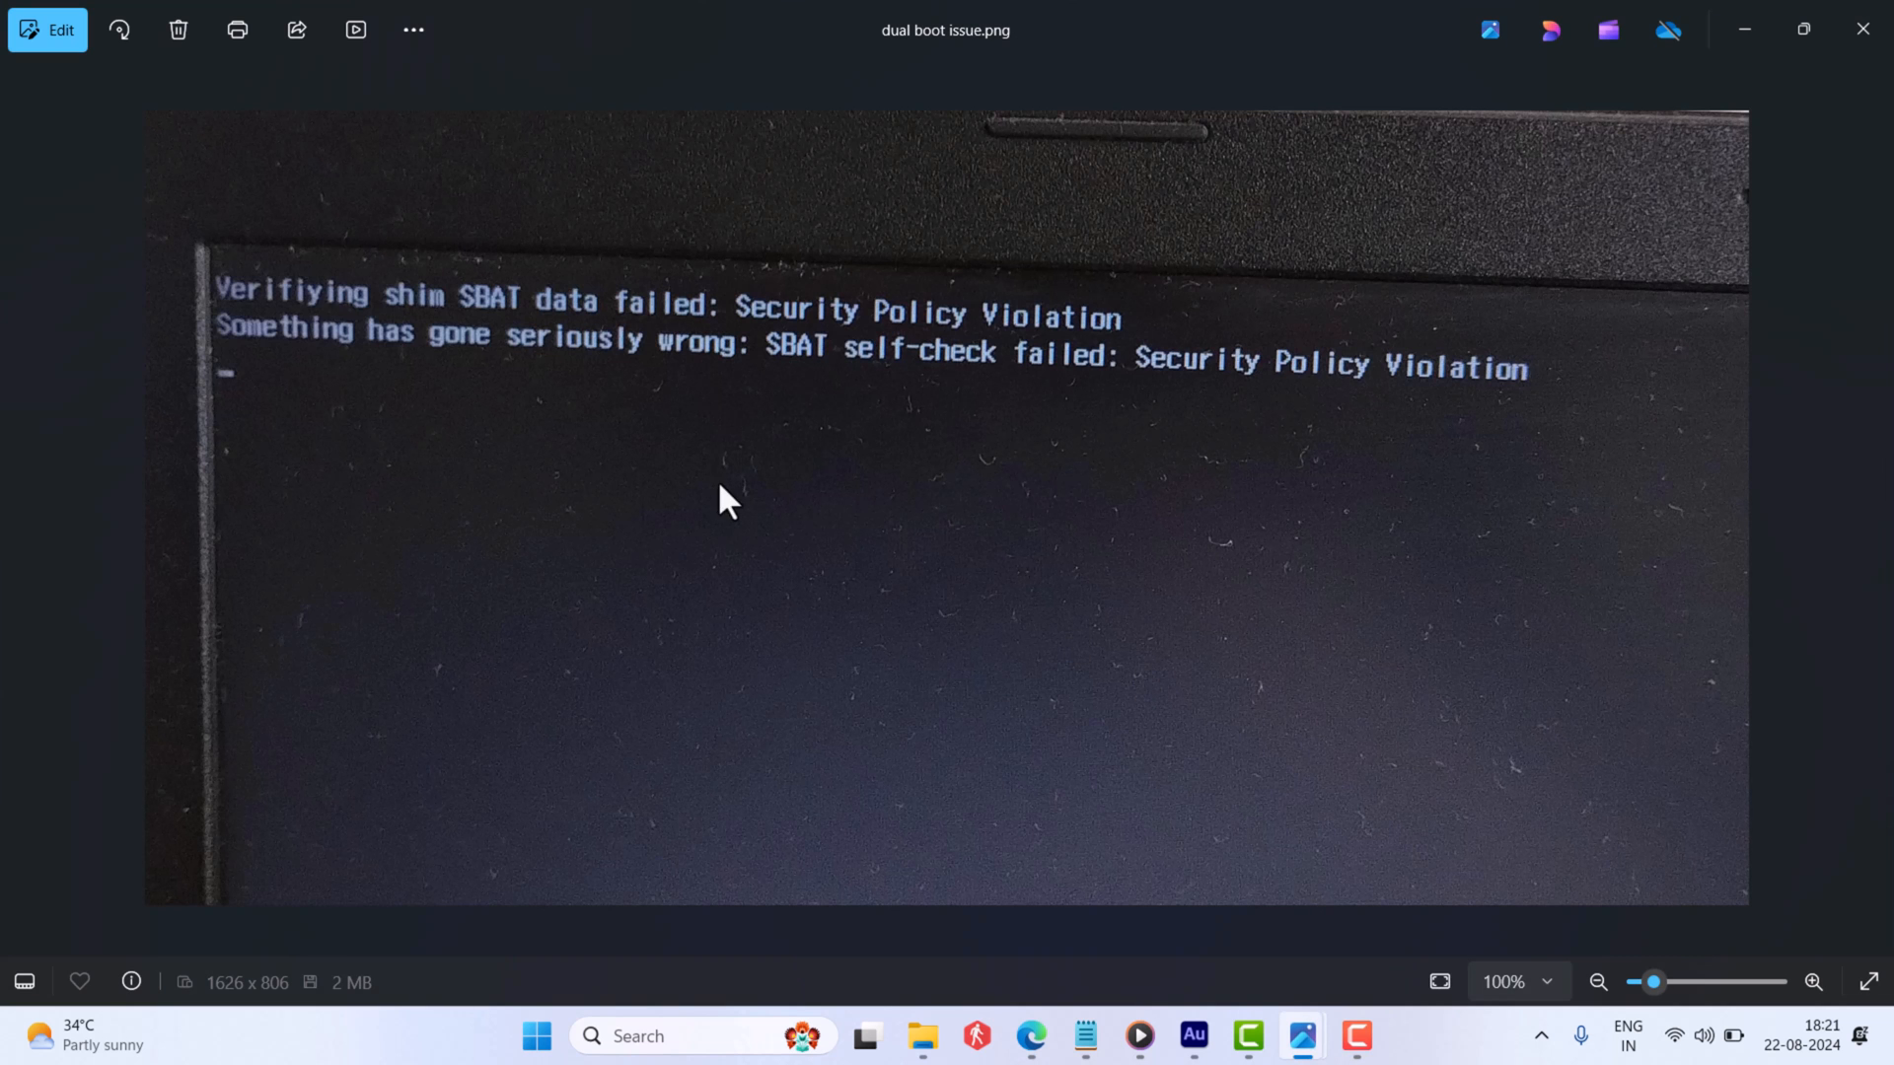
pyautogui.moveTo(399, 325)
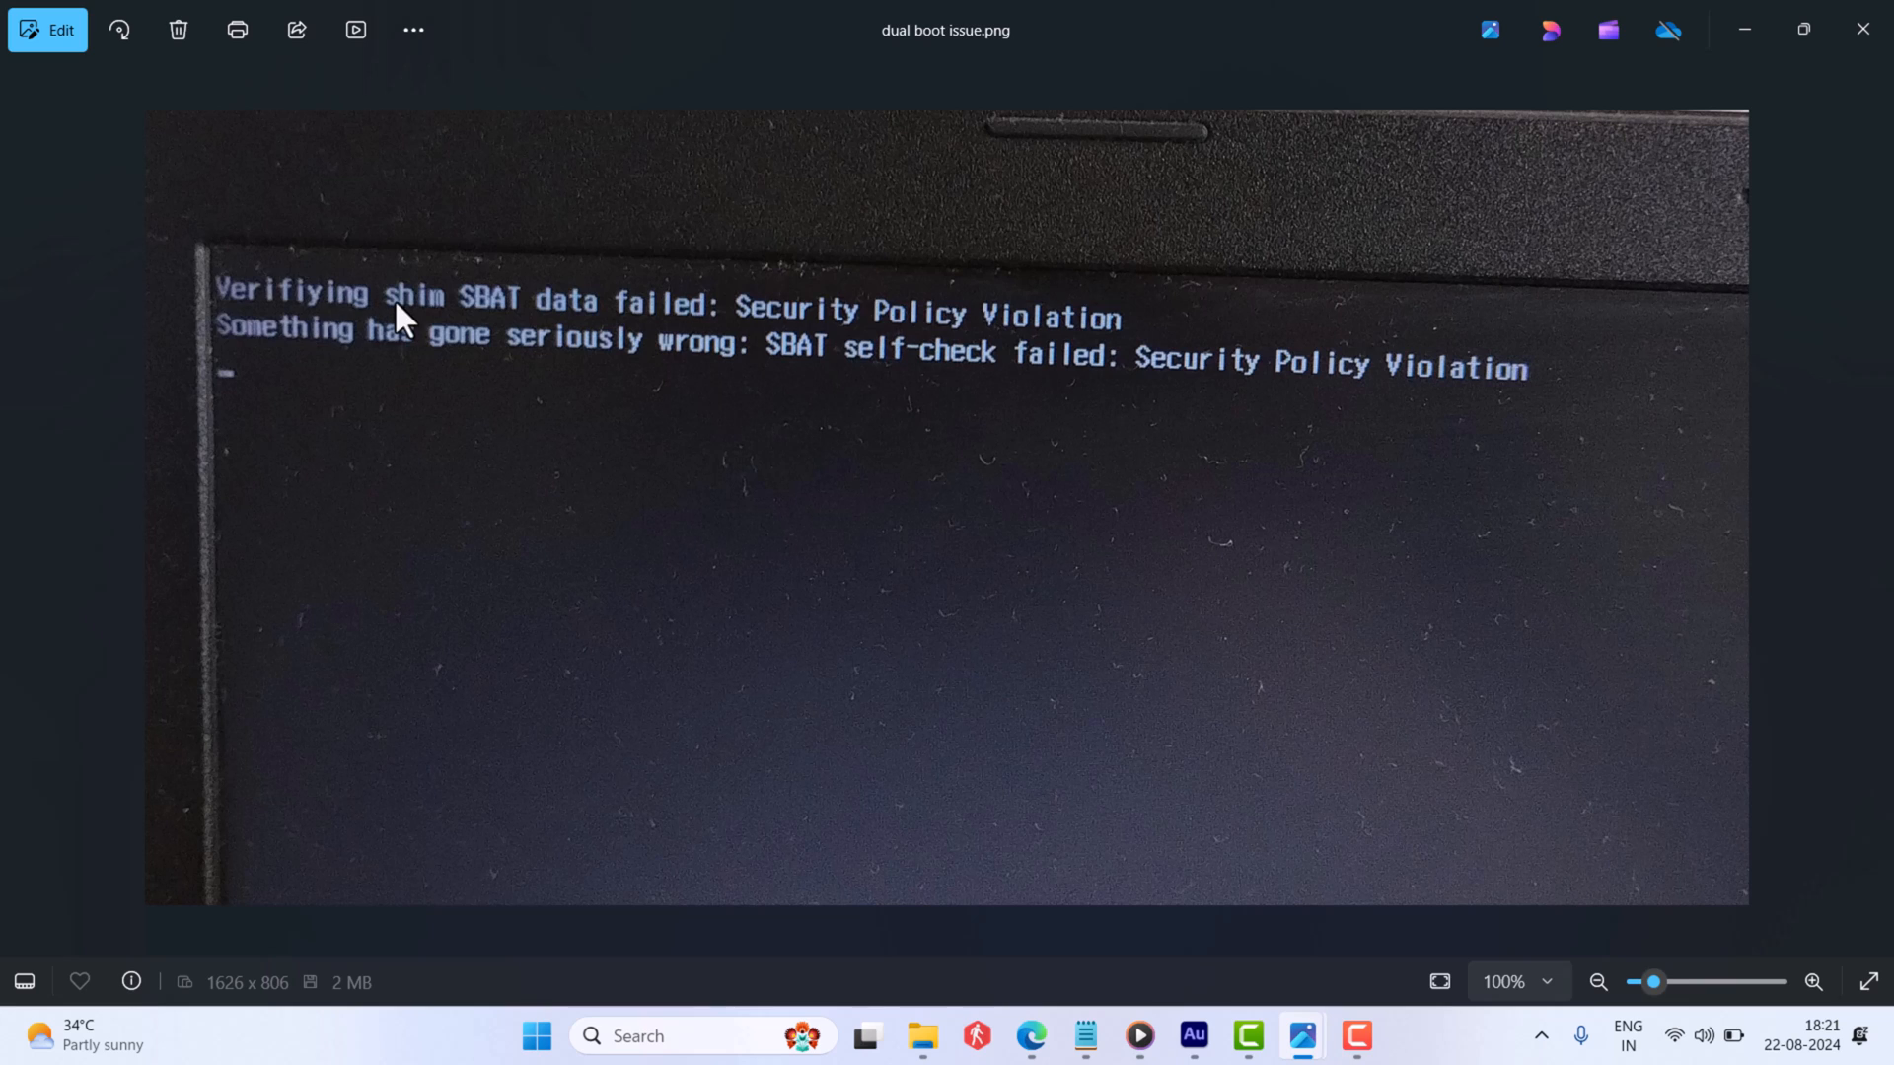
pyautogui.moveTo(736, 326)
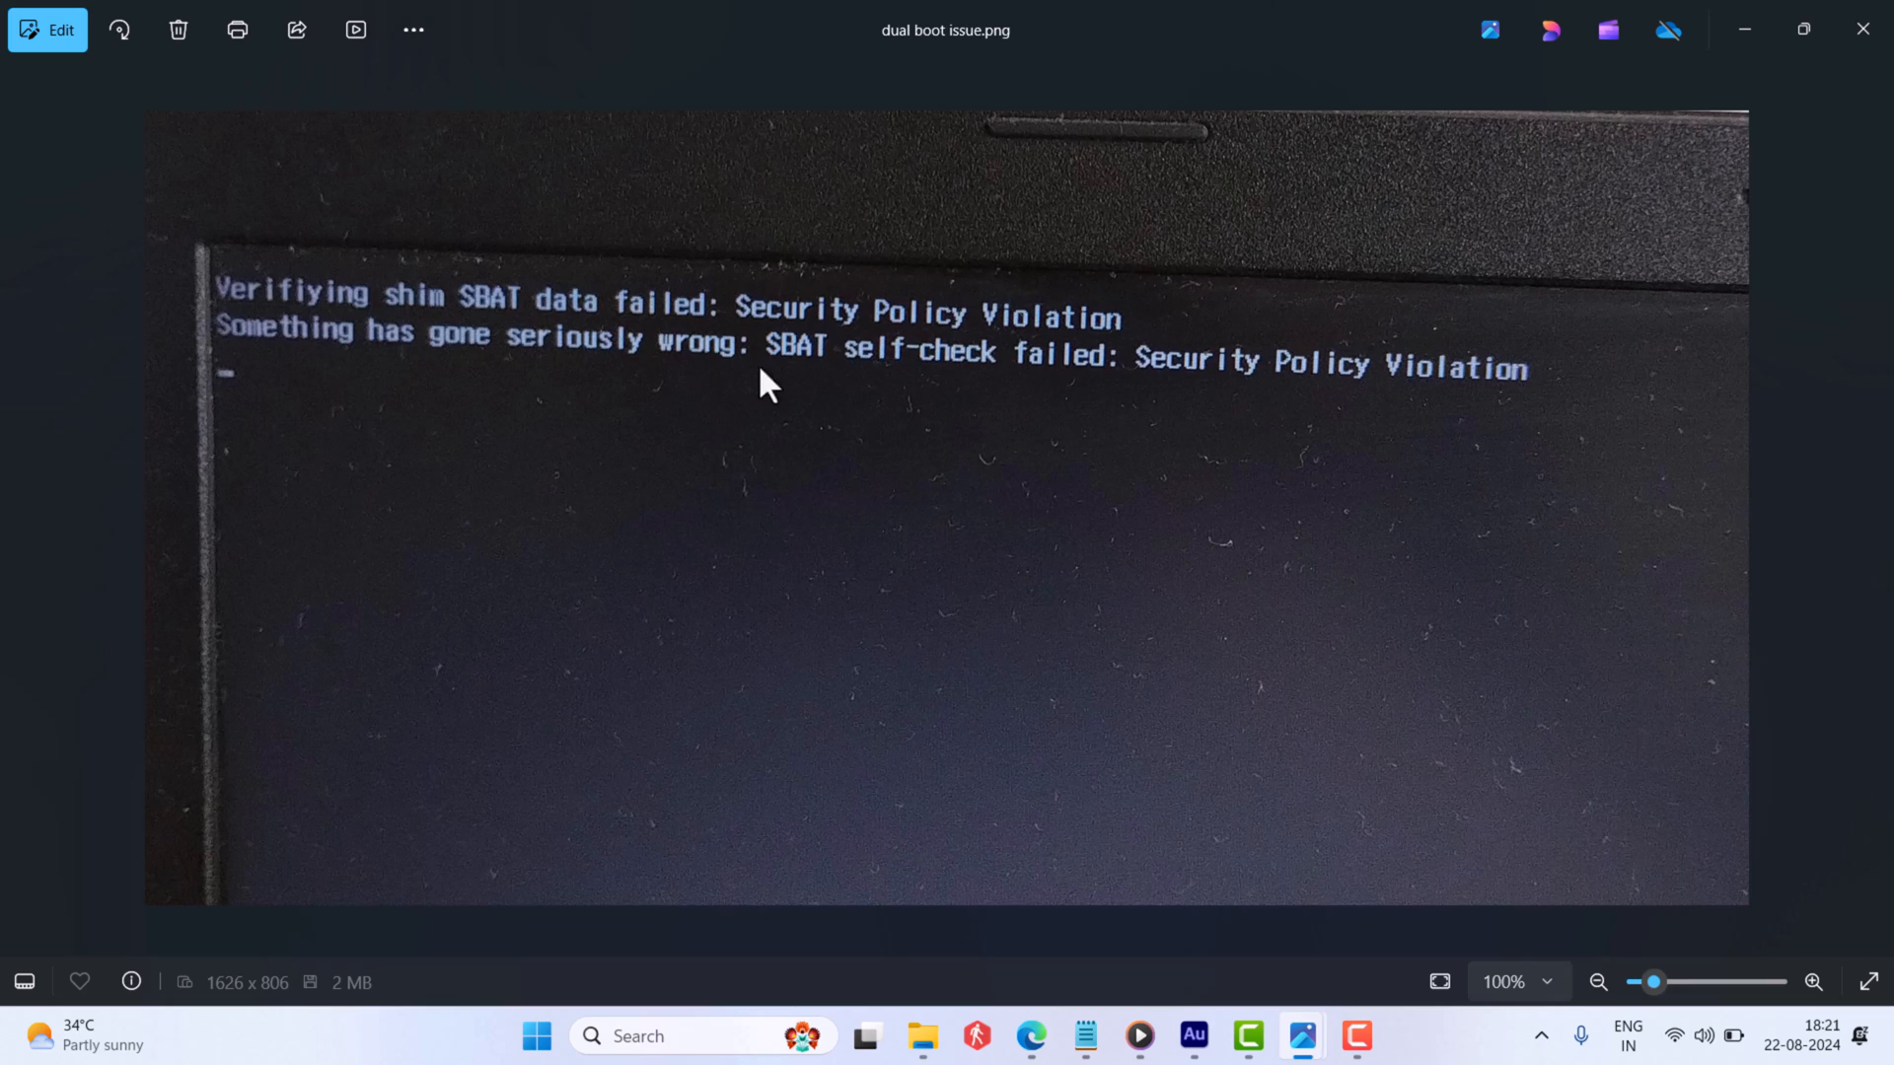
pyautogui.moveTo(1505, 441)
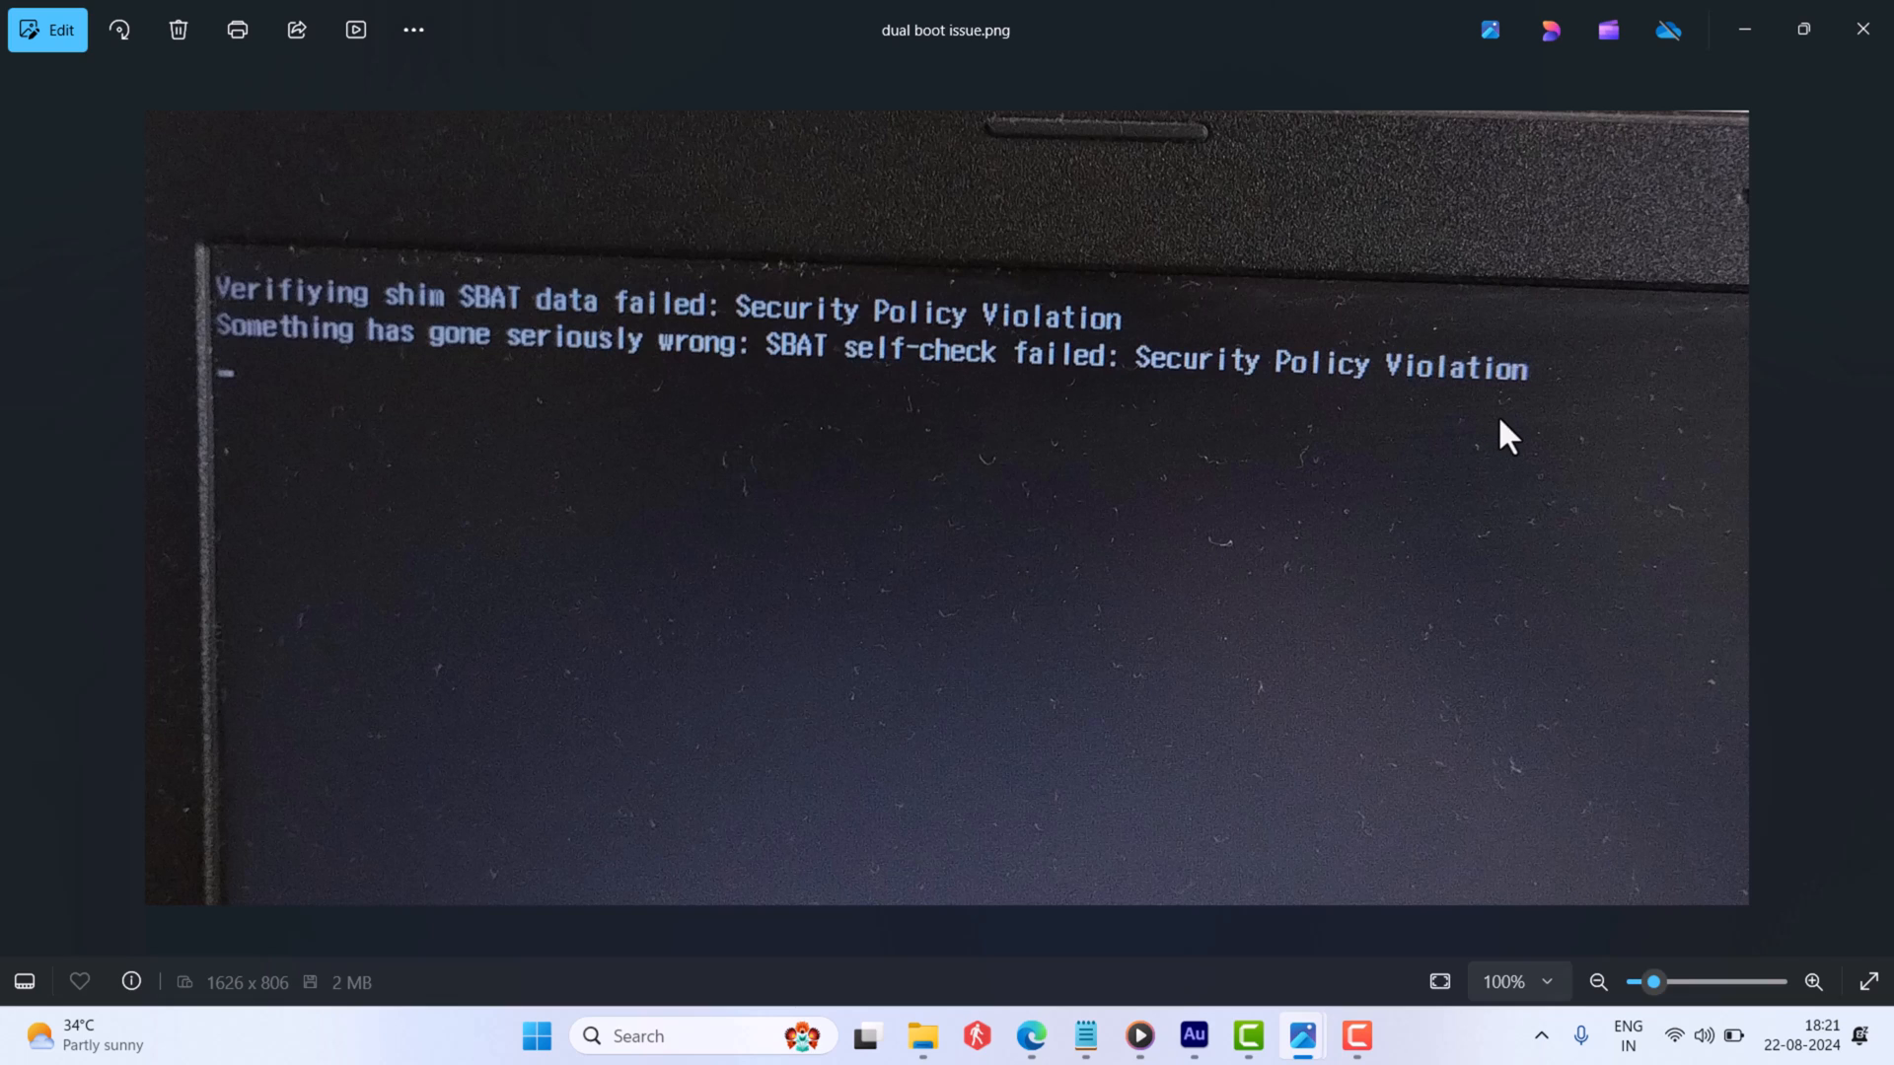
pyautogui.click(1851, 27)
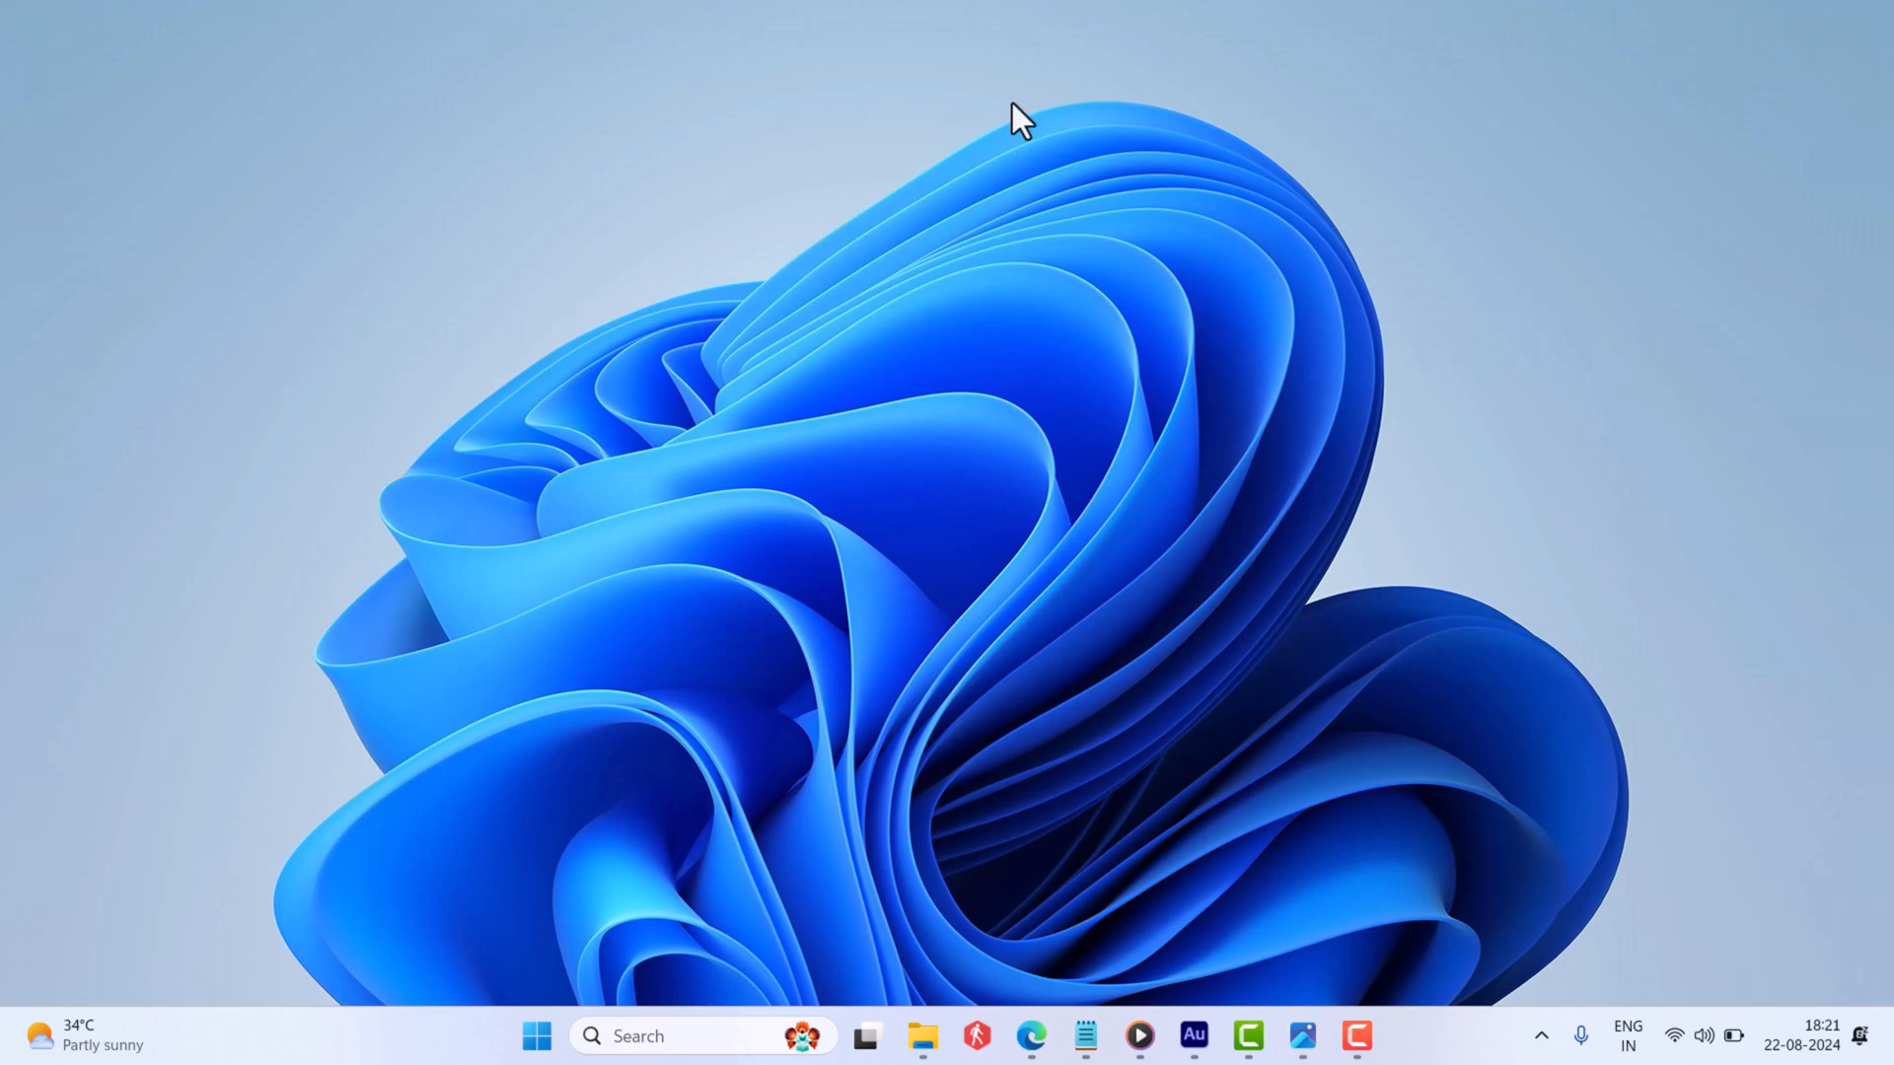
pyautogui.click(1306, 1035)
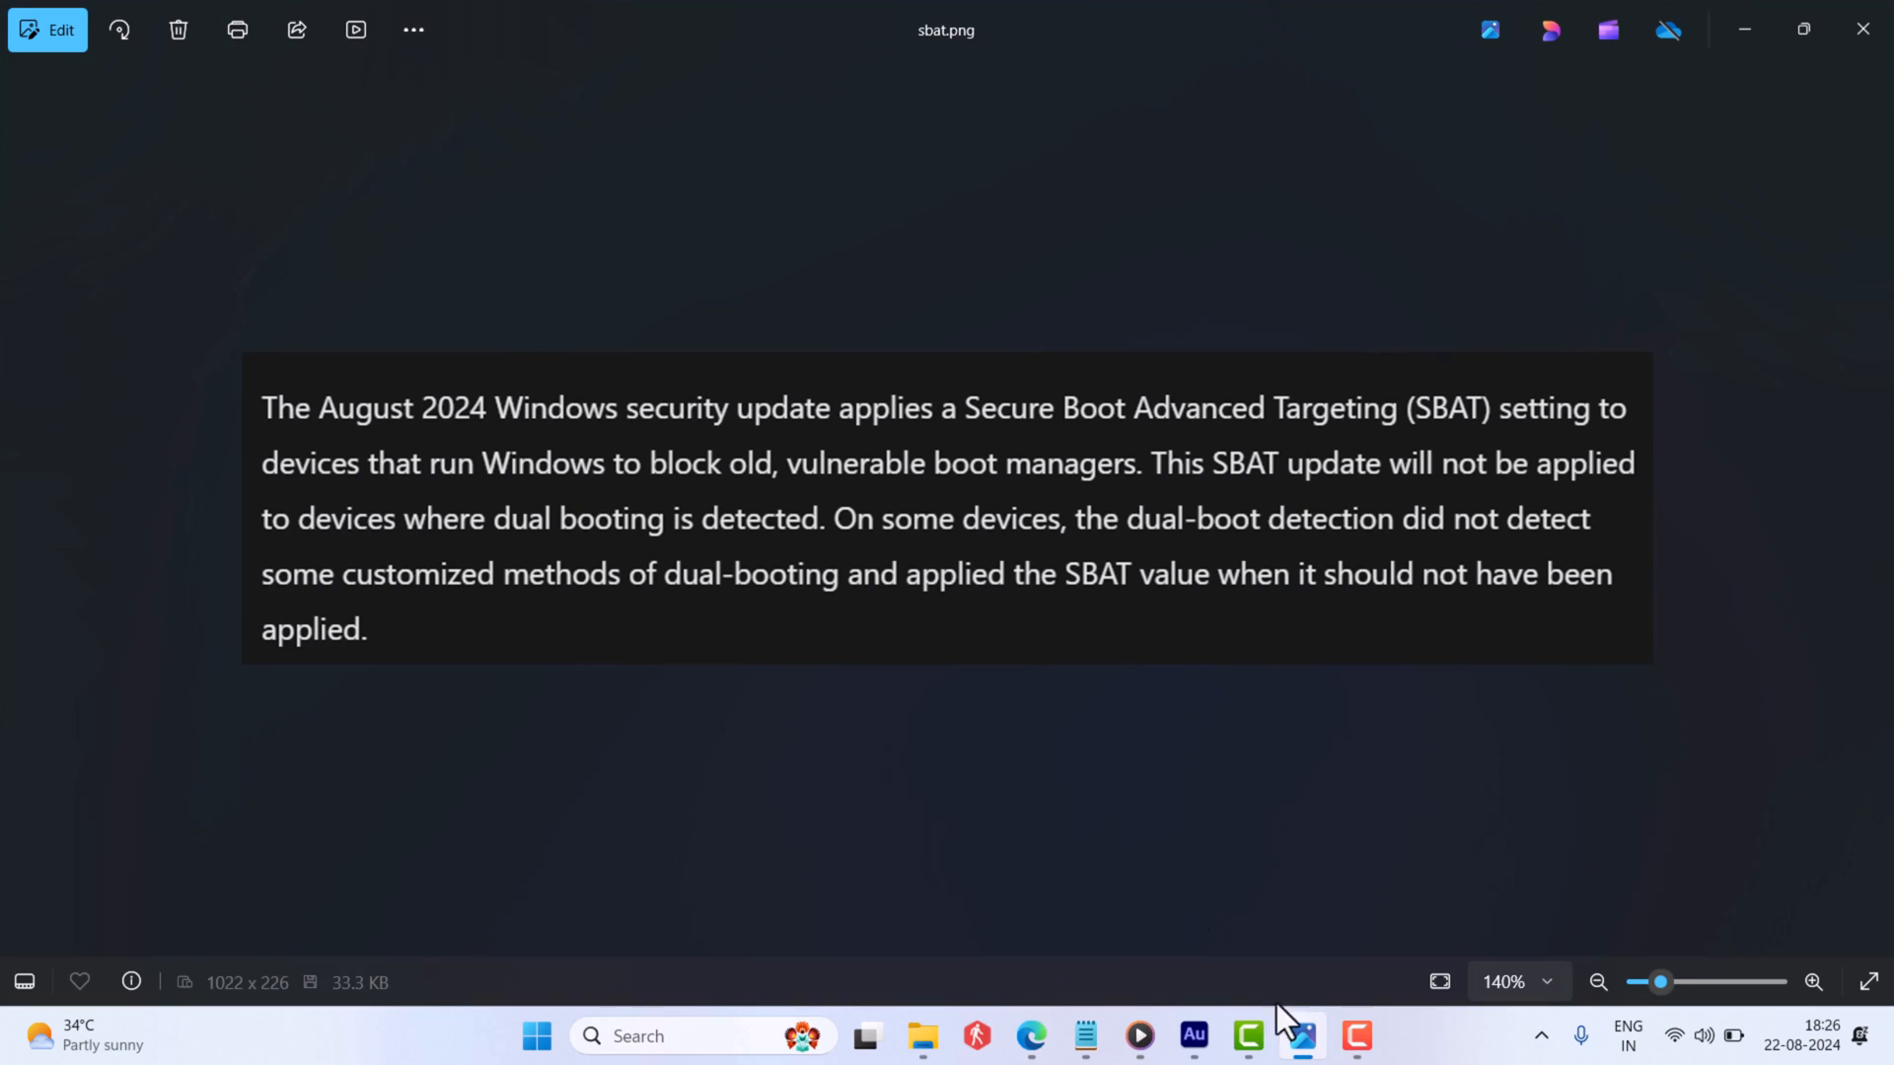
pyautogui.moveTo(791, 476)
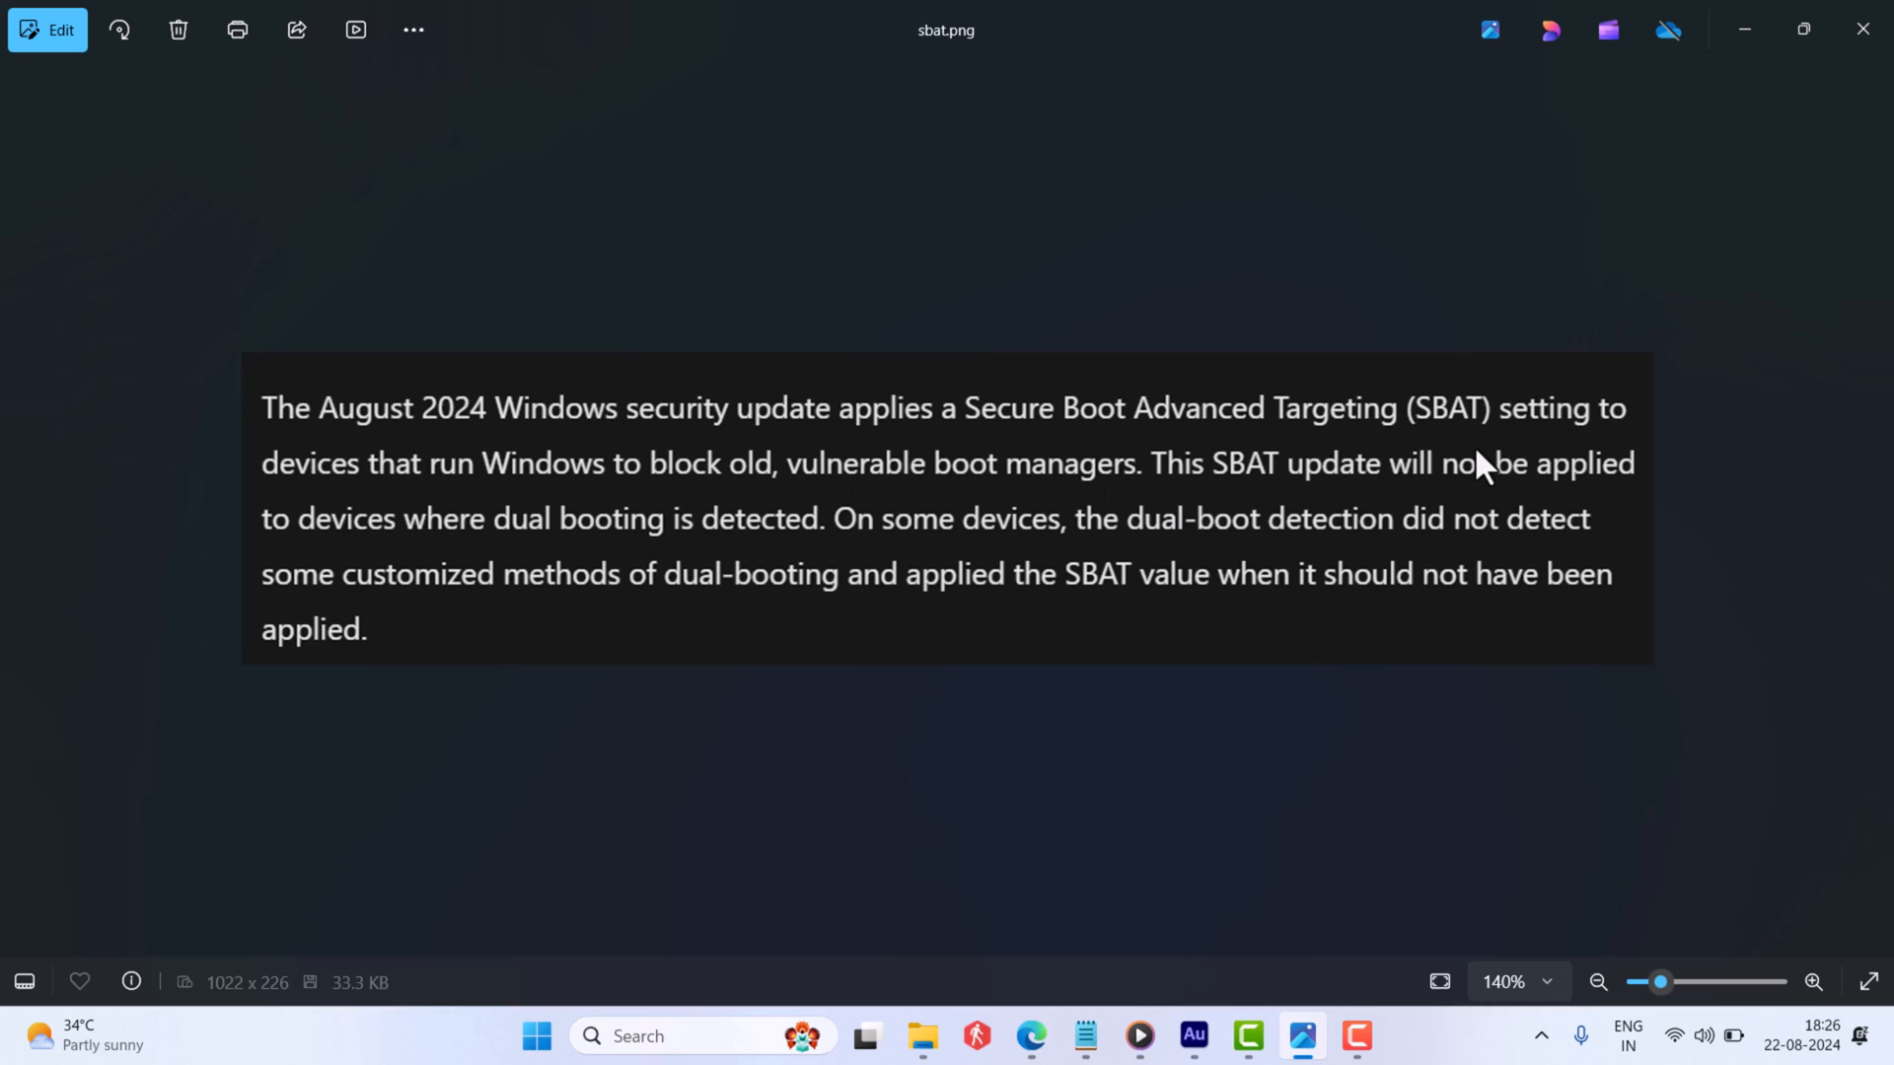
pyautogui.moveTo(1050, 512)
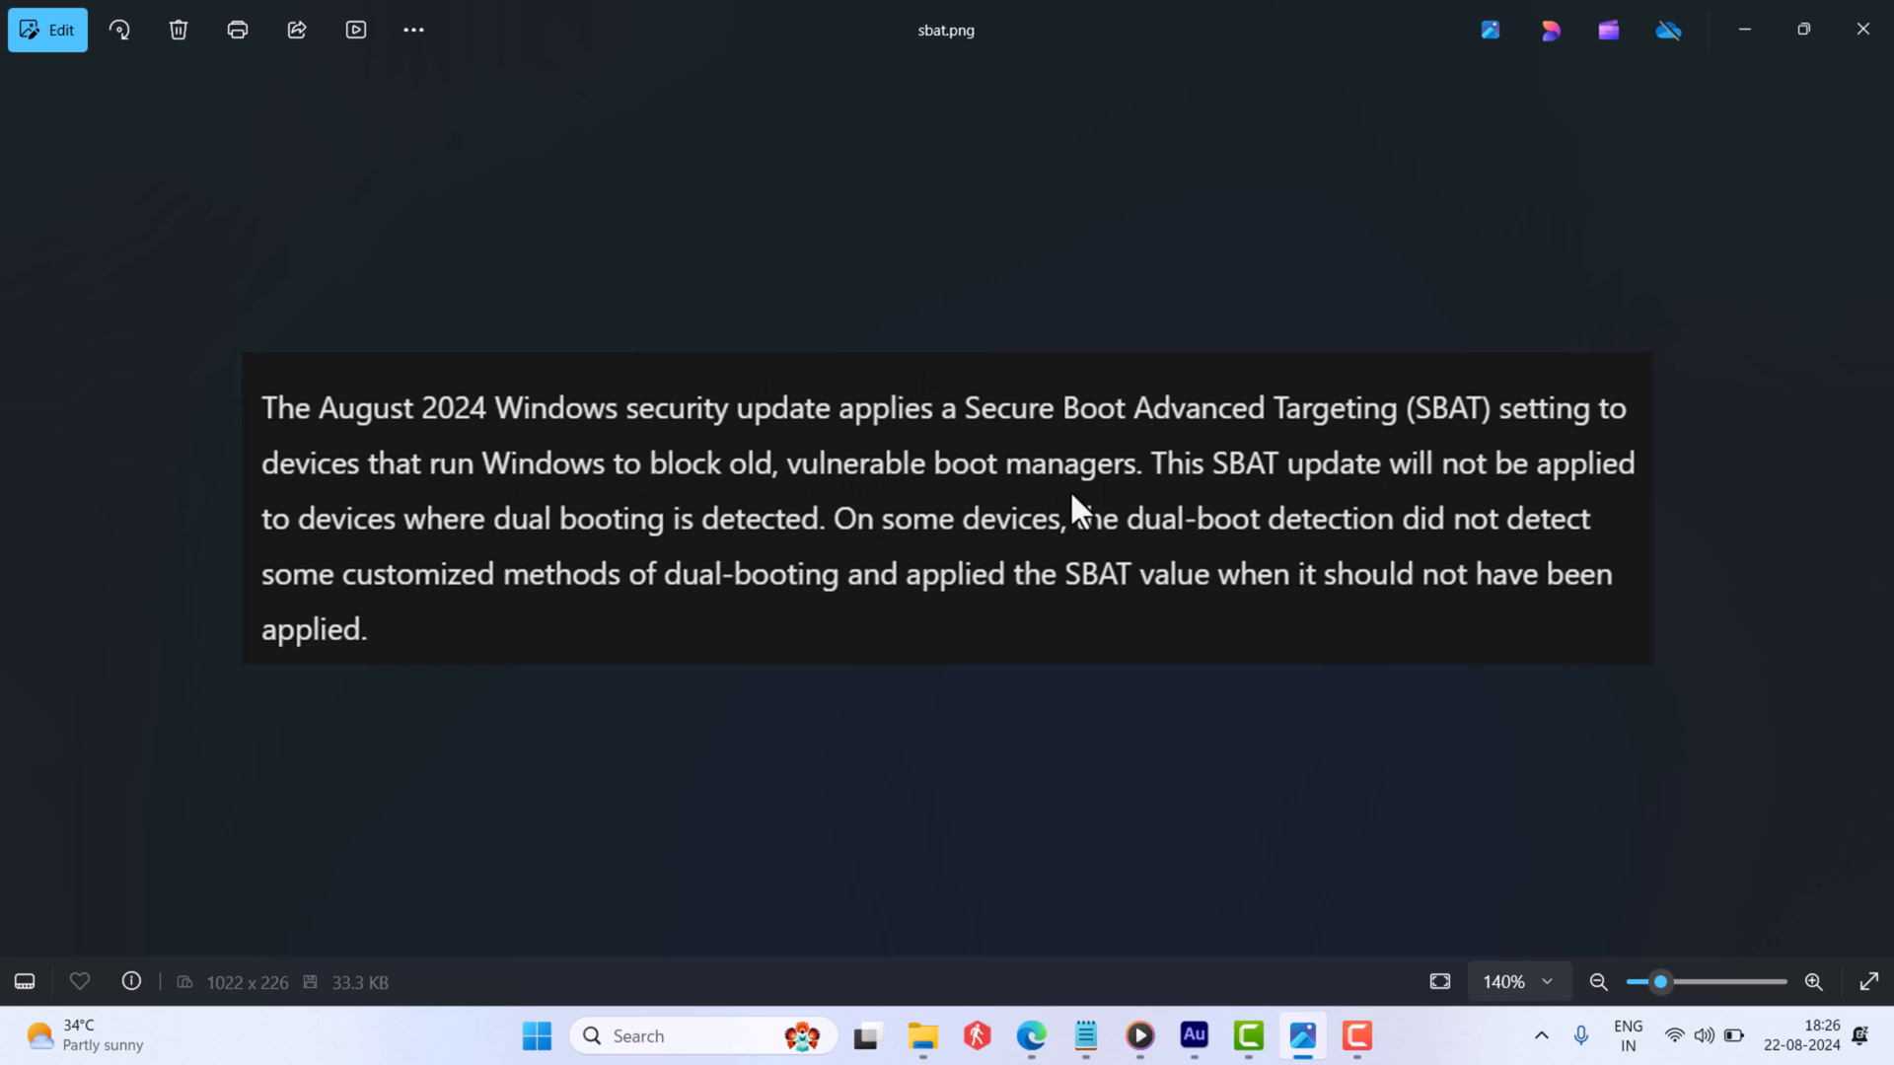
pyautogui.moveTo(1011, 701)
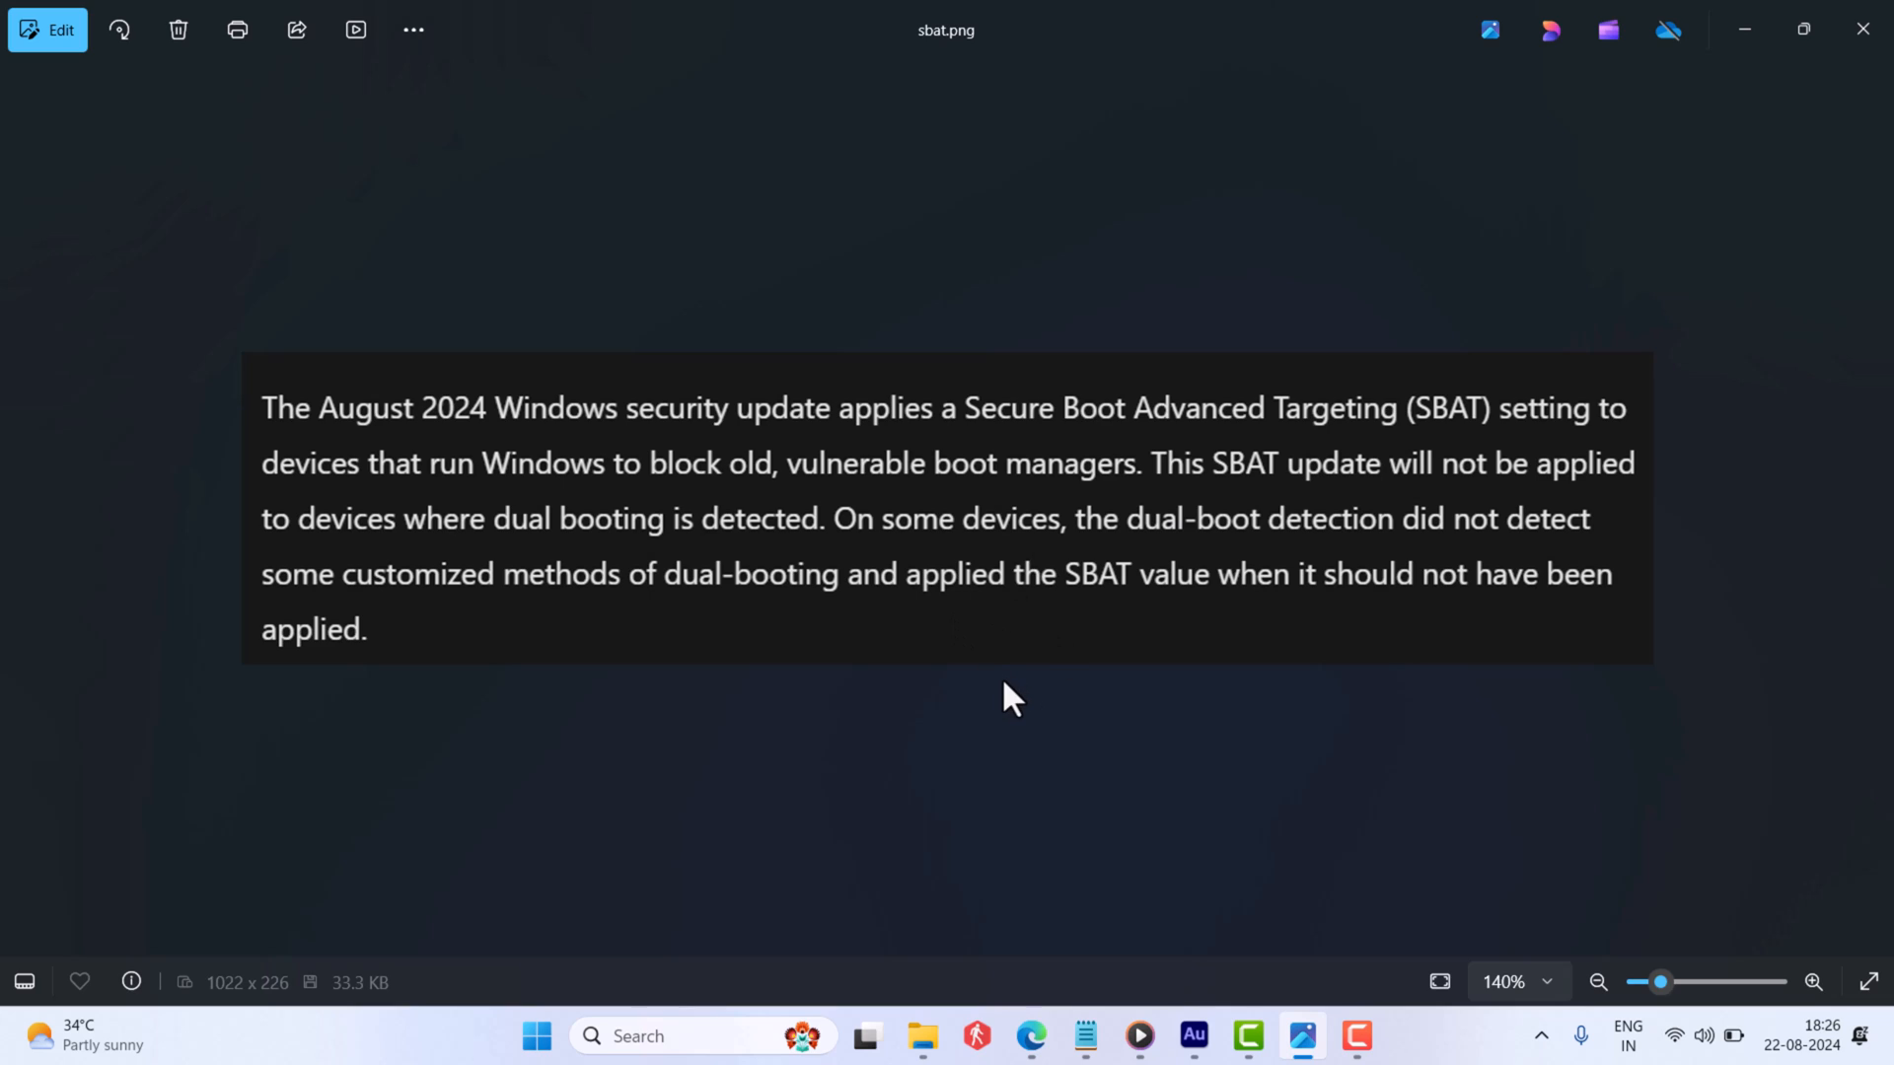
pyautogui.moveTo(1744, 85)
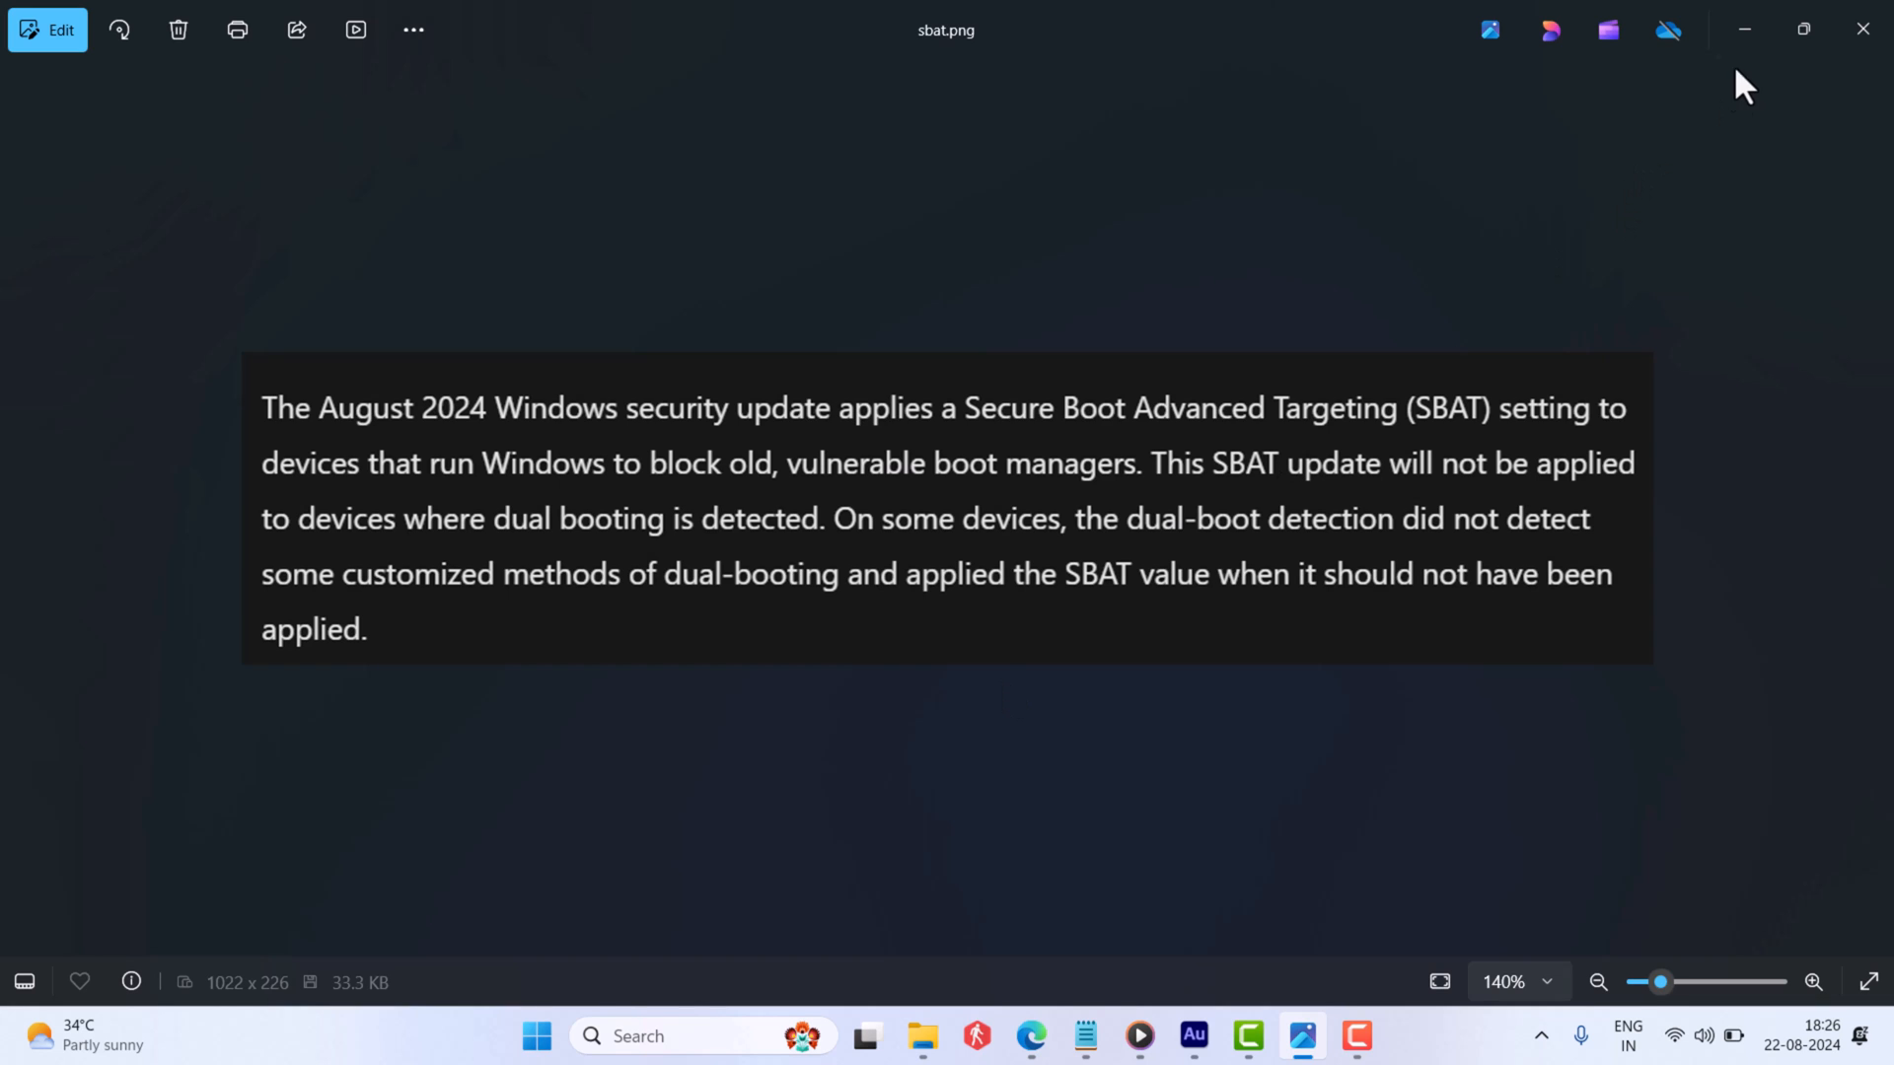
pyautogui.click(1863, 28)
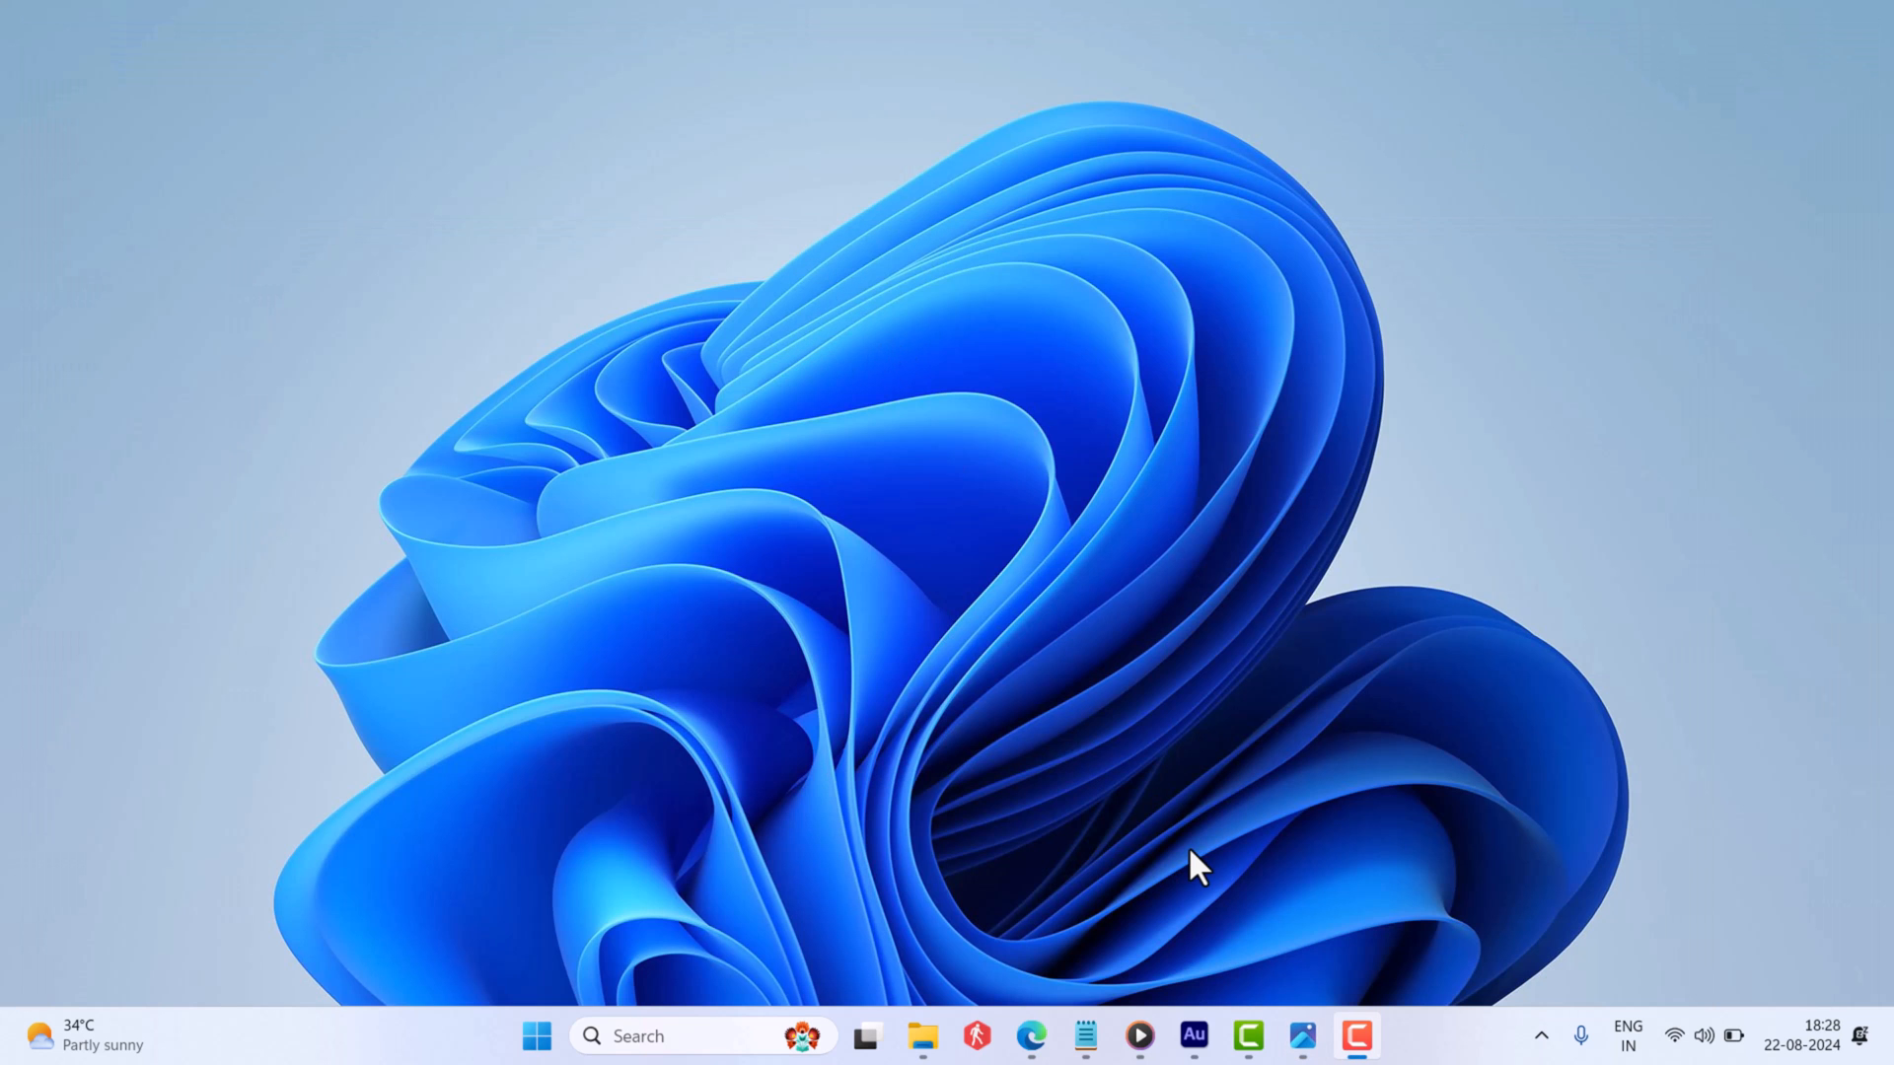
# View the workaround.png screenshot, then start a taskbar search from the desktop.
pyautogui.click(1299, 1035)
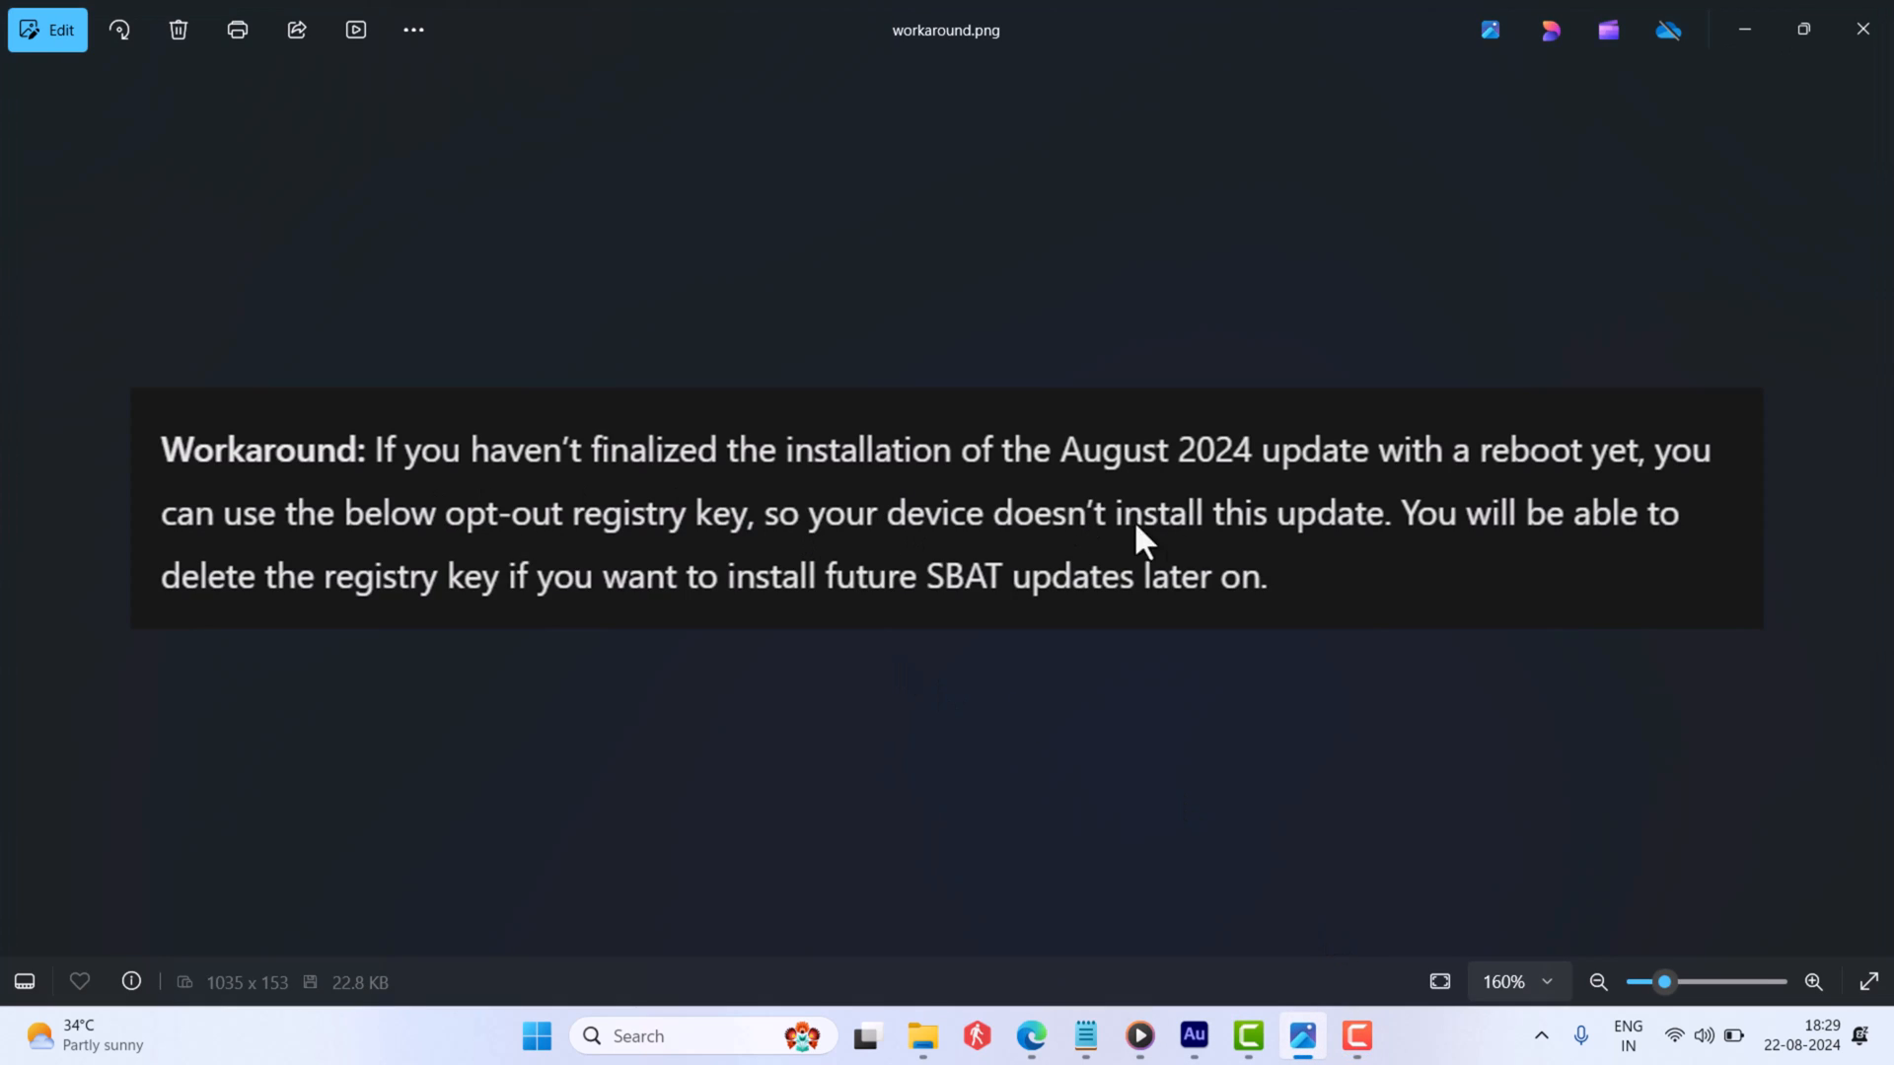
pyautogui.moveTo(274, 553)
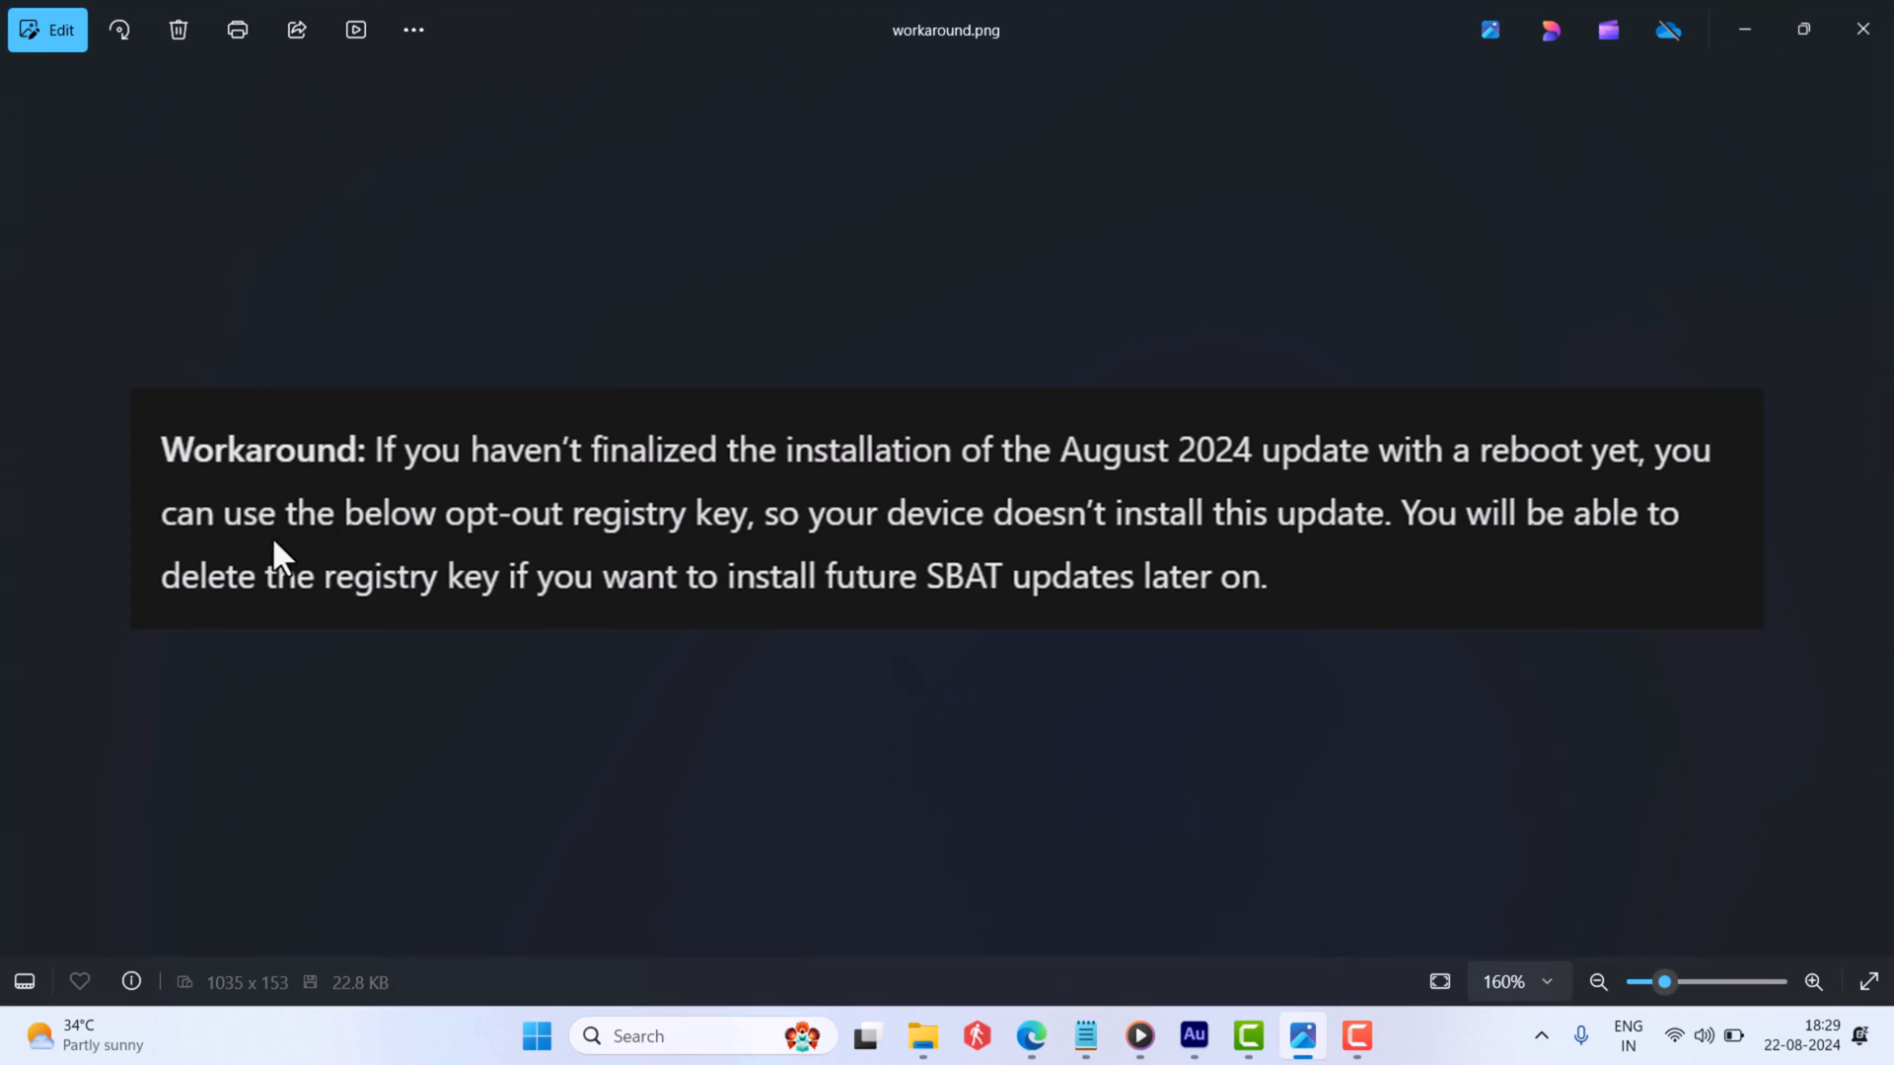
pyautogui.moveTo(1296, 647)
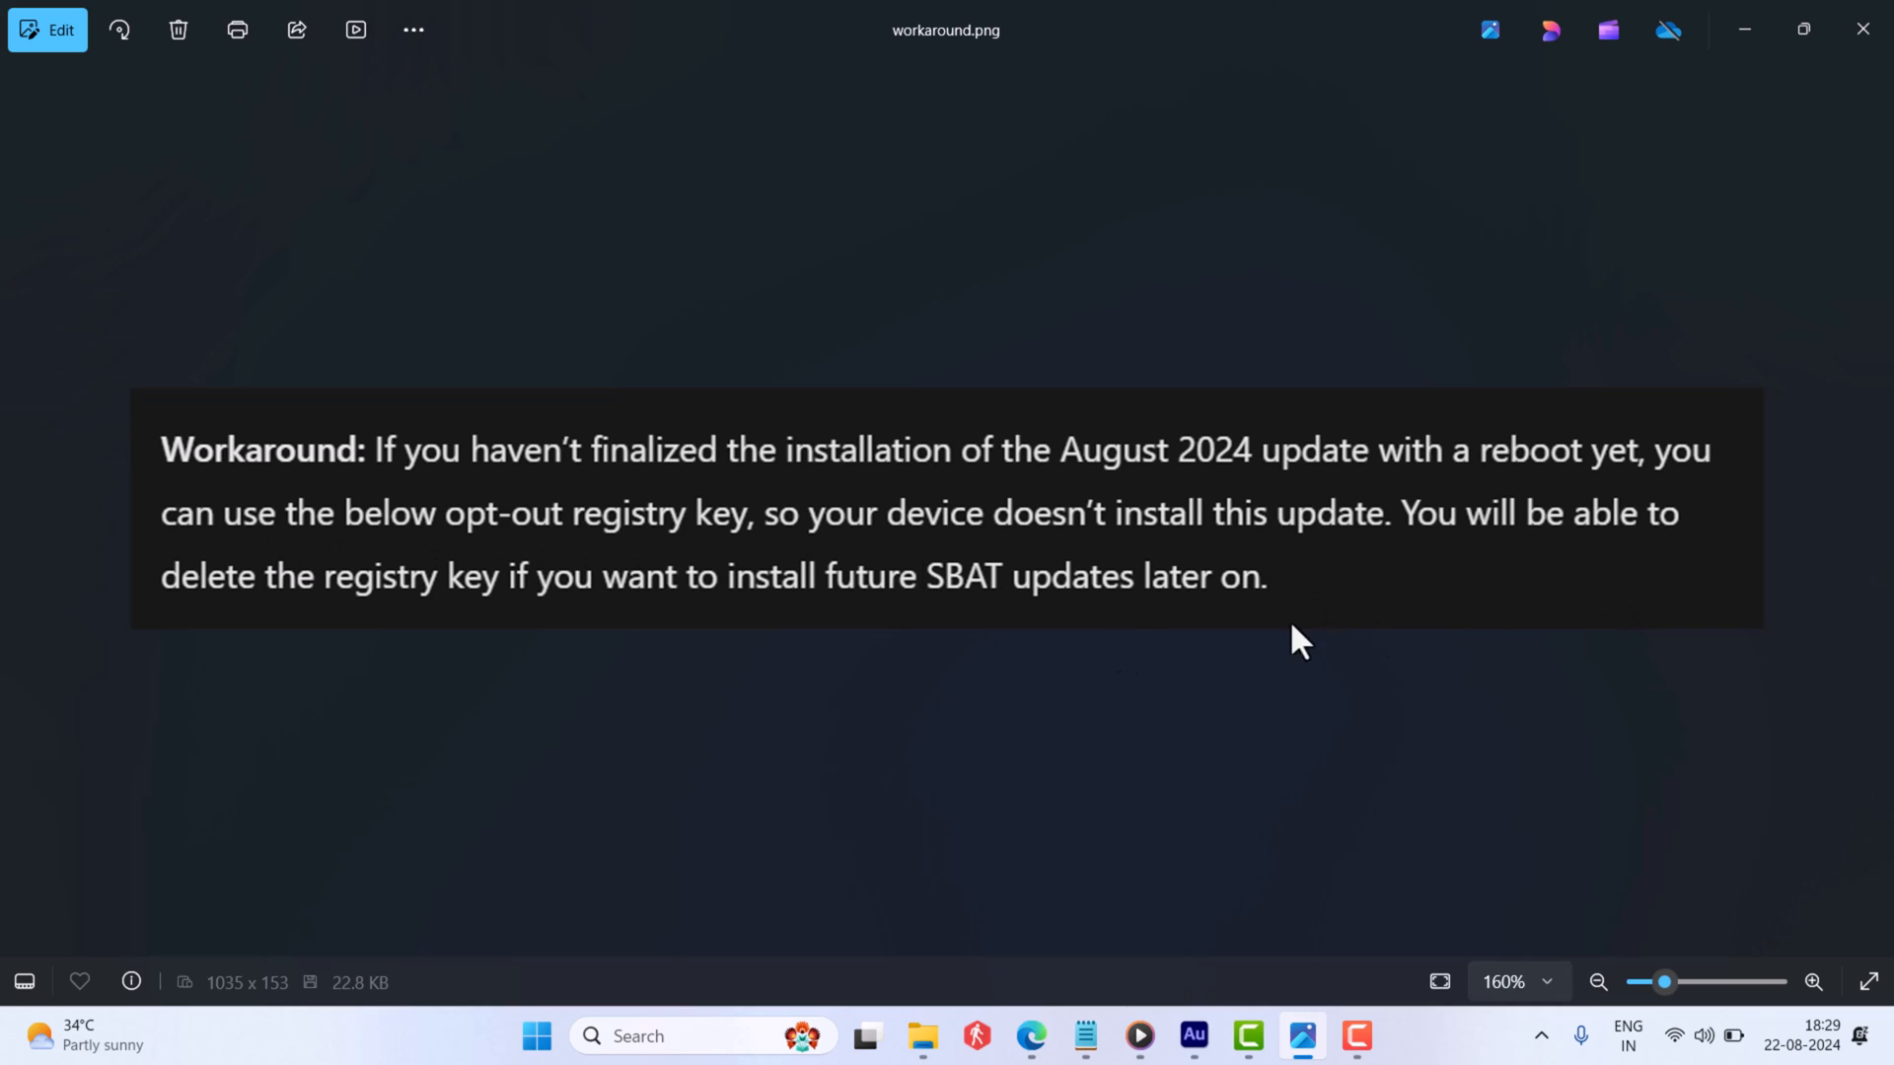
pyautogui.moveTo(1136, 665)
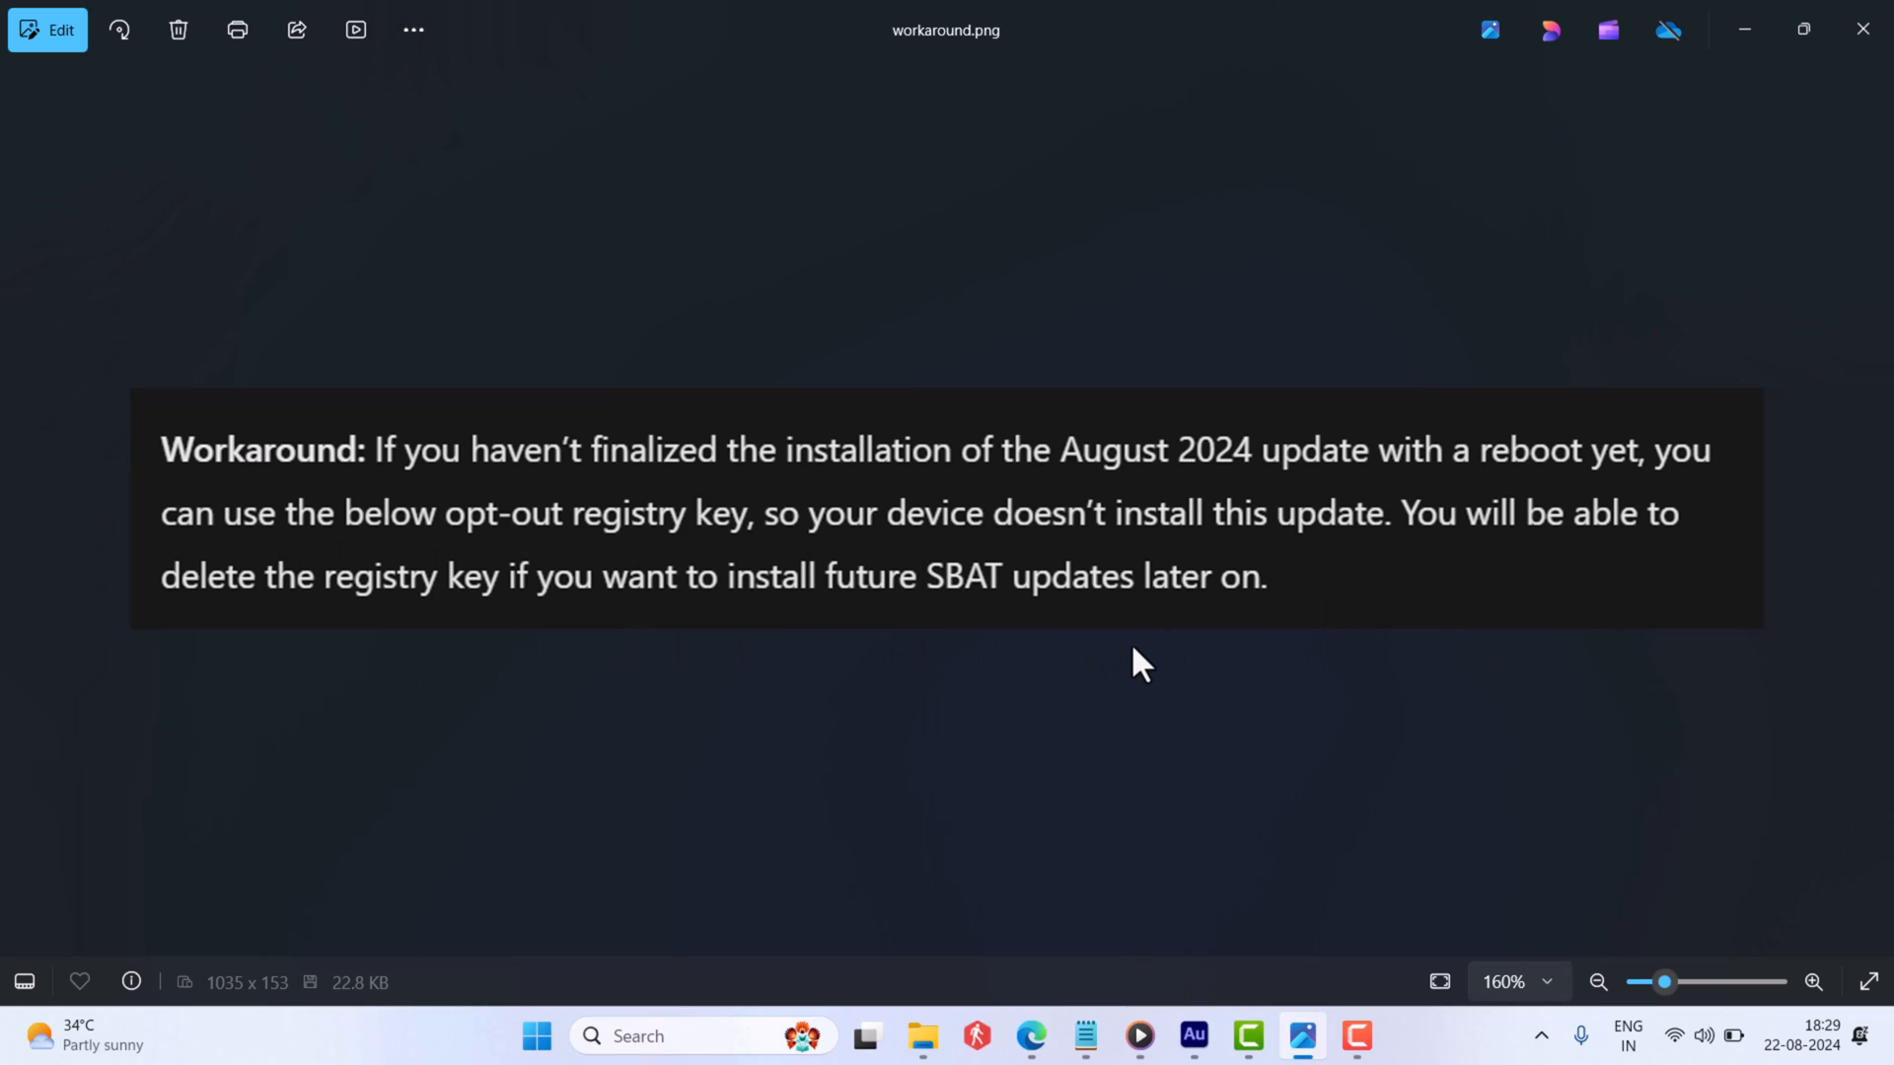
pyautogui.moveTo(1744, 30)
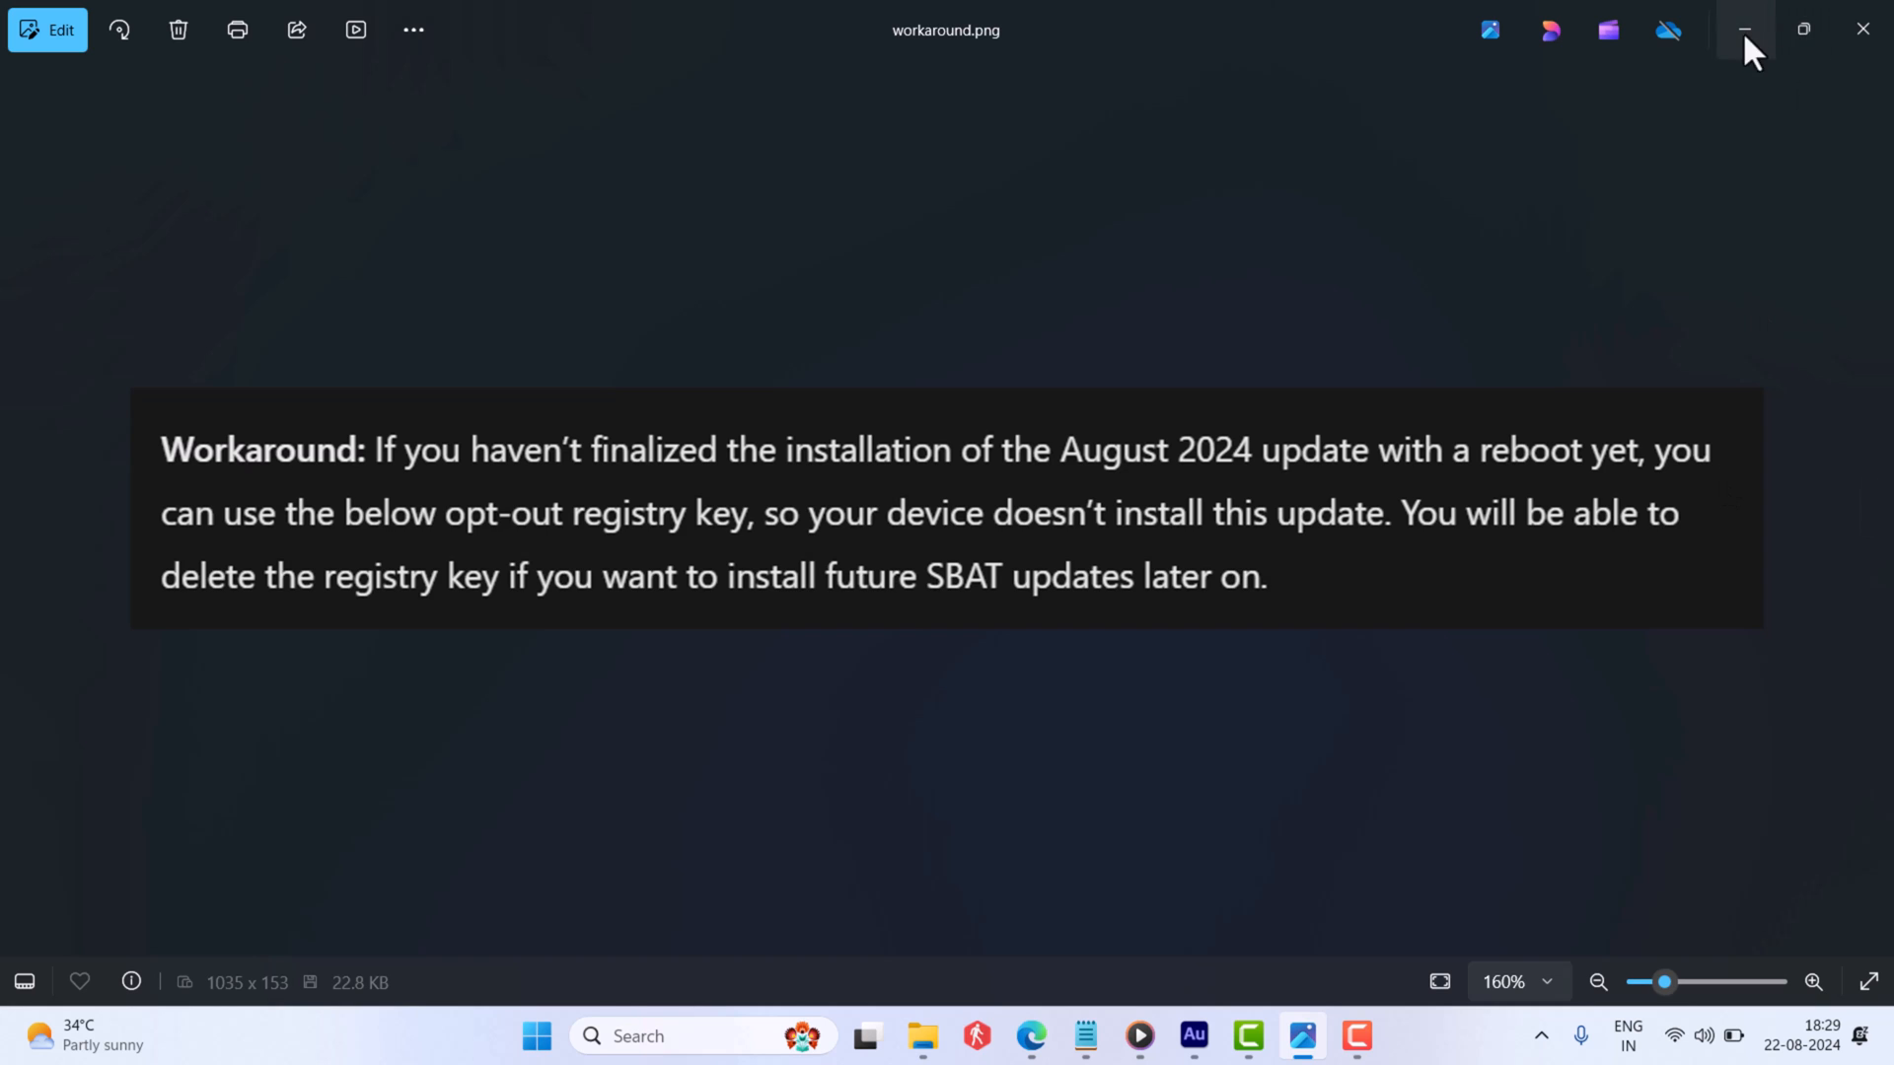
pyautogui.click(1744, 27)
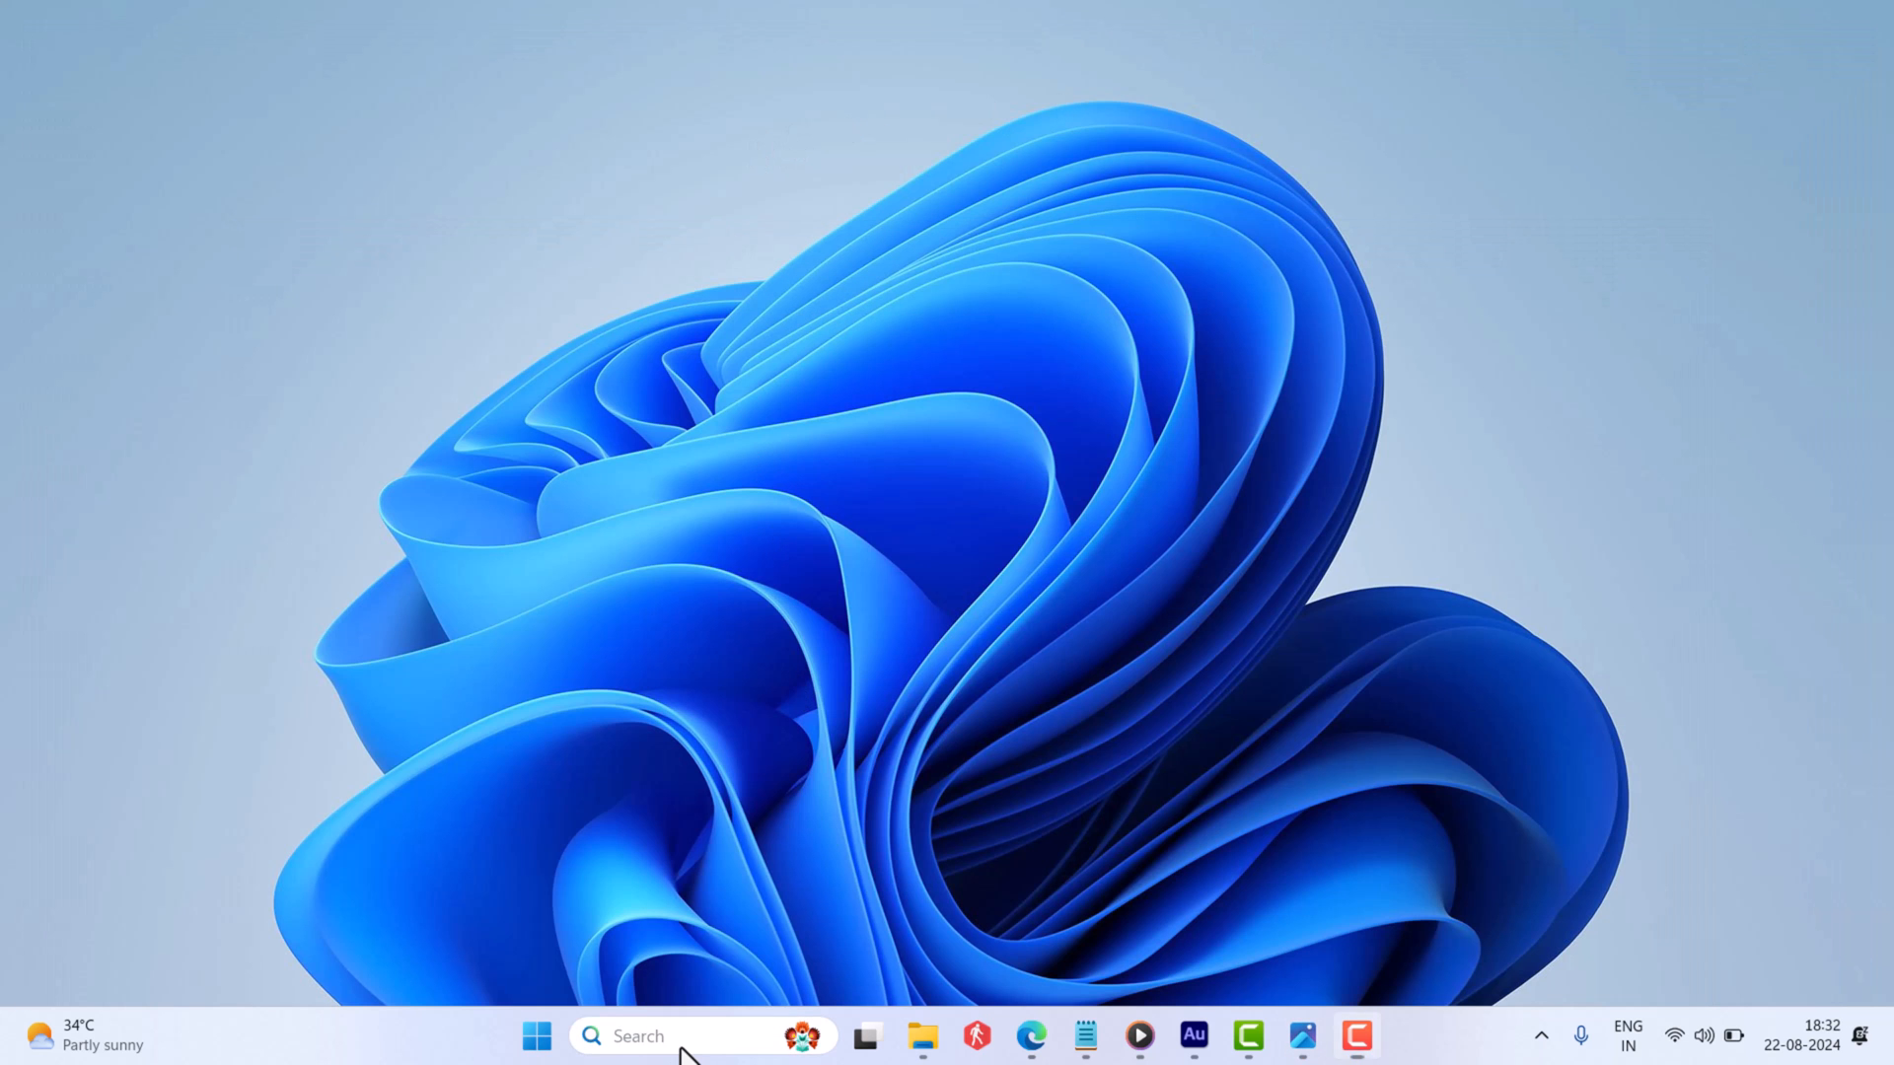
# Launch Registry Editor and navigate to HKLM\SYSTEM\CurrentControlSet\Control\SecureBoot\SBAT.
pyautogui.write('registry')
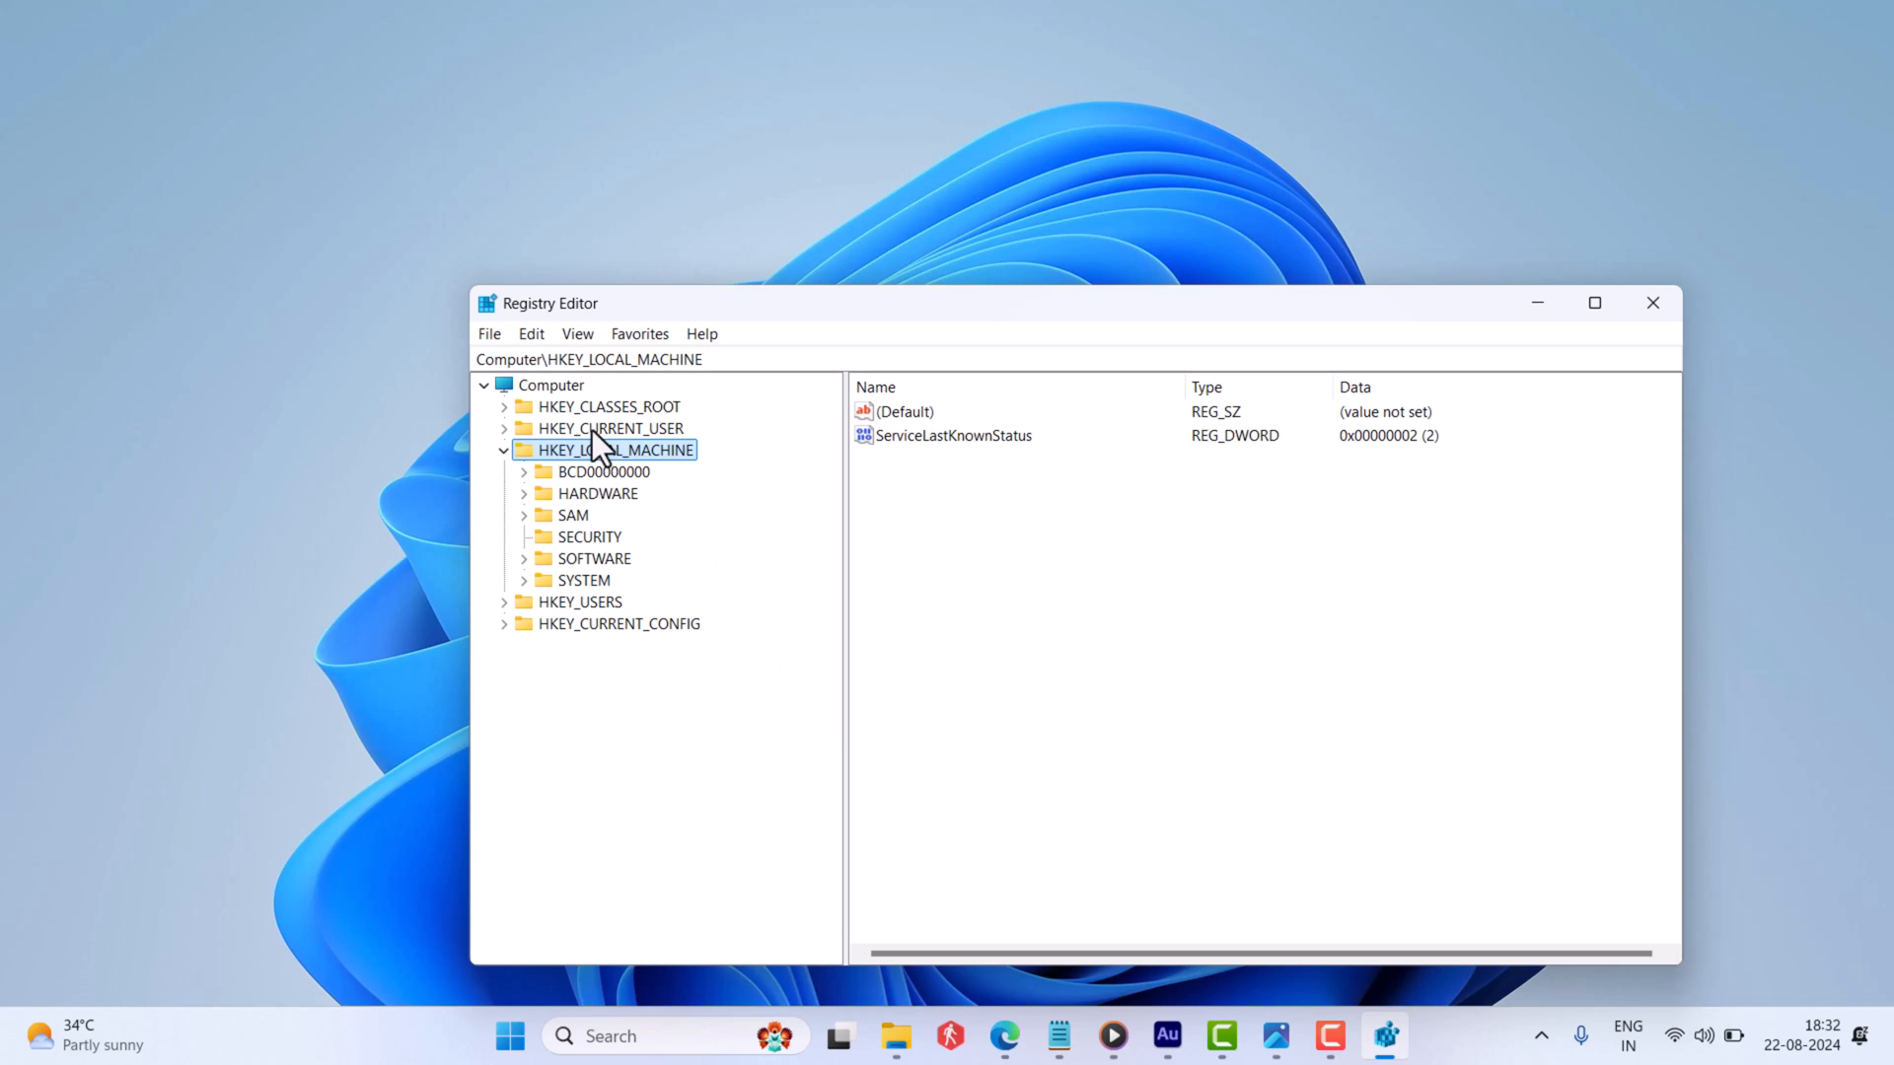
pyautogui.moveTo(538, 587)
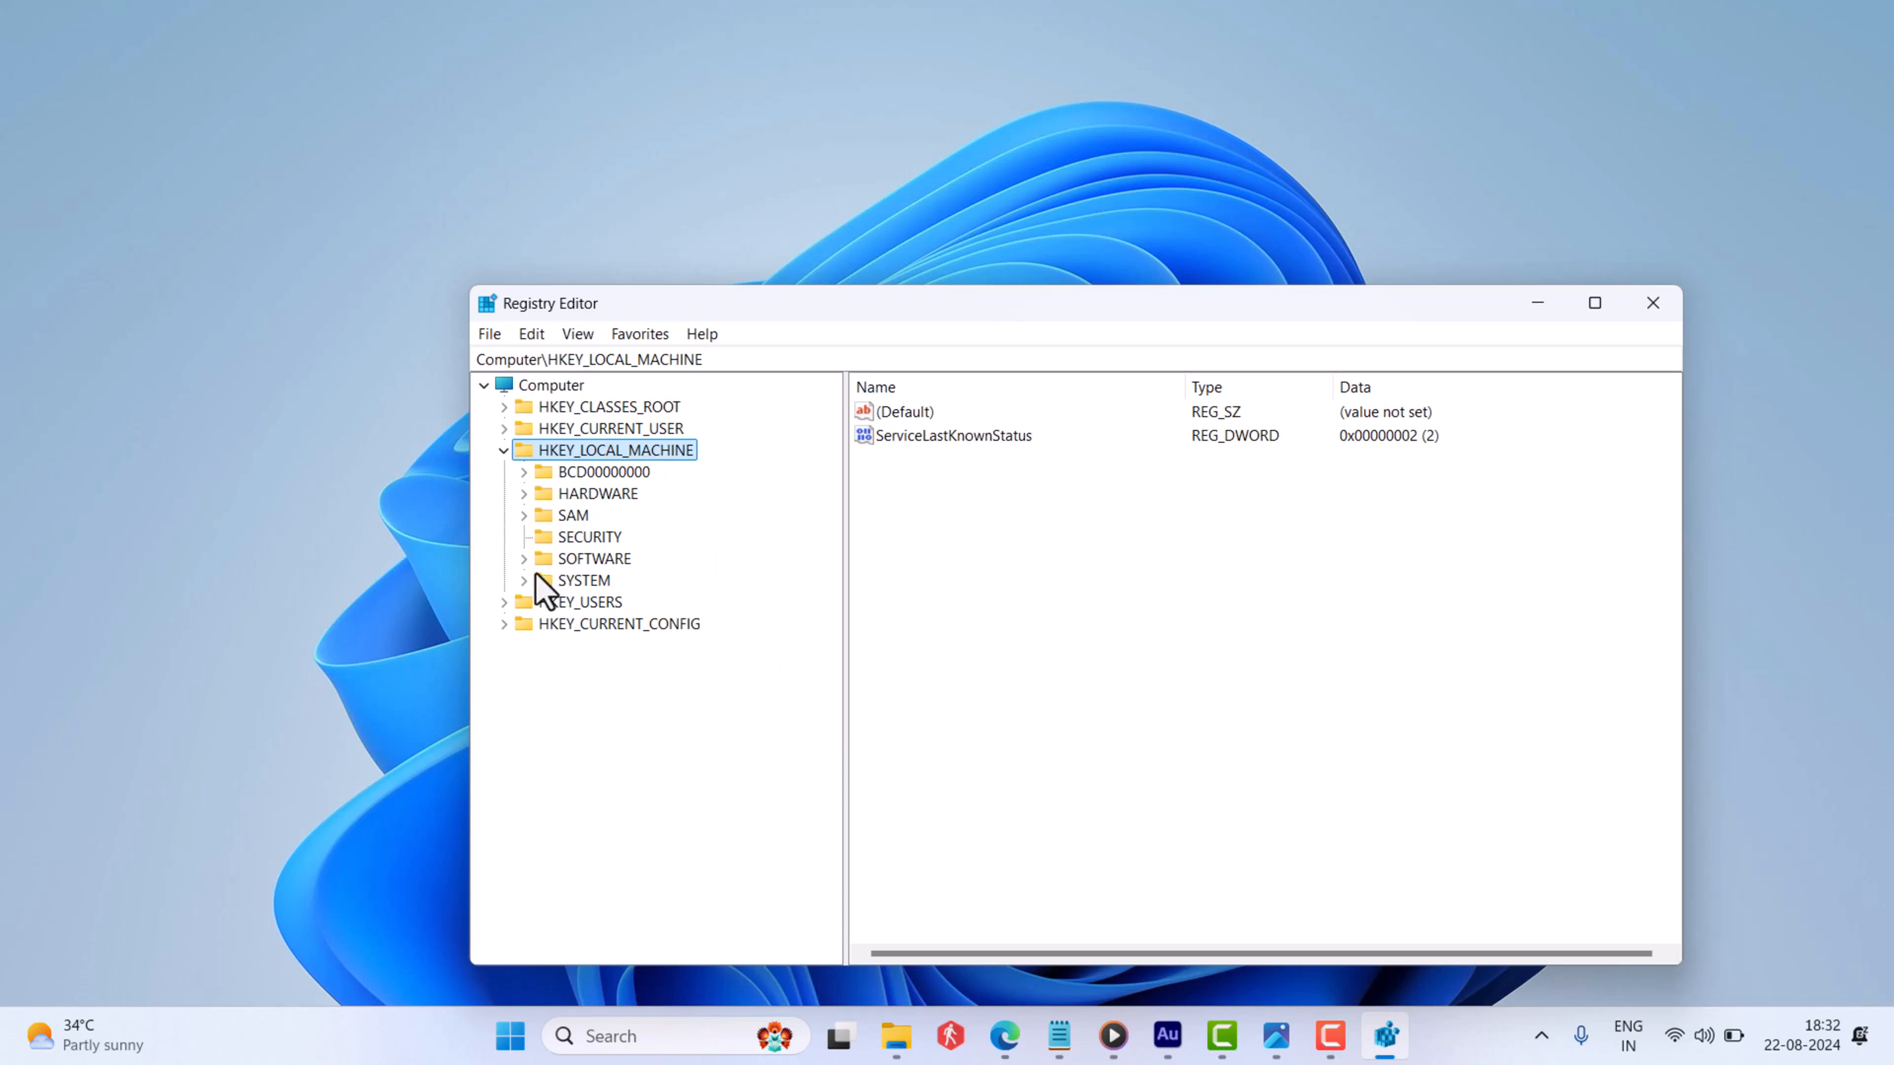
pyautogui.click(523, 580)
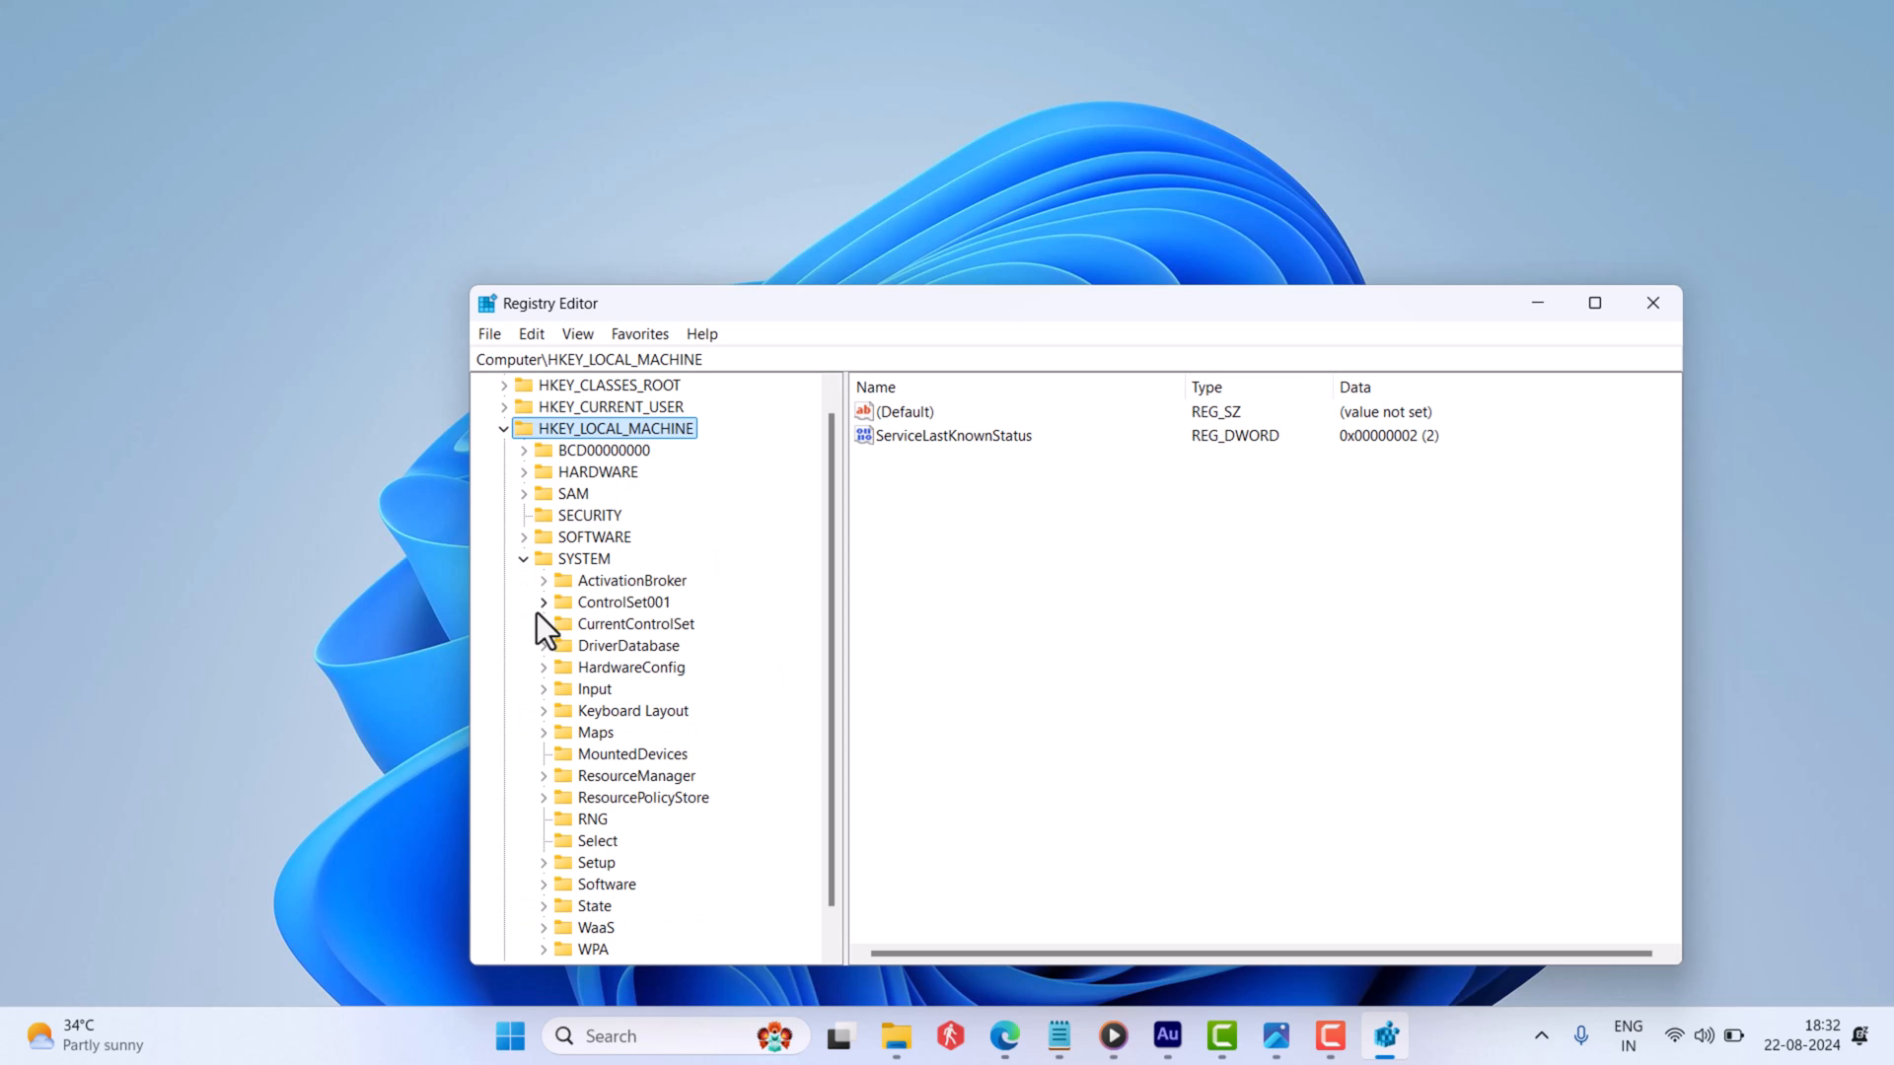
pyautogui.click(543, 623)
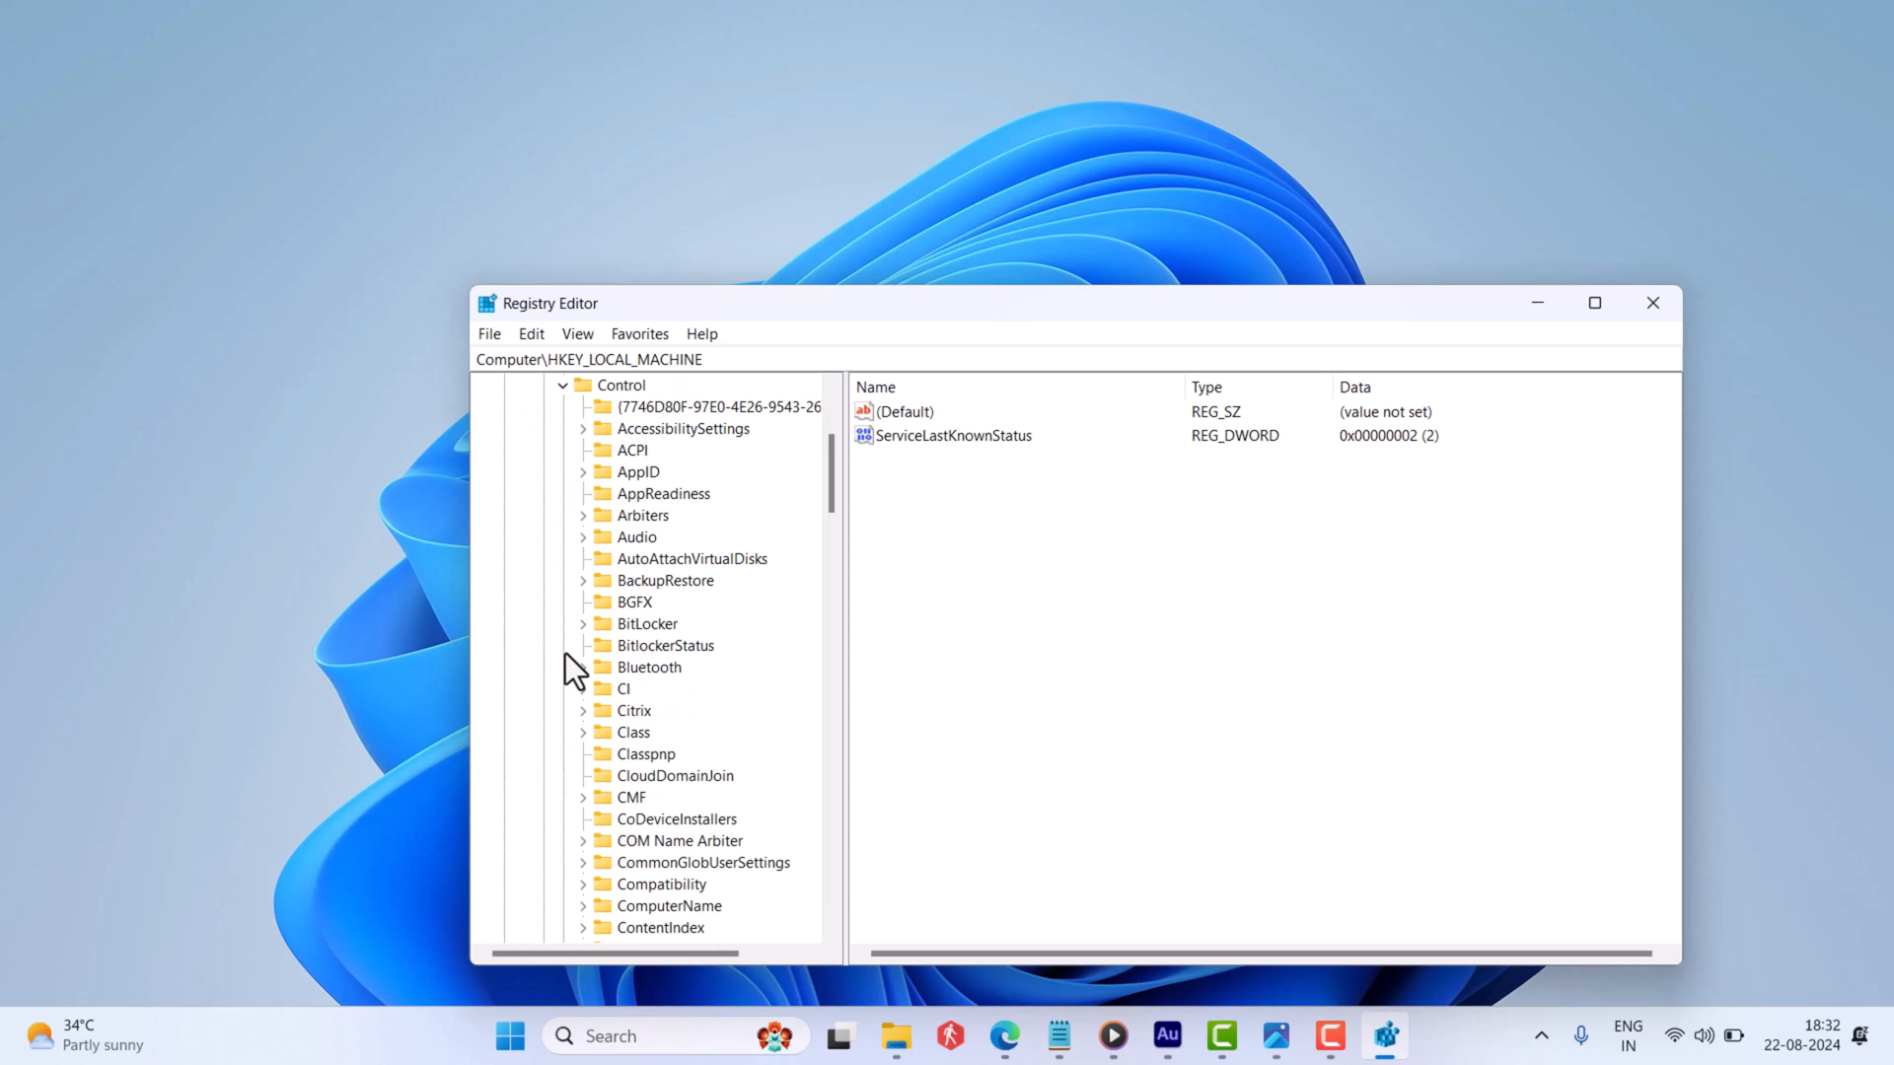
pyautogui.moveTo(879, 91)
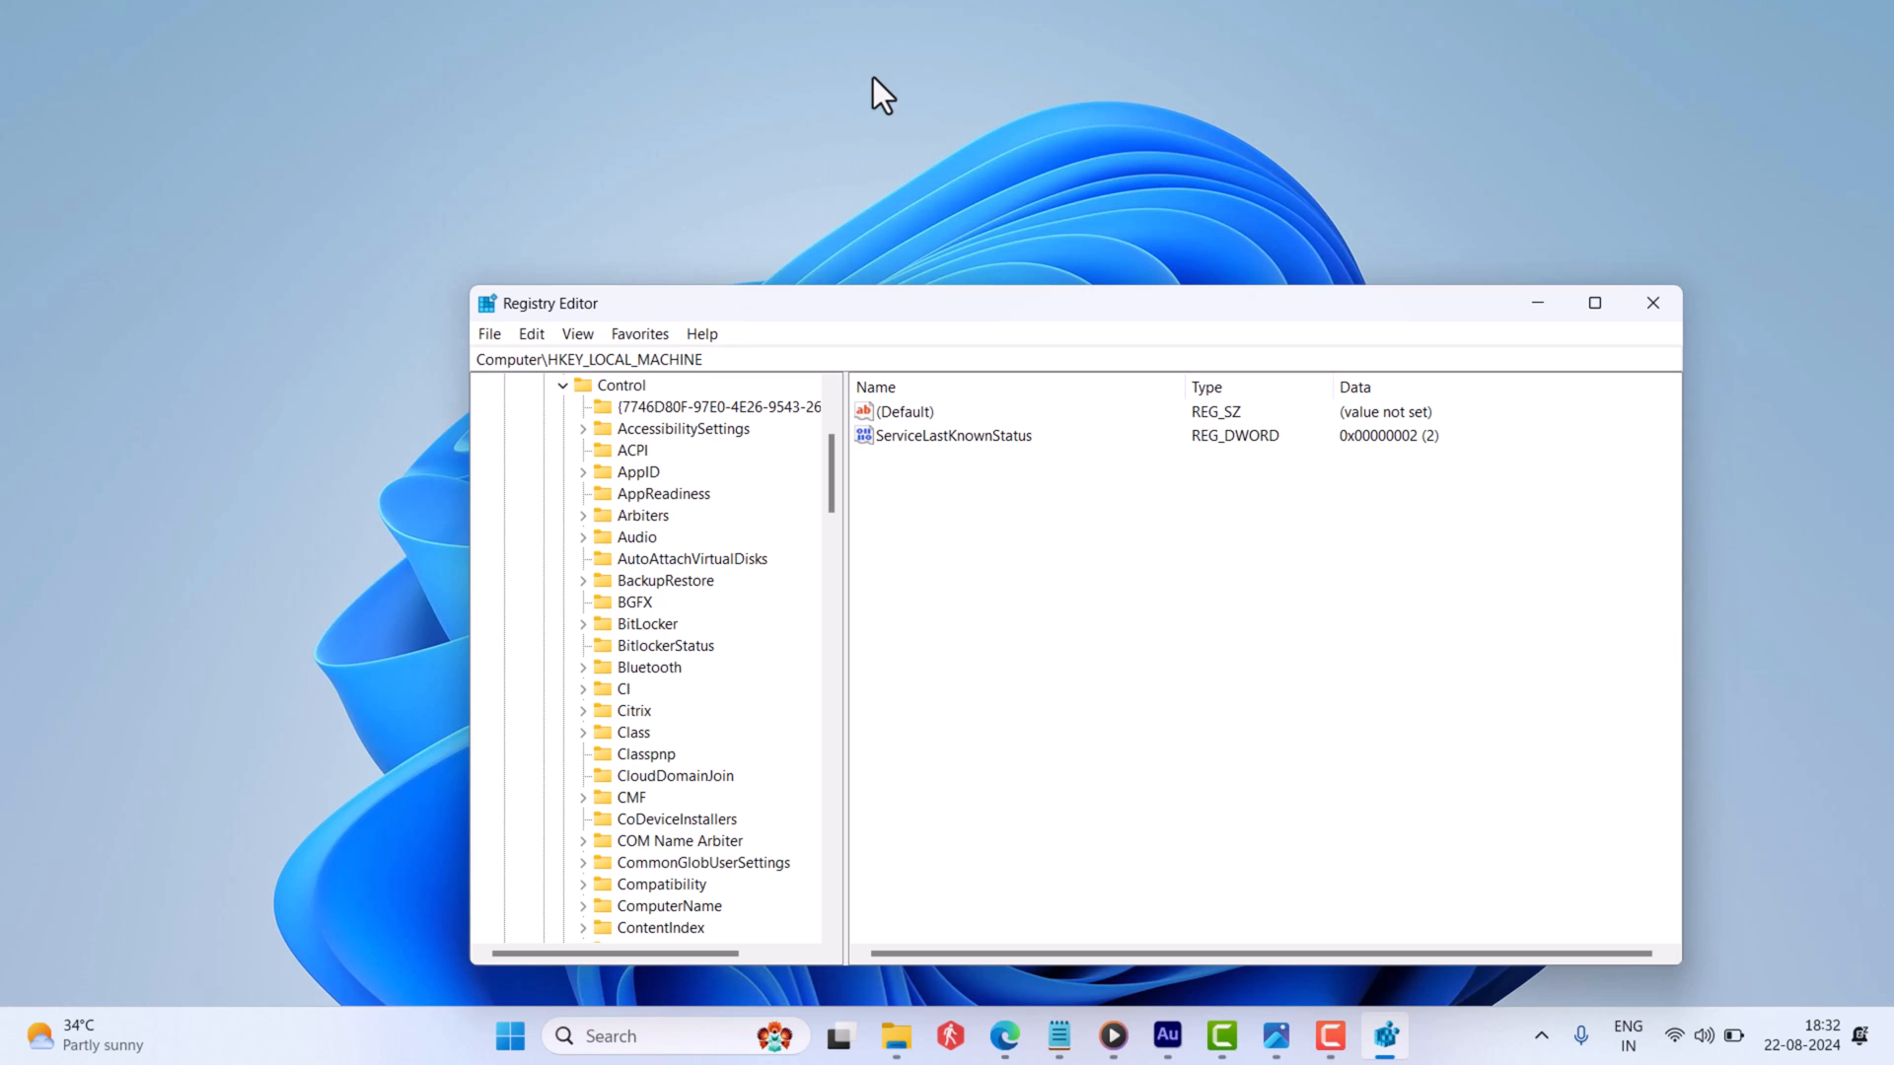
pyautogui.scroll(-3)
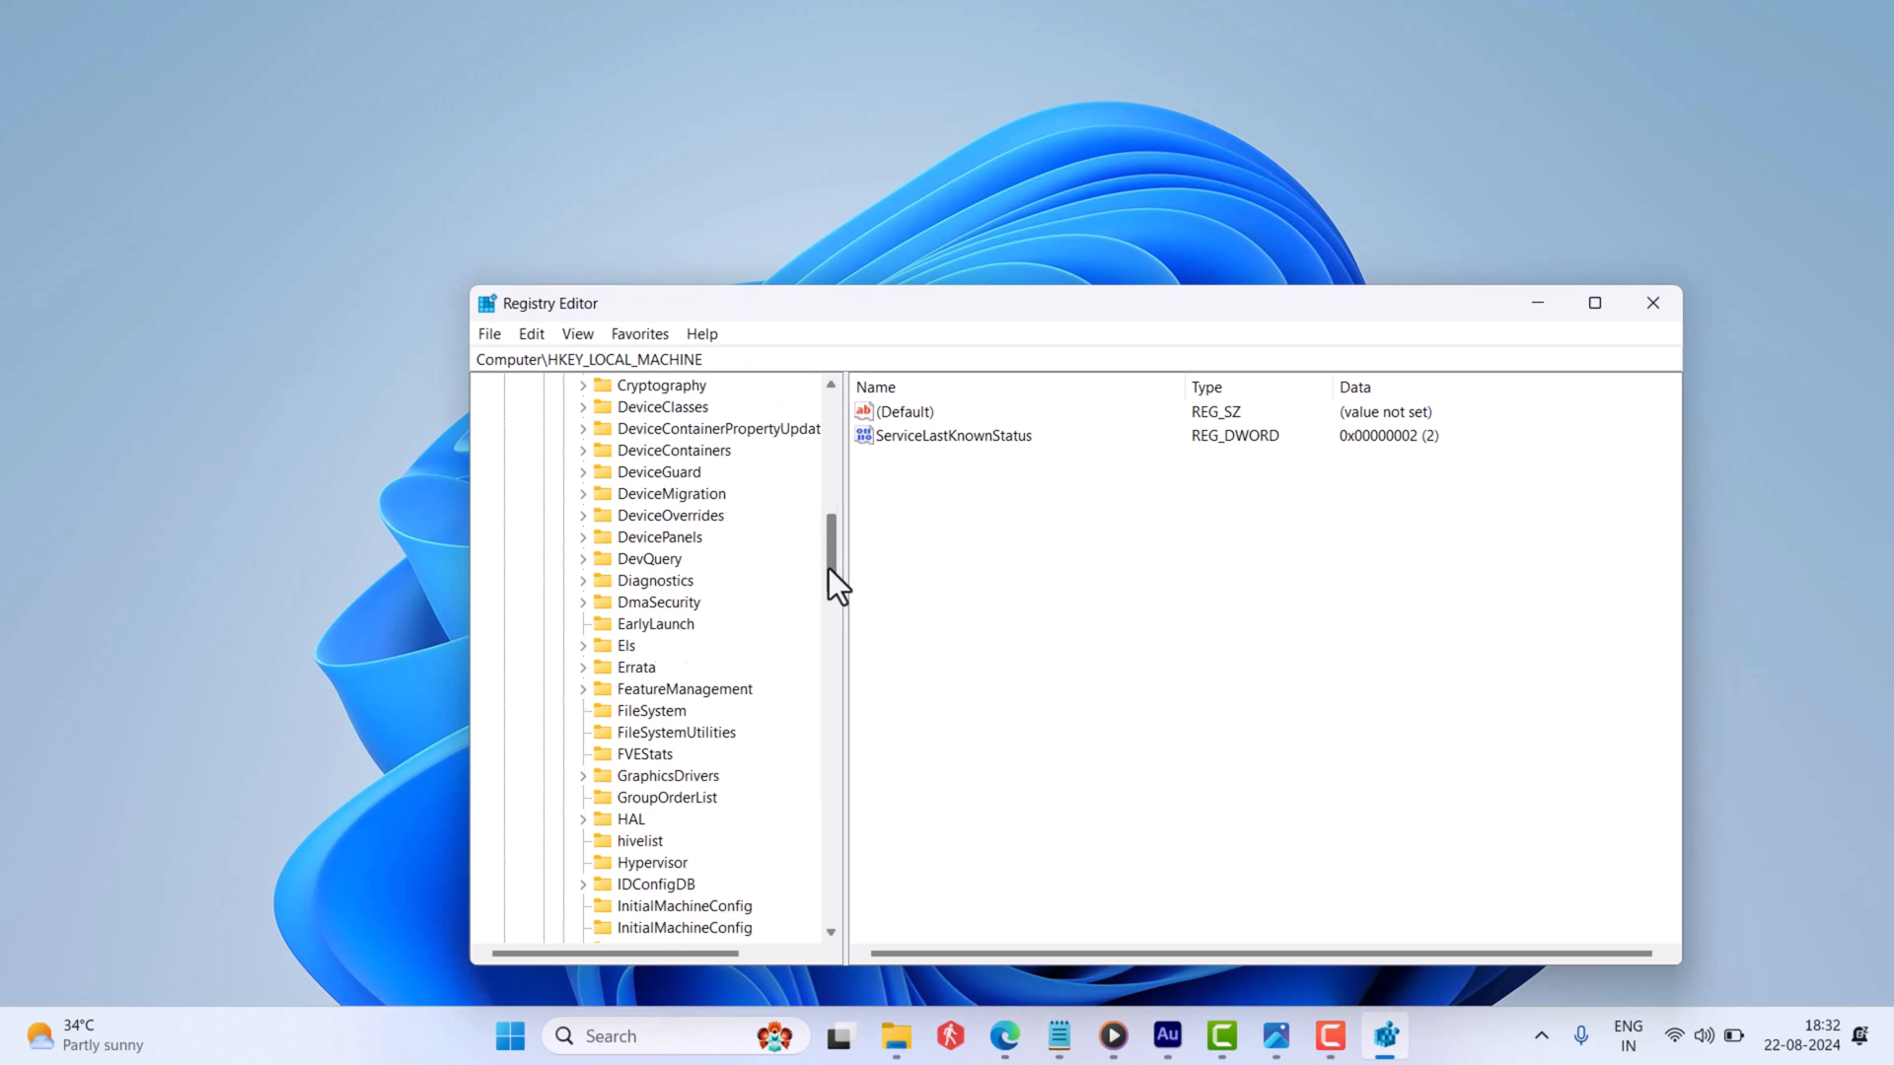
pyautogui.scroll(-3)
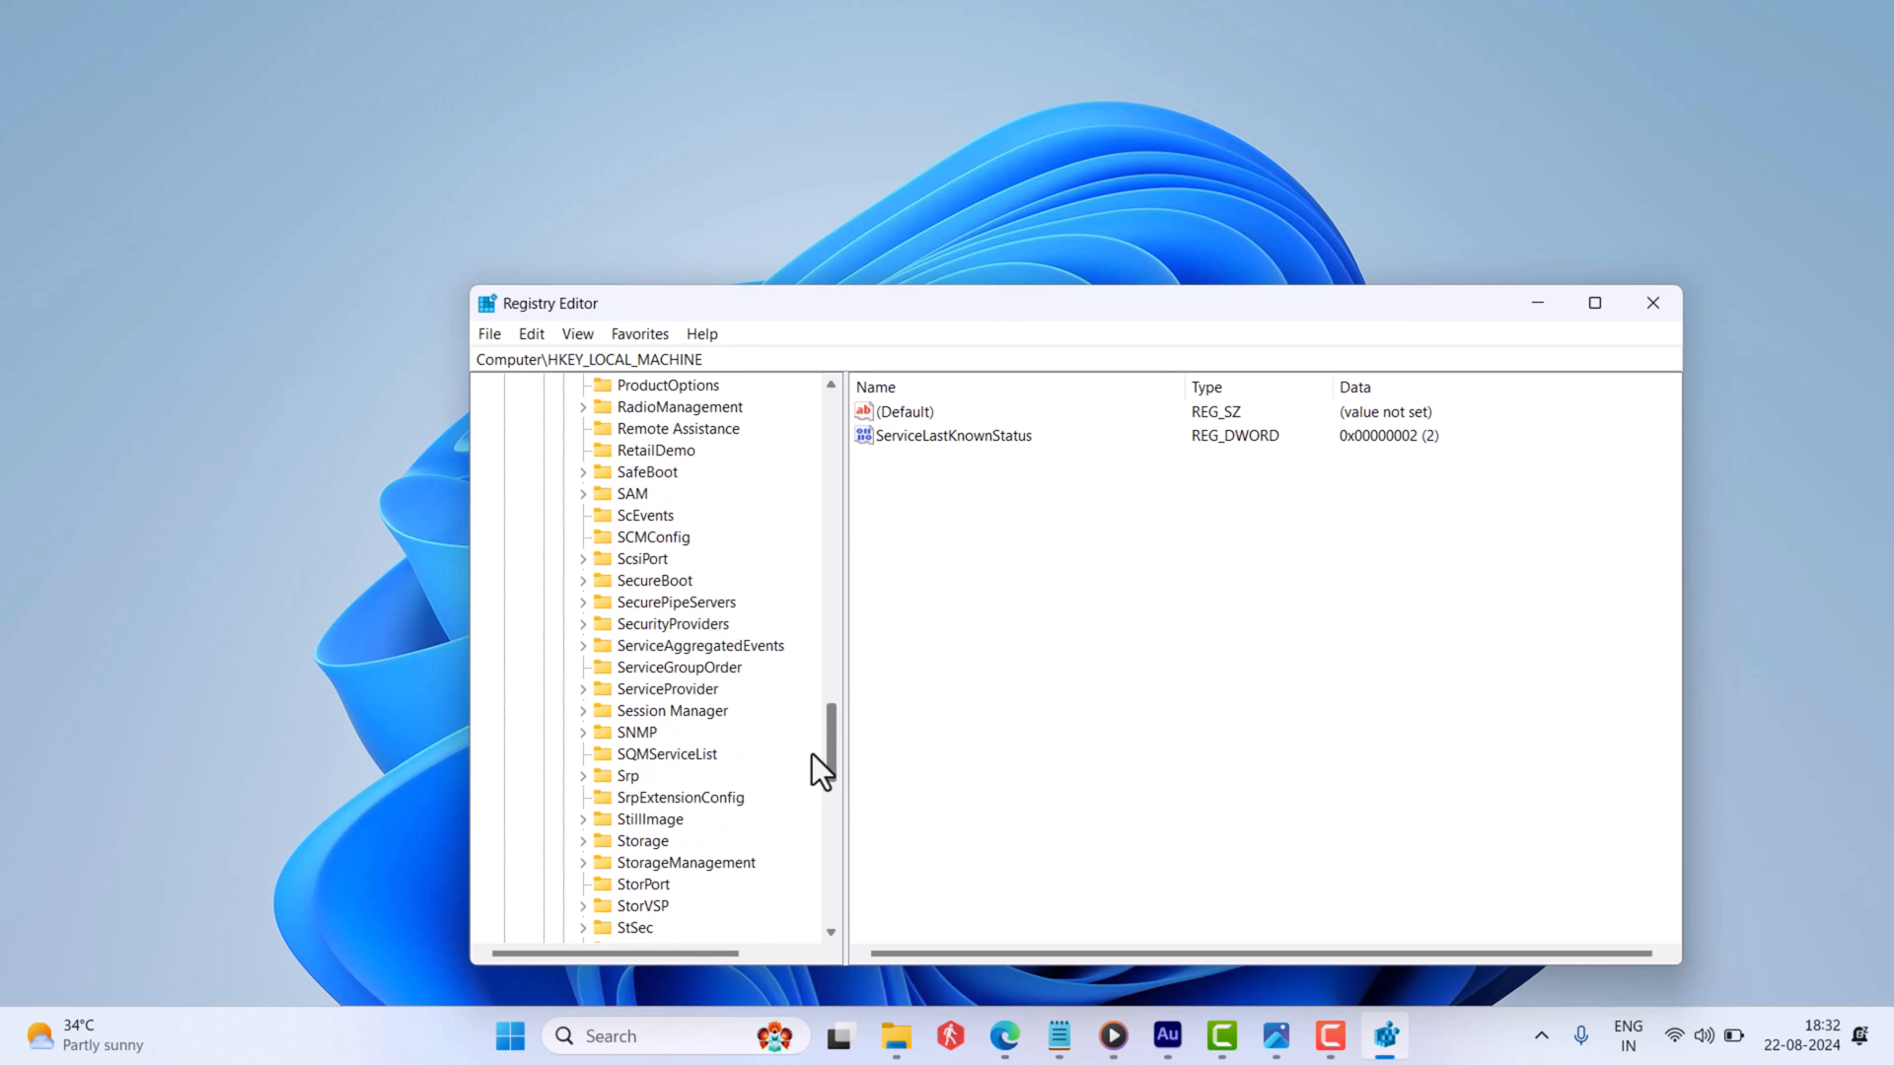
pyautogui.click(583, 580)
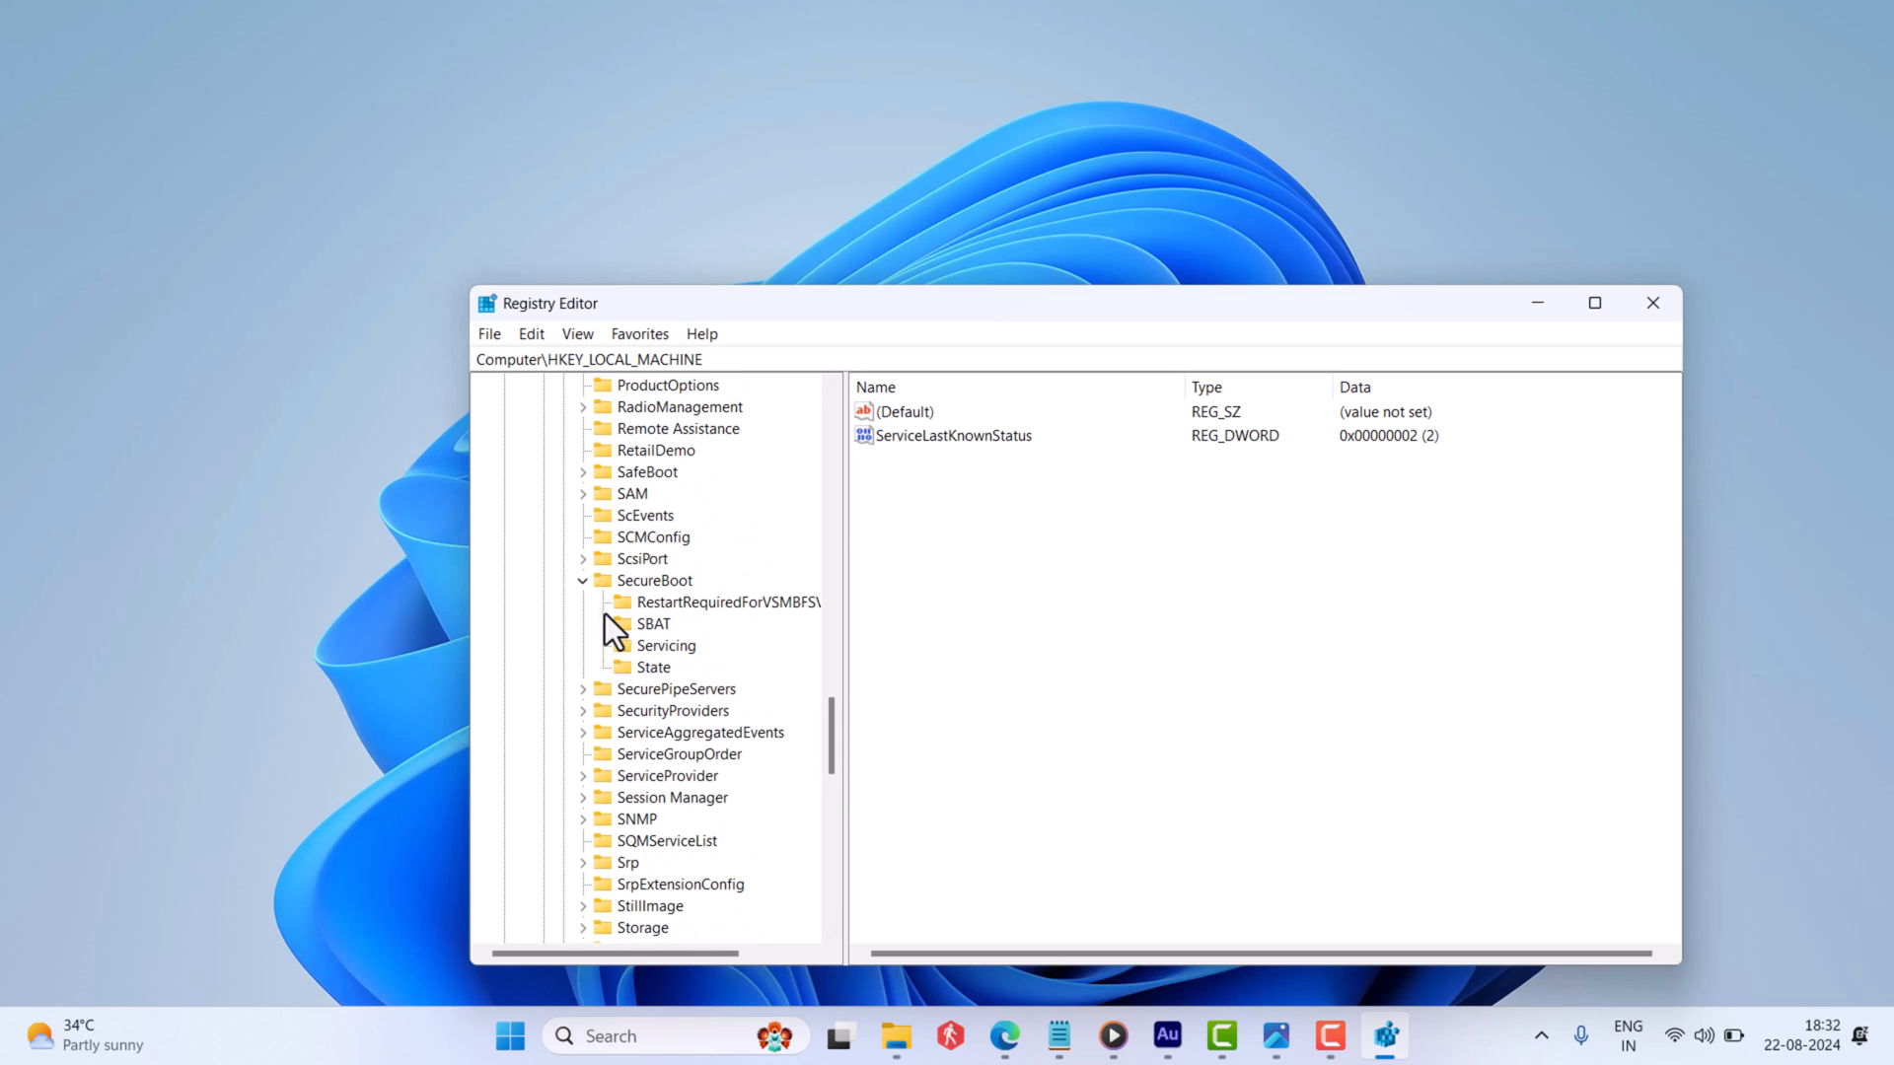
pyautogui.click(653, 624)
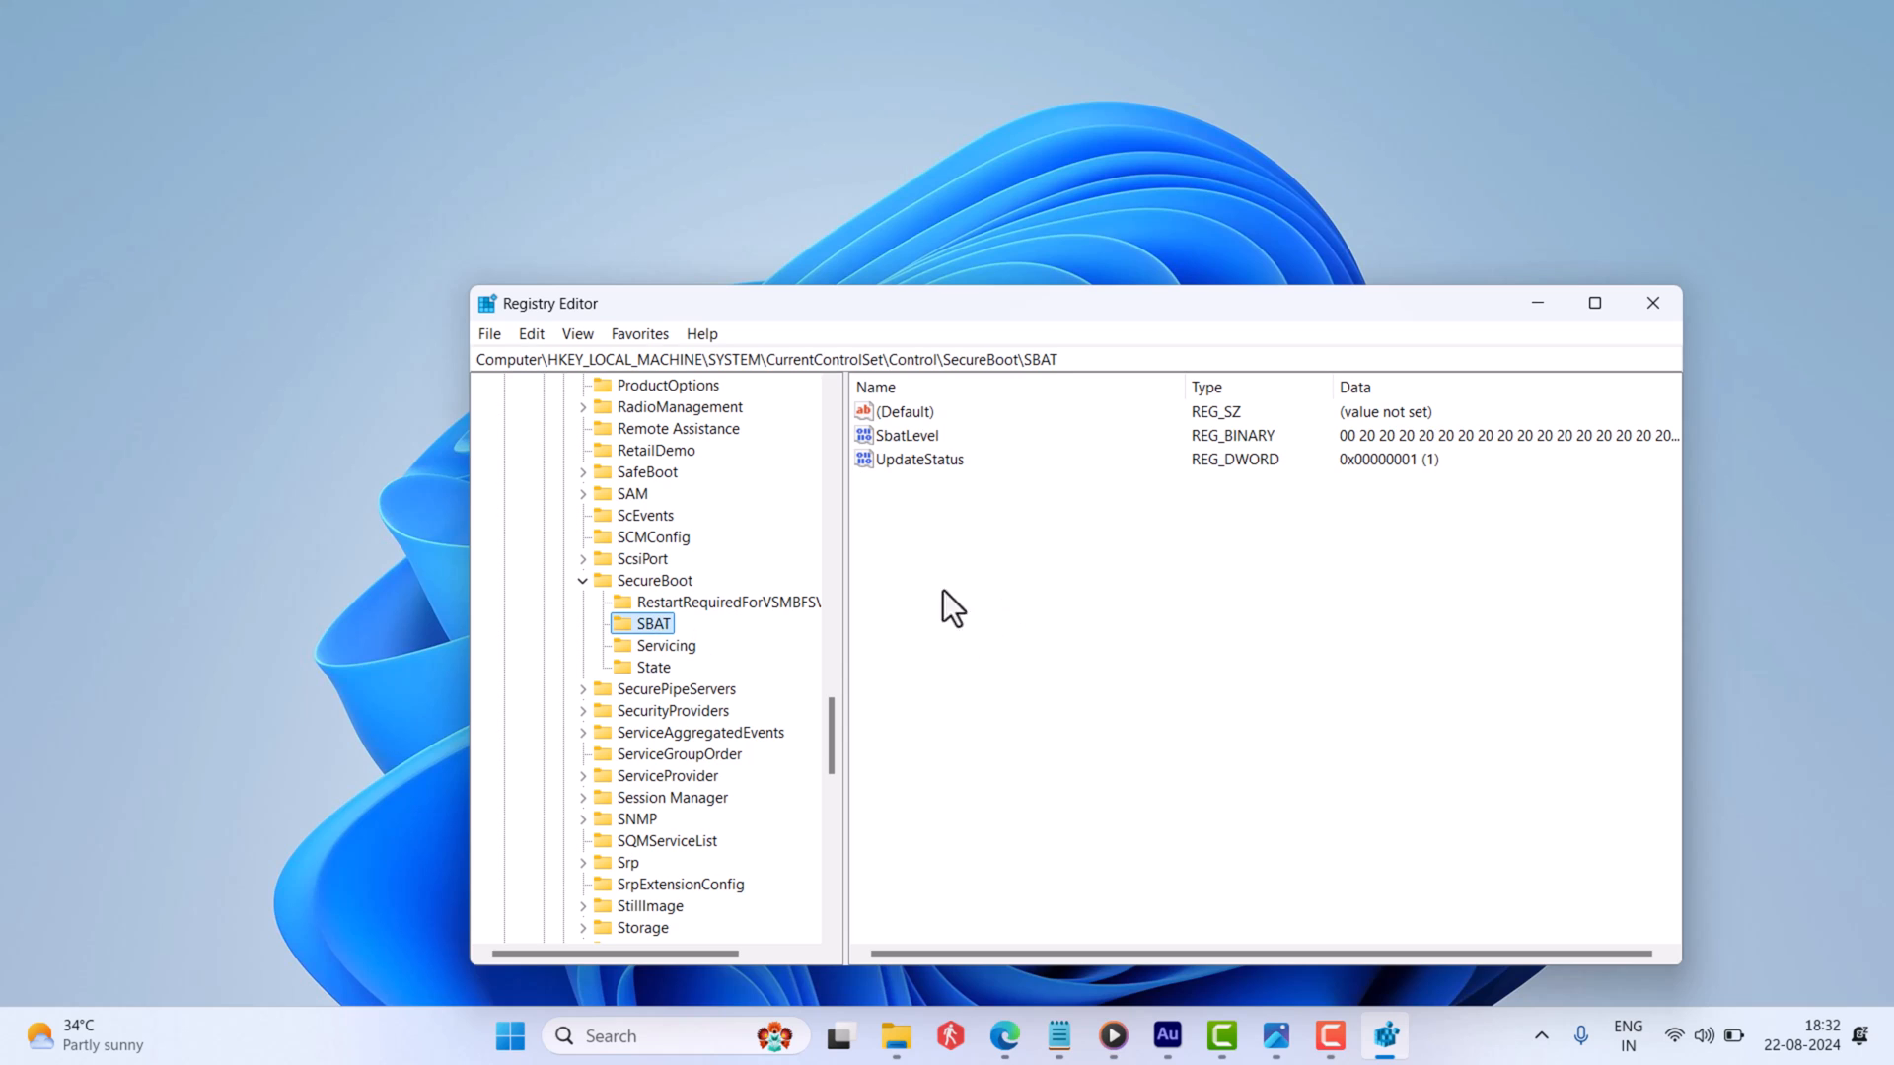
# Create a new DWORD (32-bit) value named OptOut in the SBAT key.
pyautogui.rightClick(951, 606)
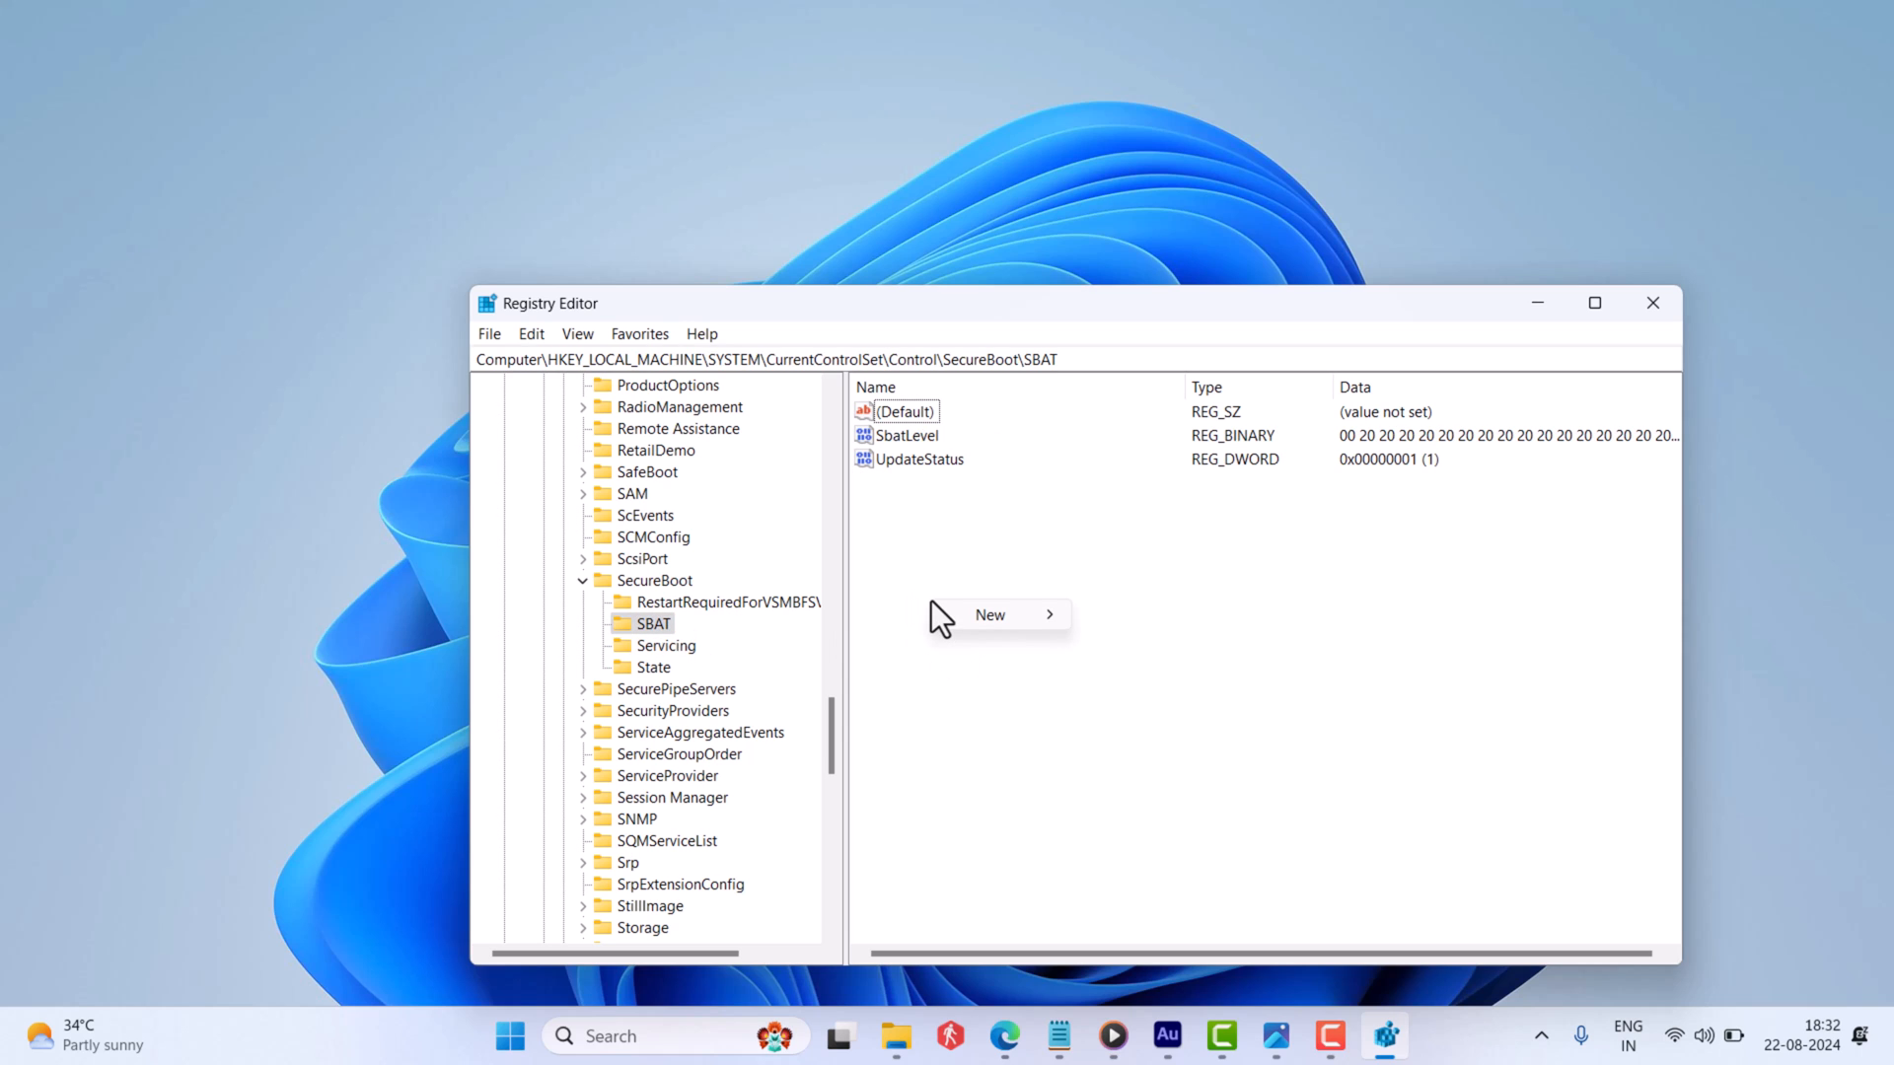
pyautogui.moveTo(1008, 626)
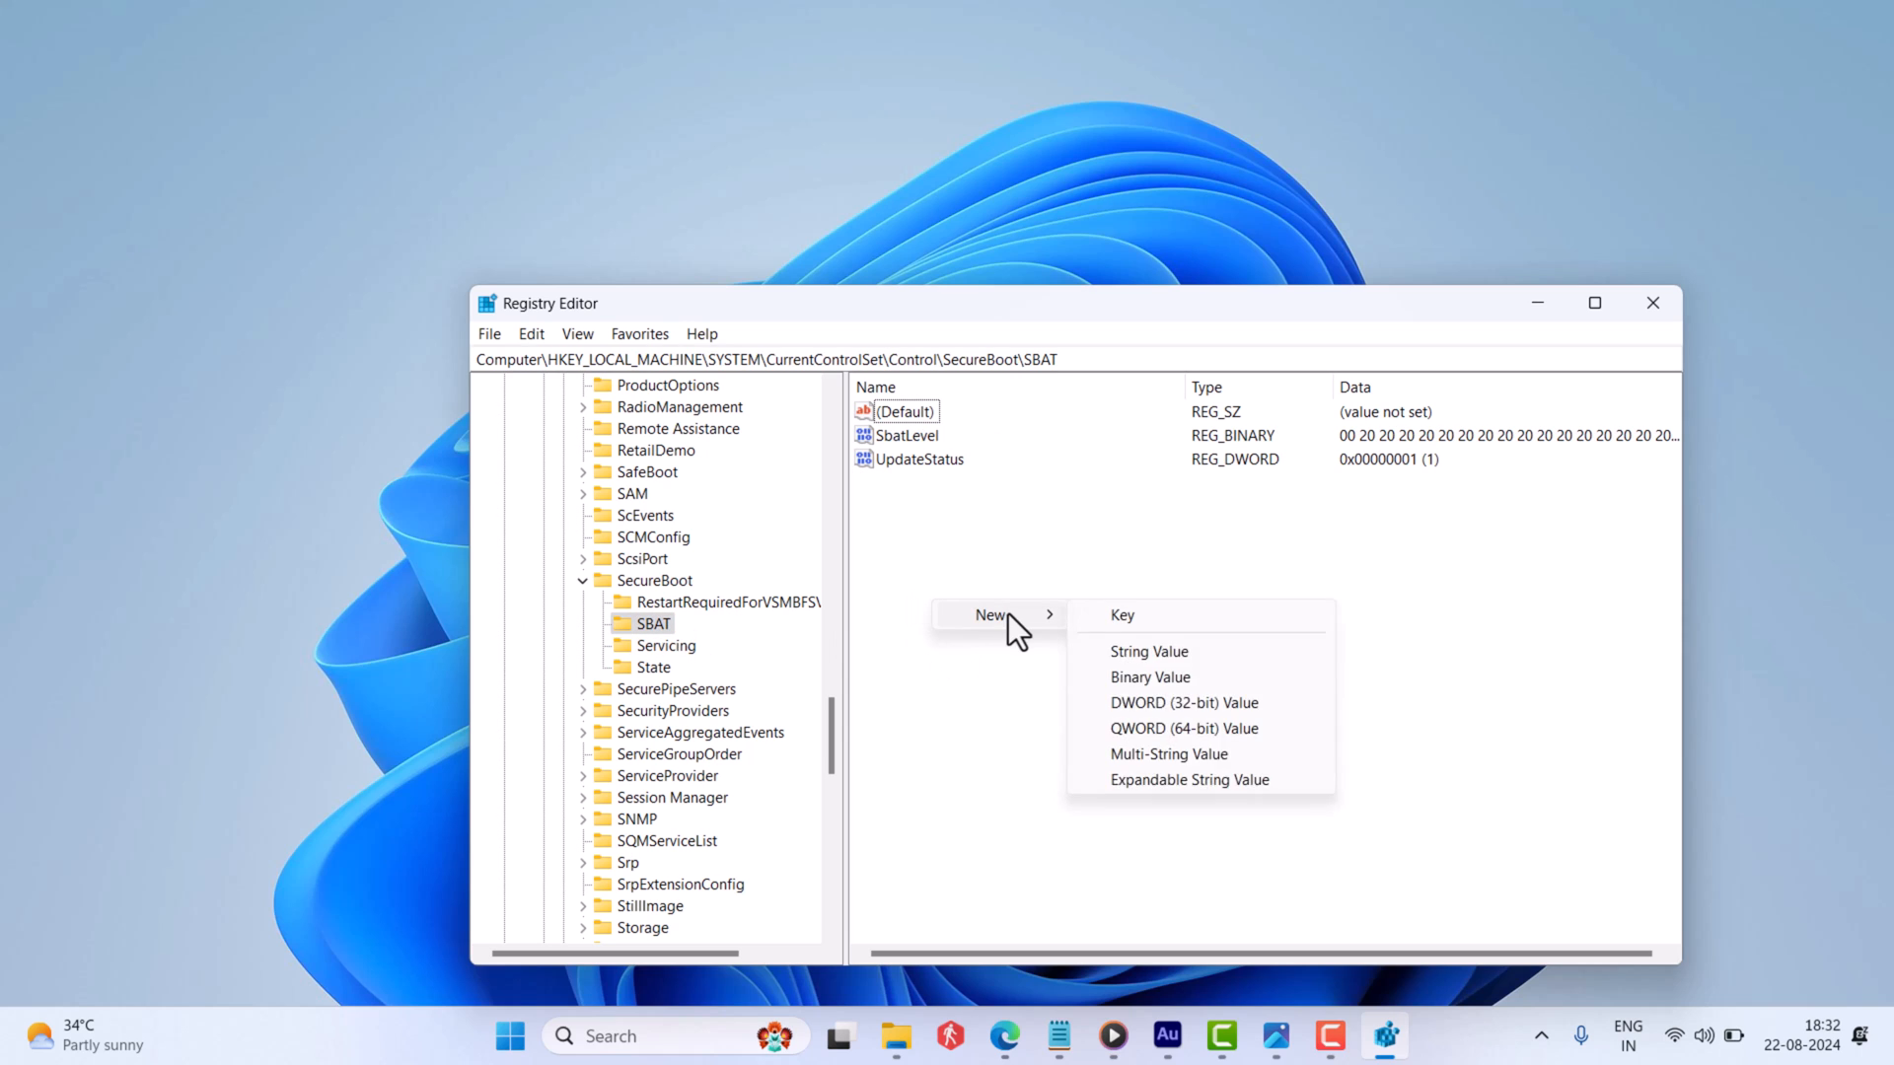
pyautogui.click(1183, 702)
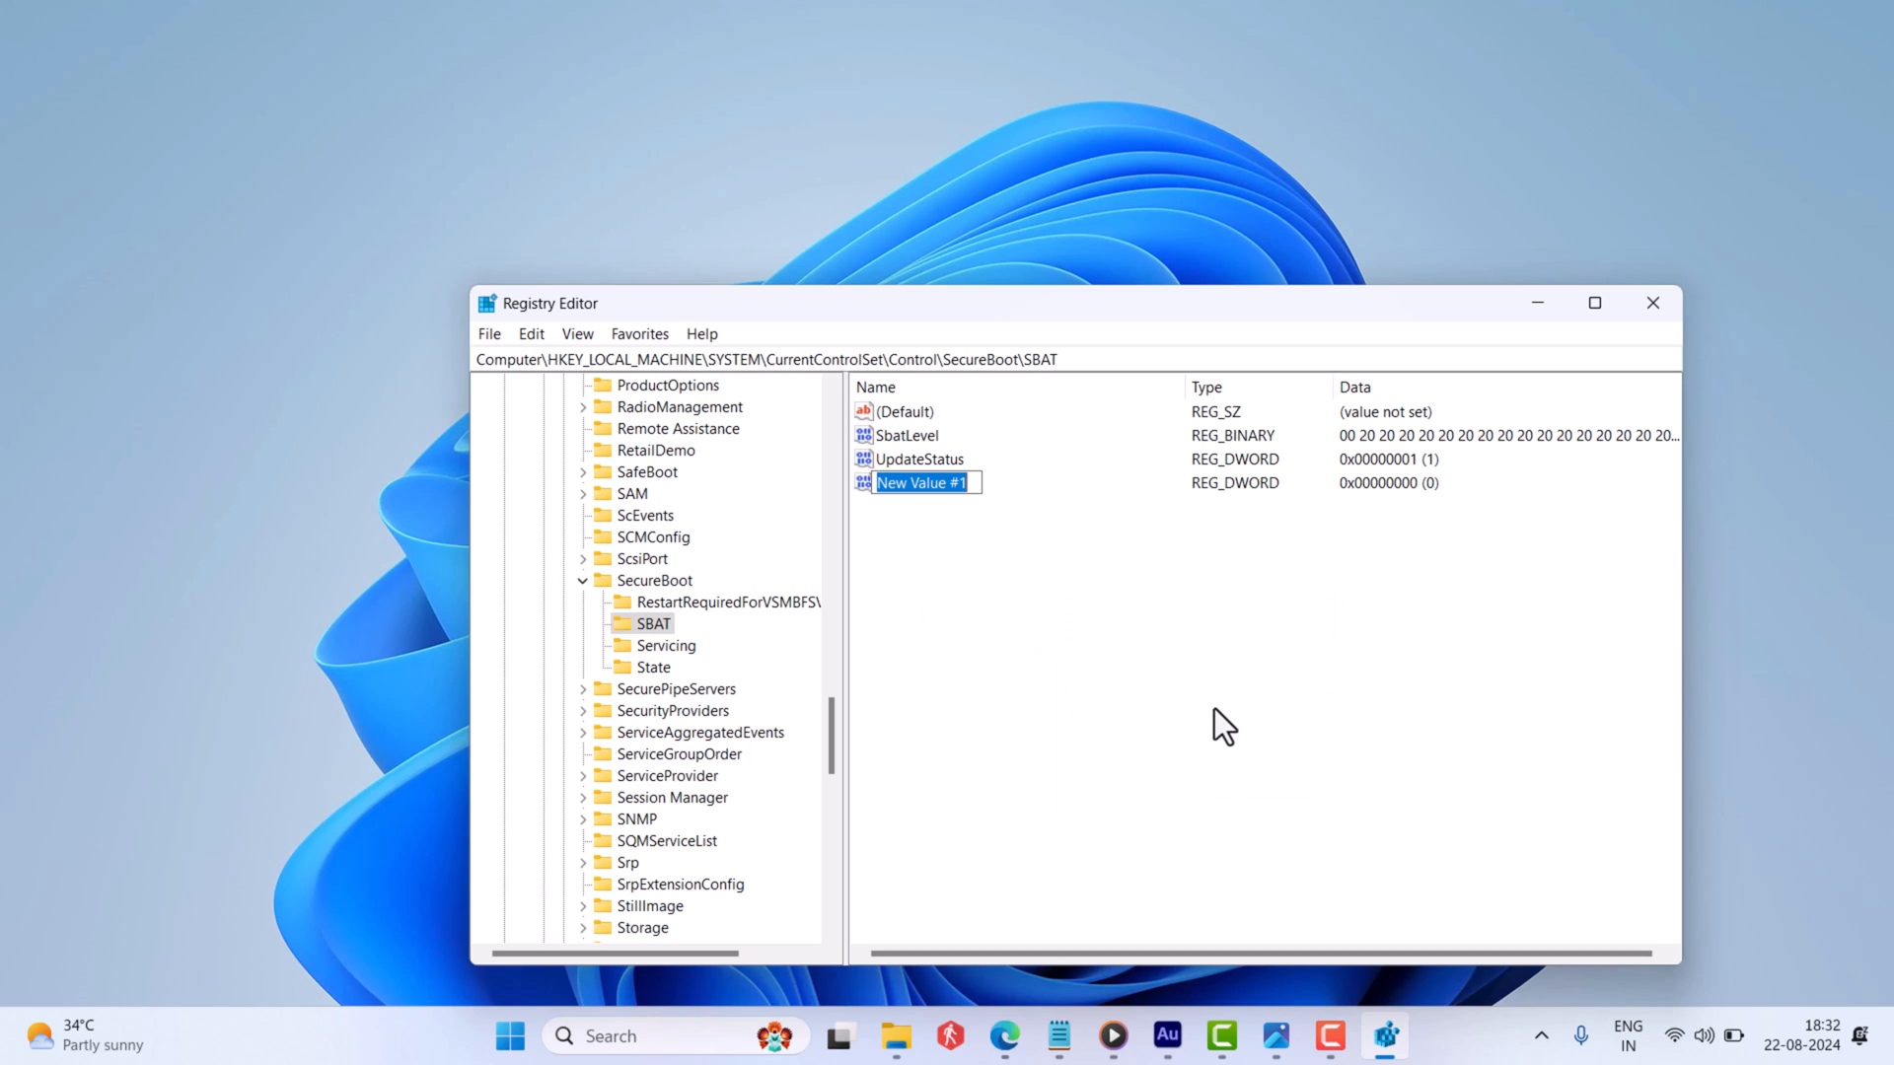
pyautogui.write('OptOut')
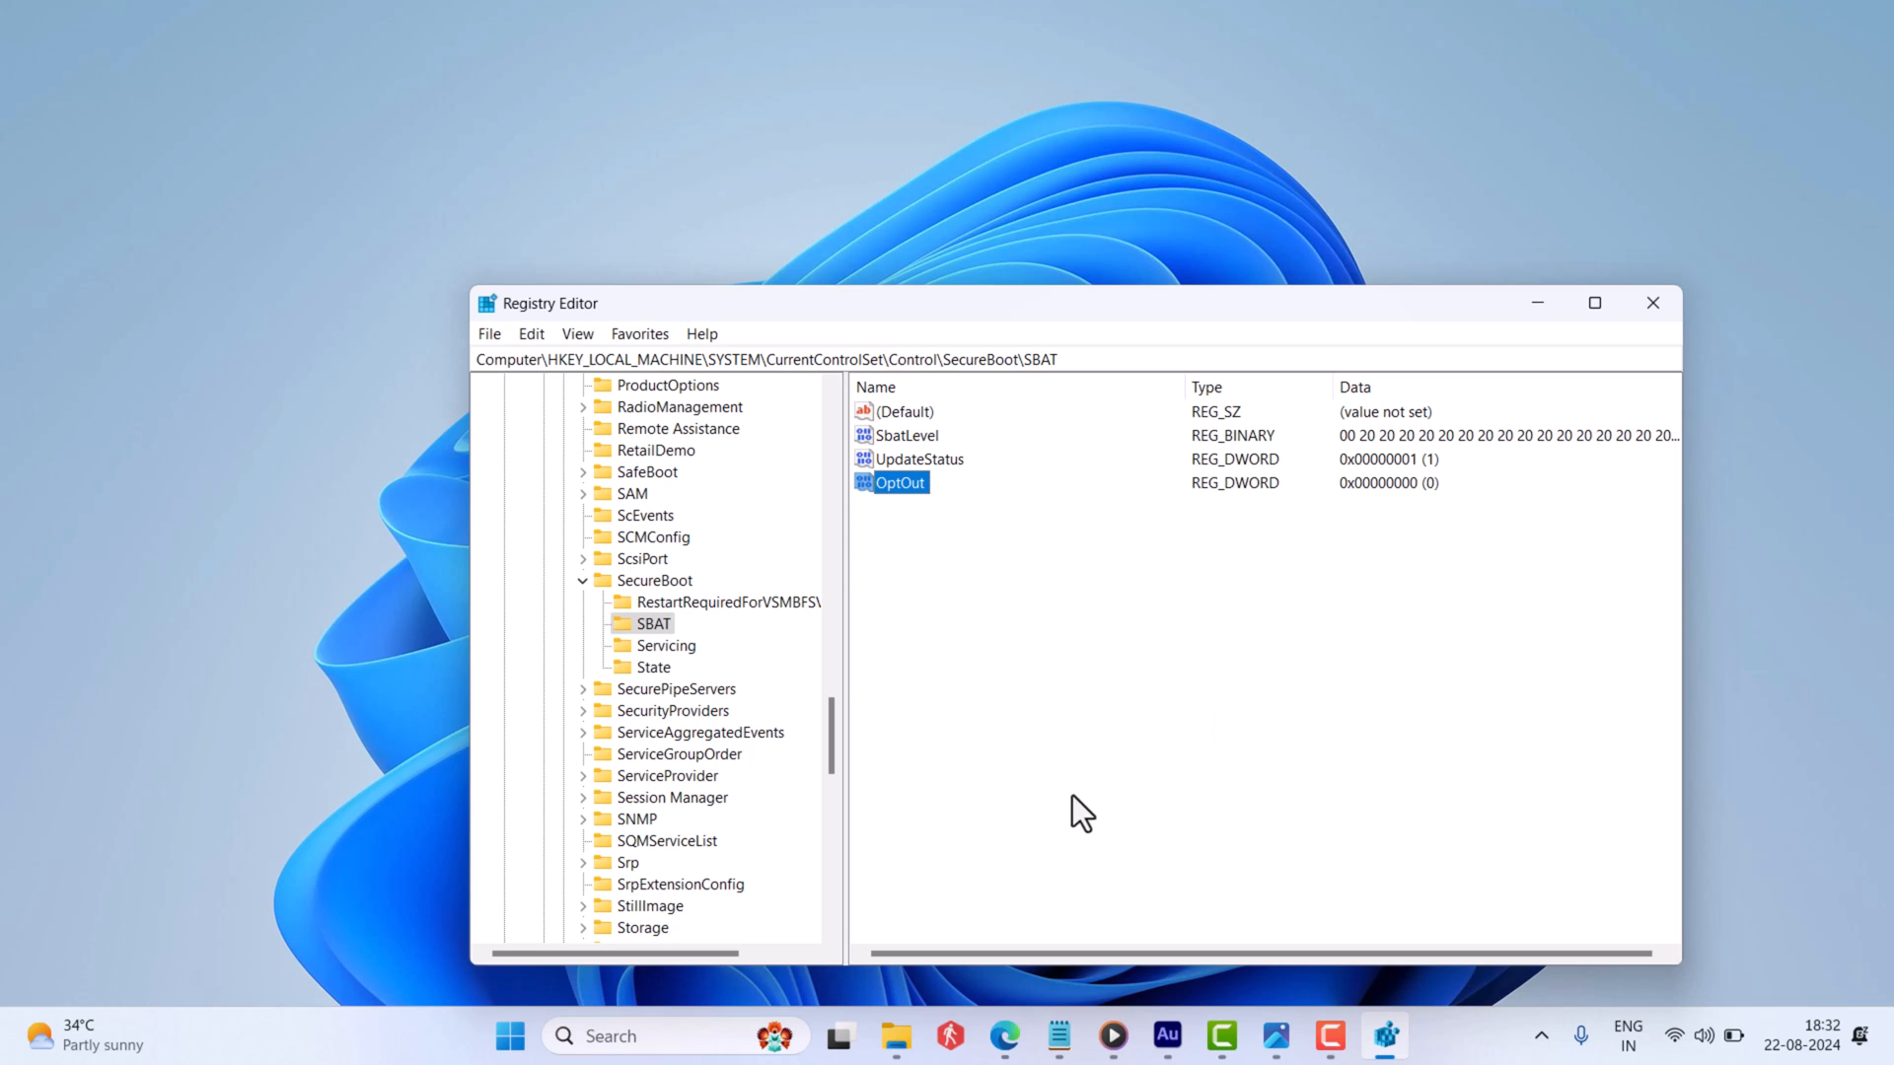
# Set OptOut's value data to 1 and close Registry Editor.
pyautogui.doubleClick(890, 481)
pyautogui.write('1')
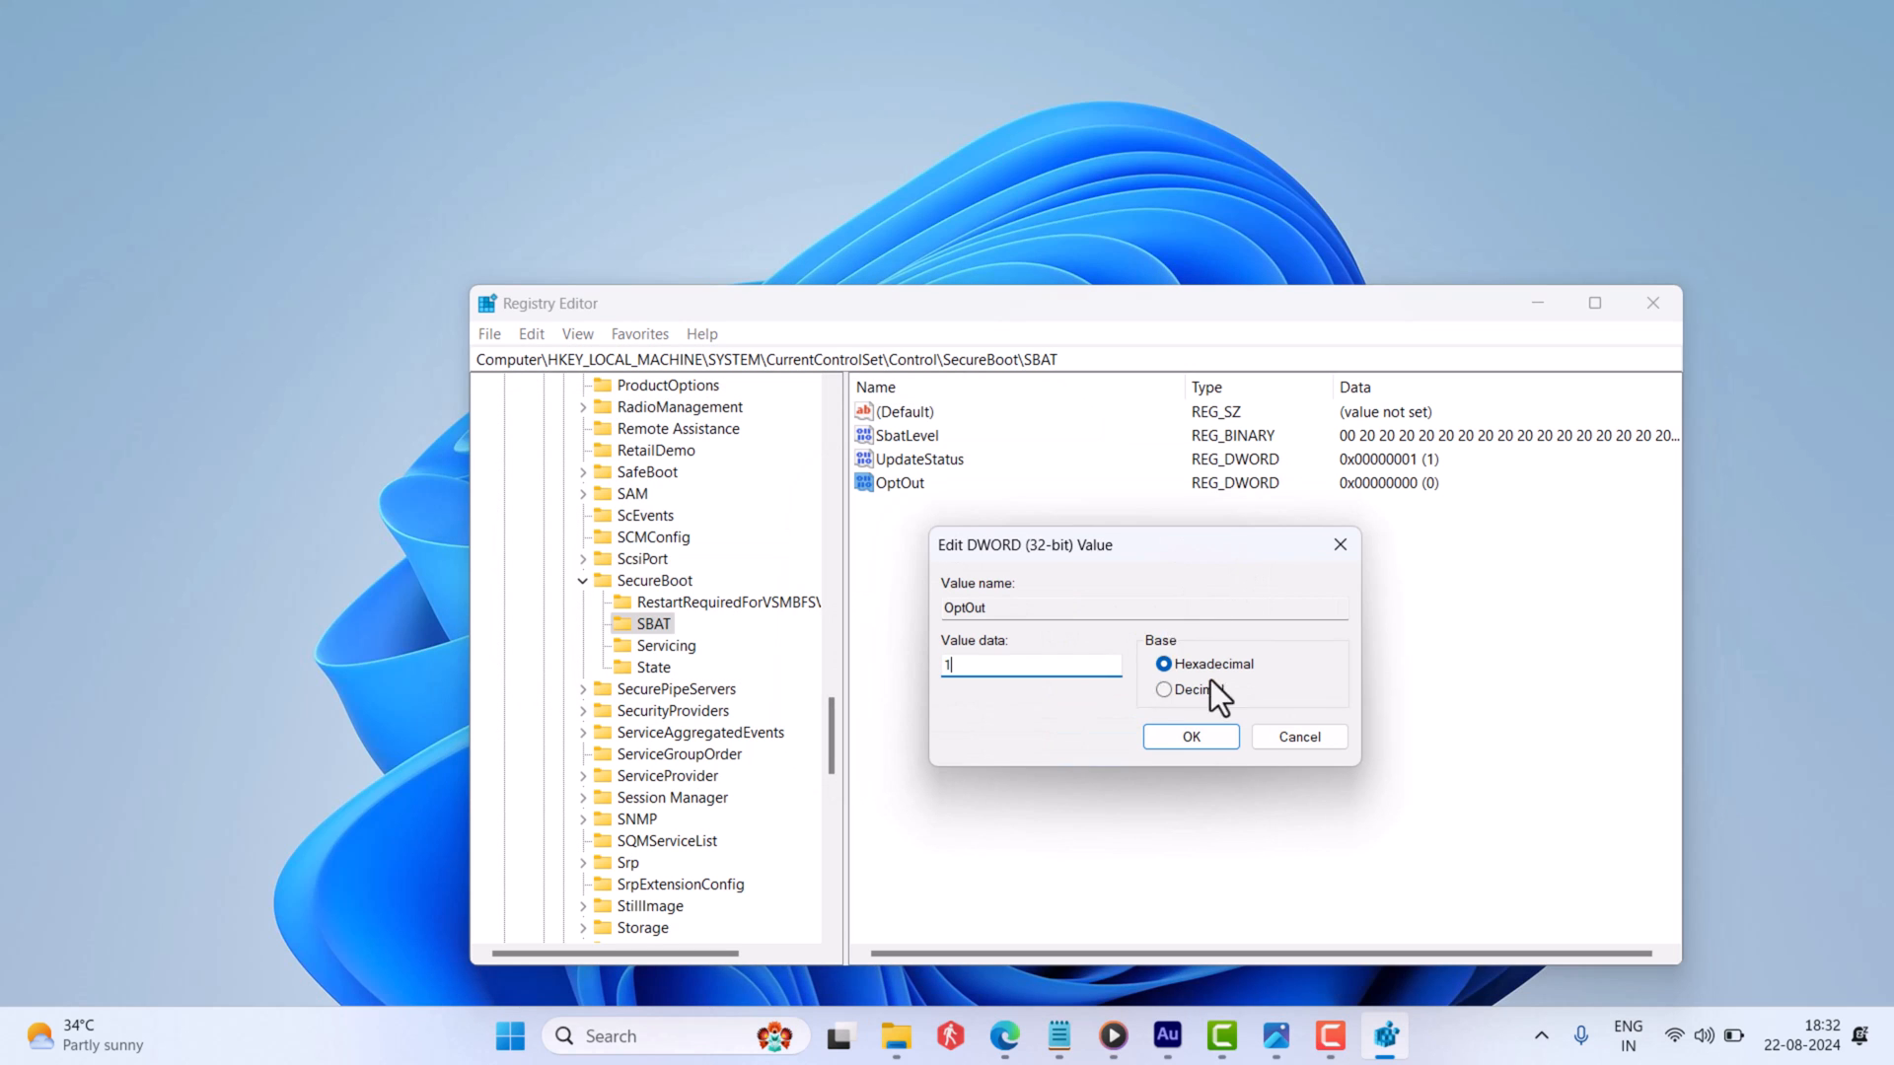
pyautogui.click(1191, 737)
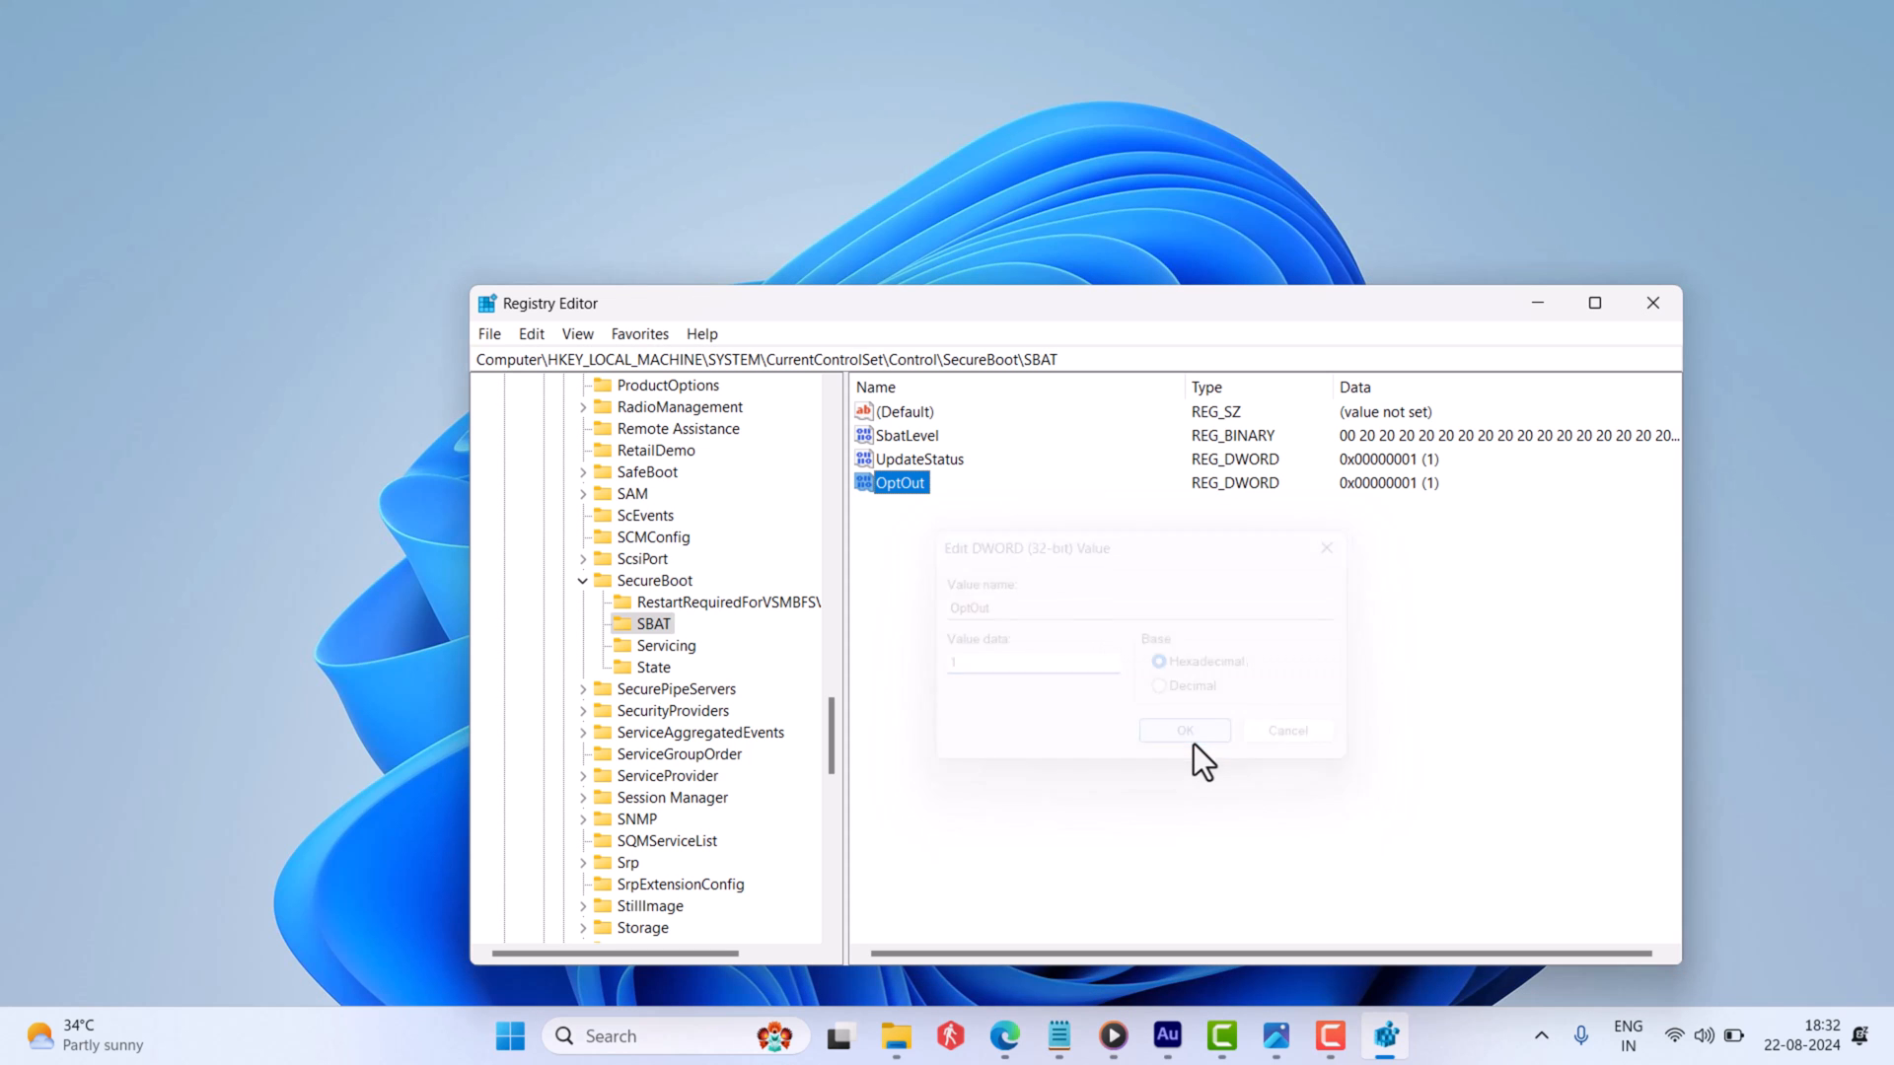
pyautogui.click(1184, 730)
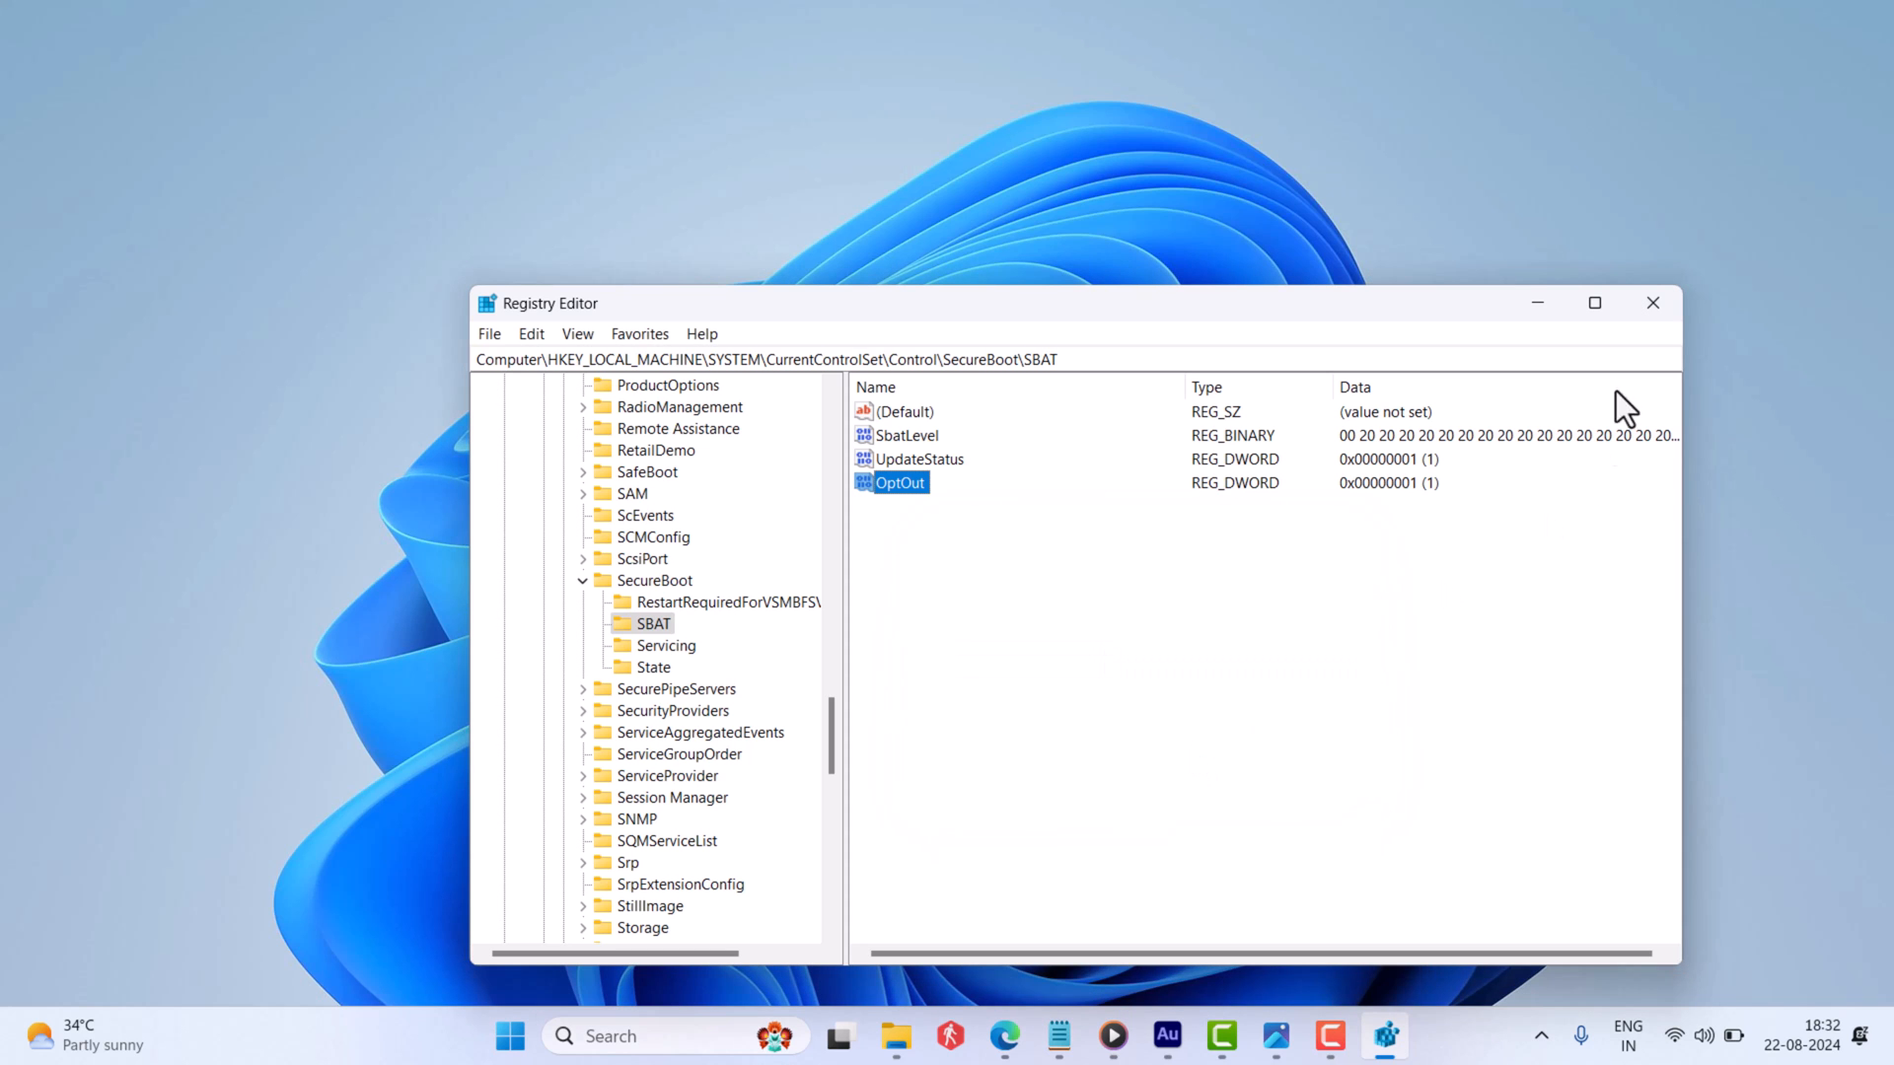
pyautogui.click(1652, 303)
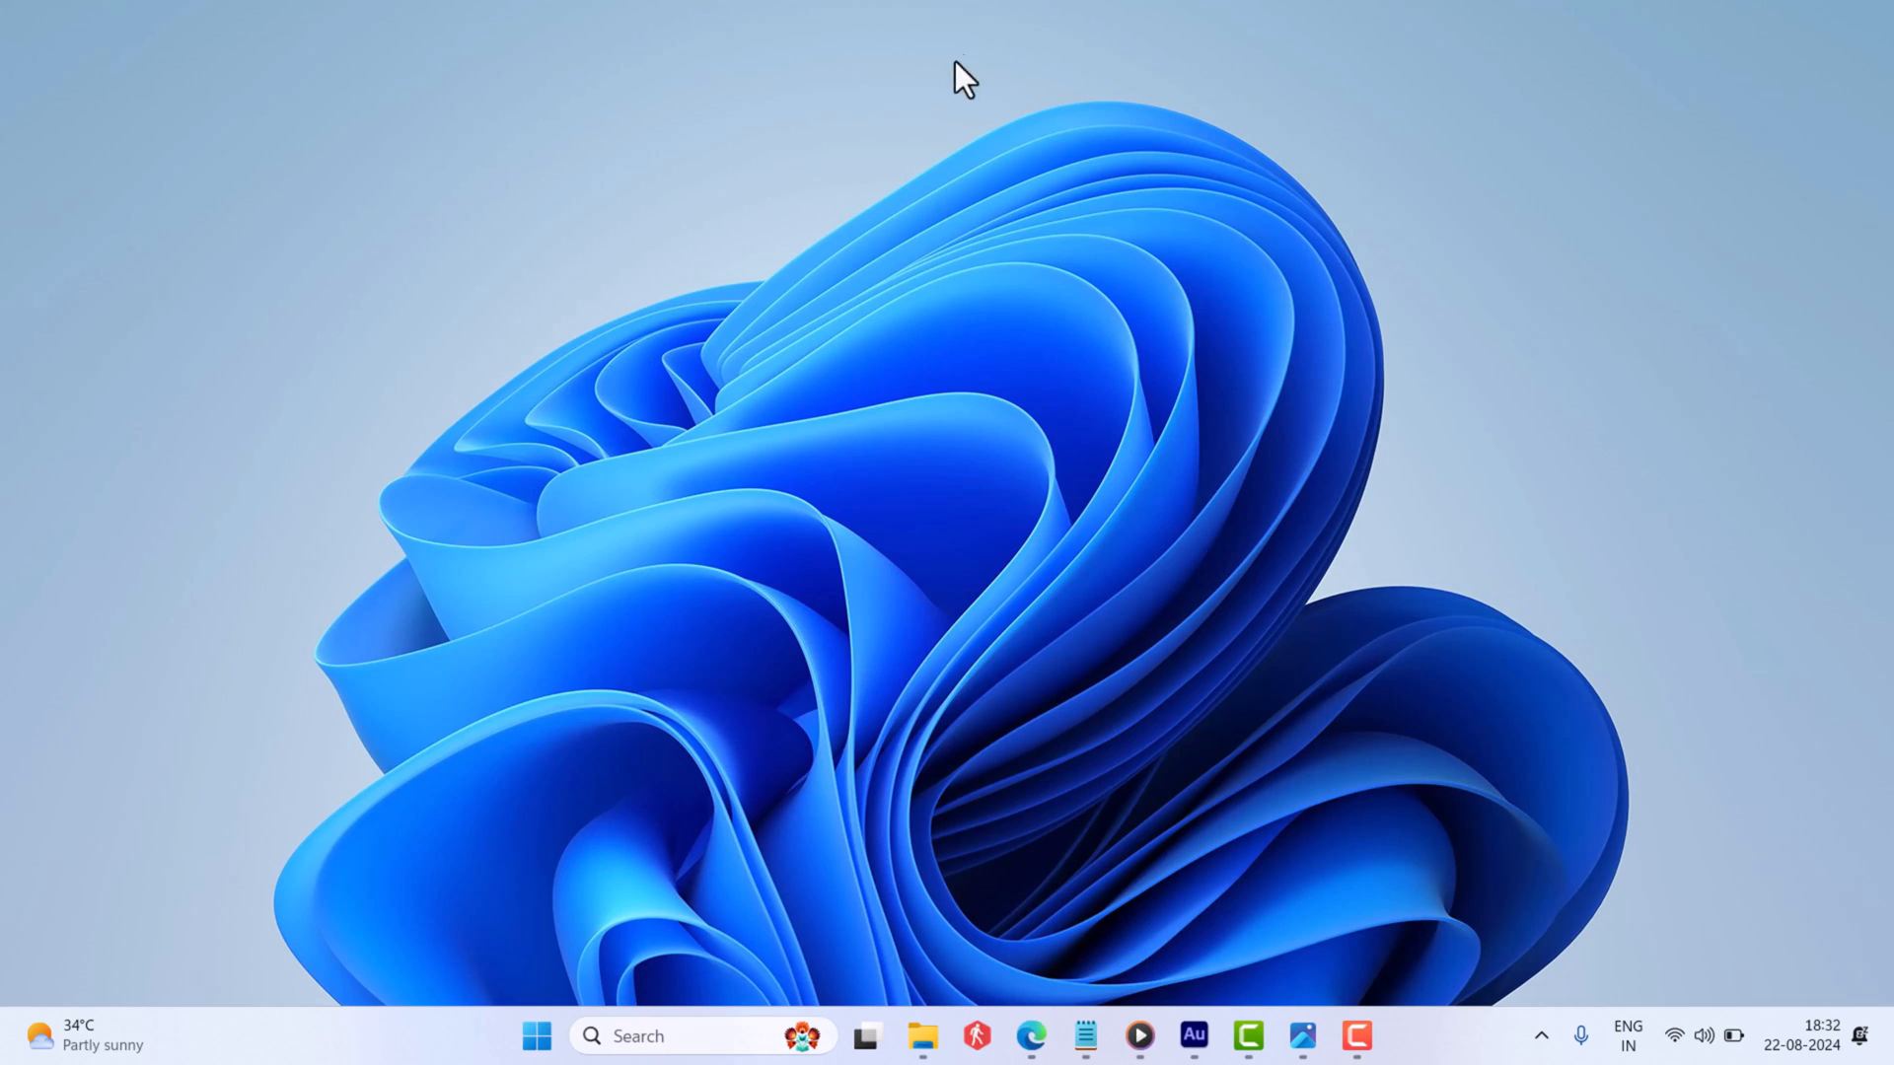
pyautogui.moveTo(991, 46)
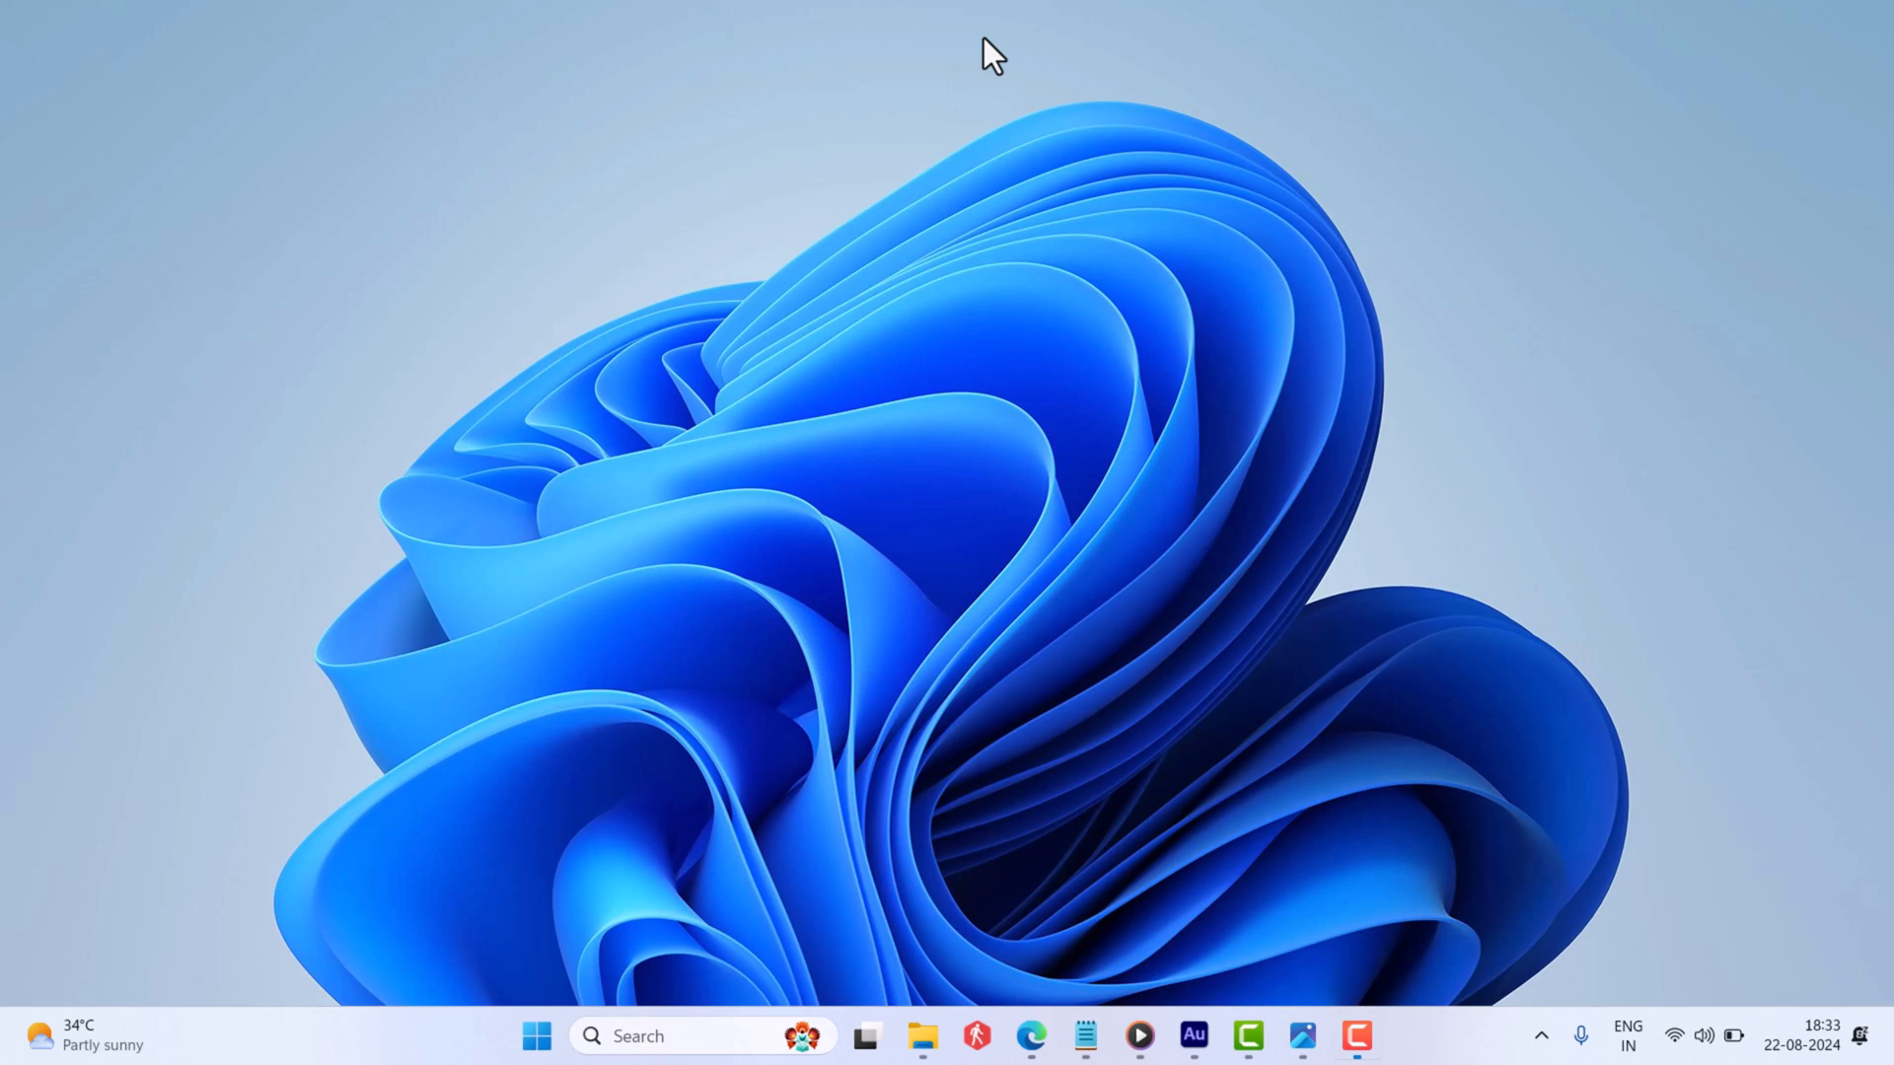